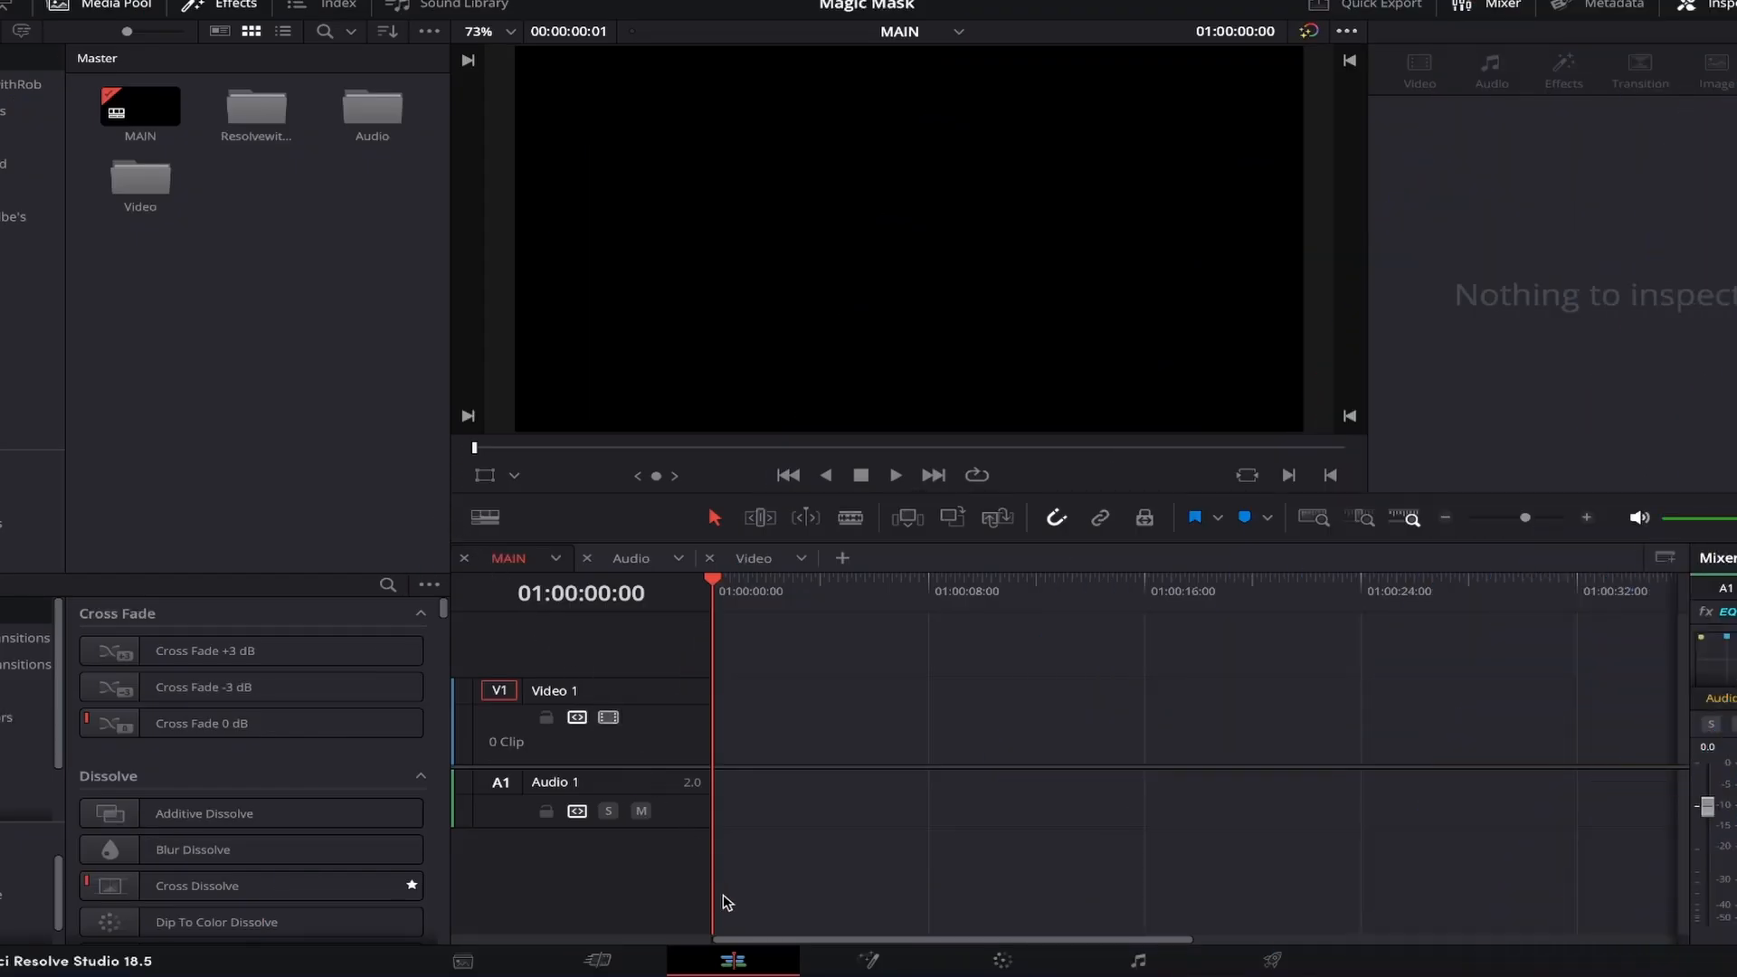
pyautogui.moveTo(747, 959)
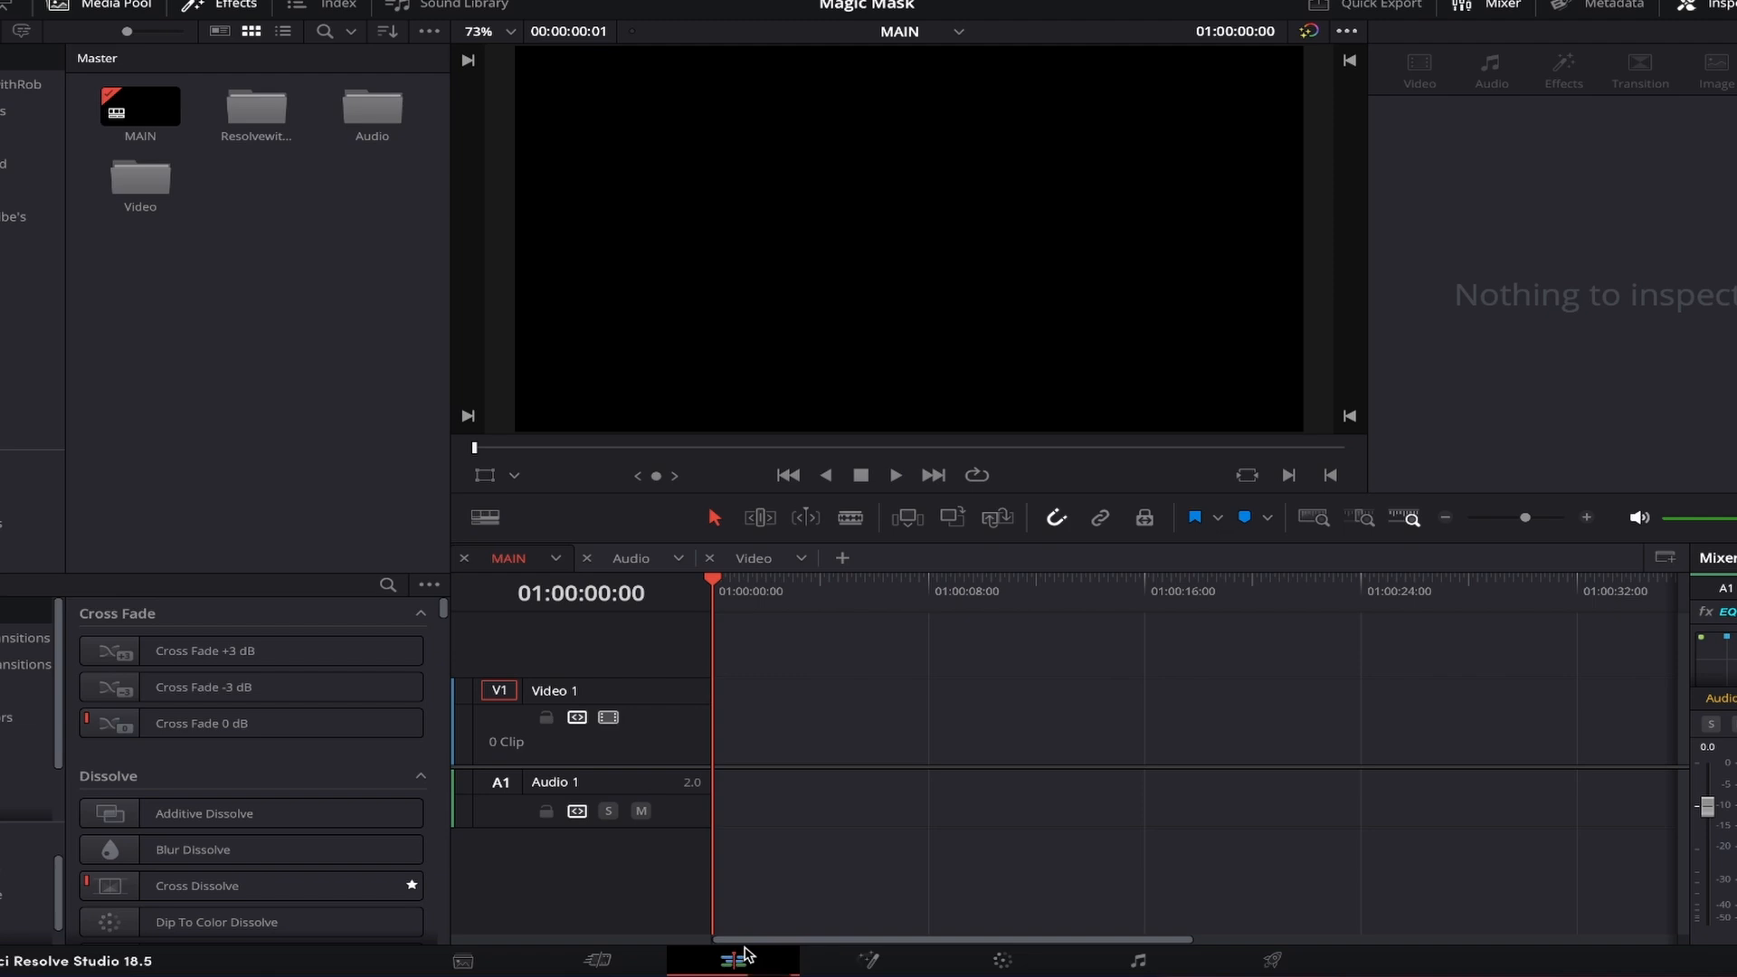
pyautogui.moveTo(356, 328)
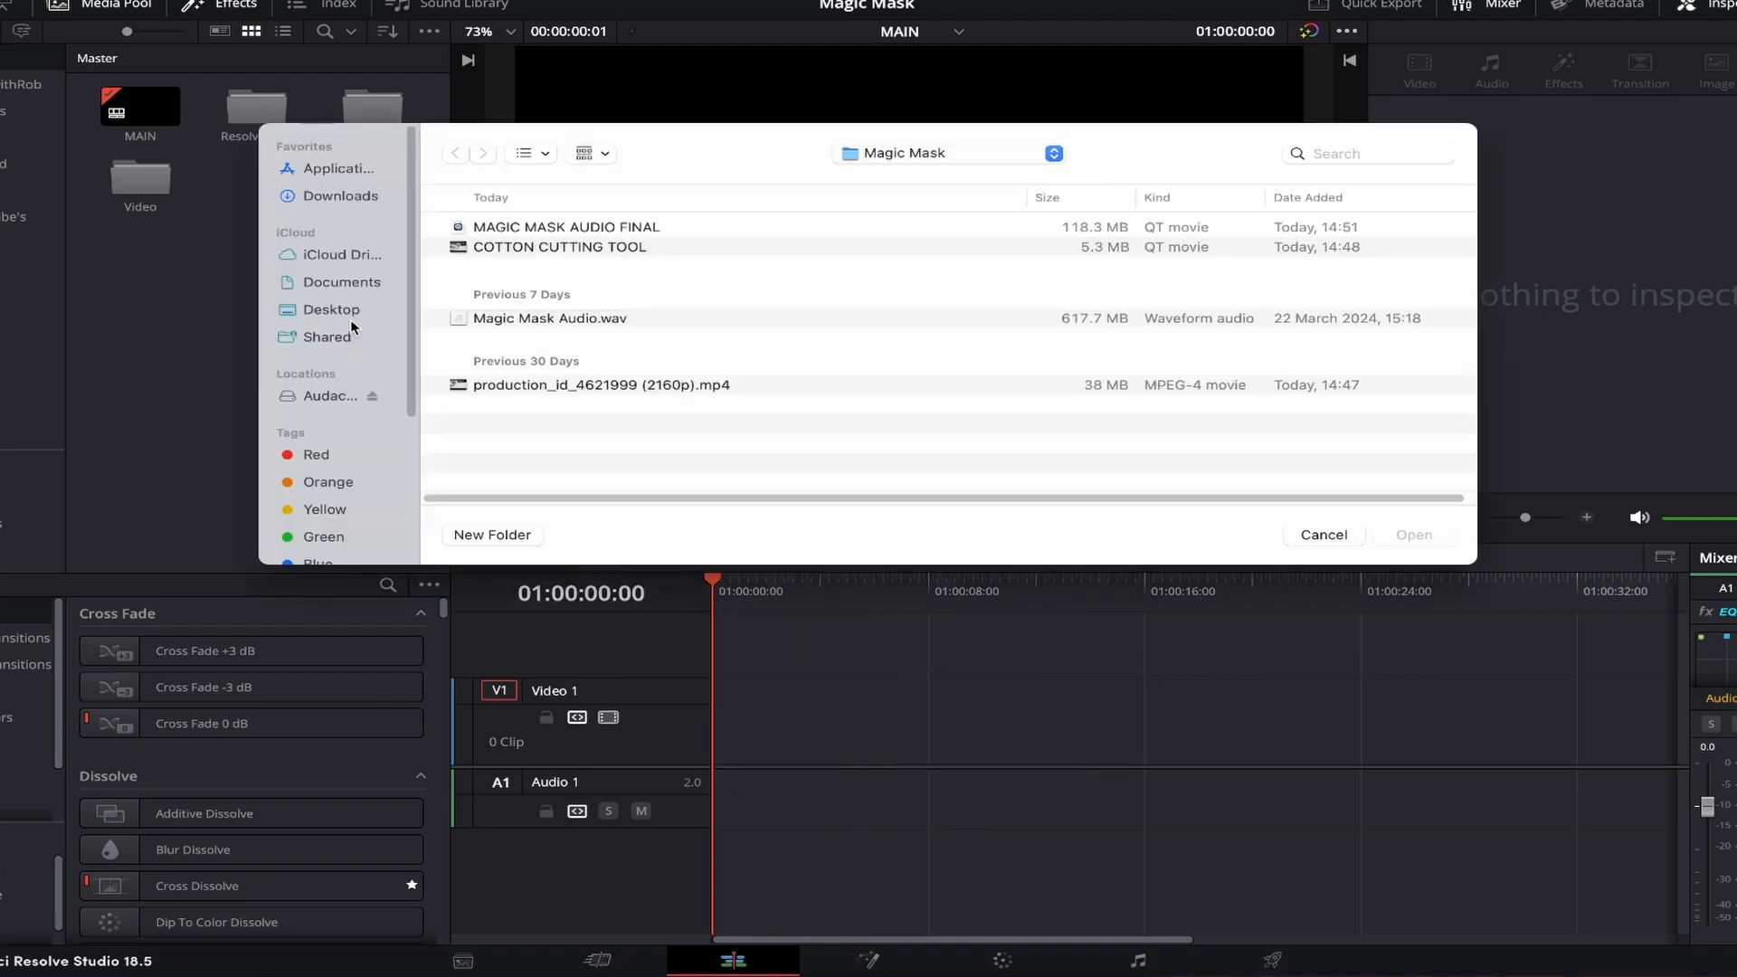
# Step: Import the COTTON CUTTING TOOL video and place it on the timeline
pyautogui.click(559, 246)
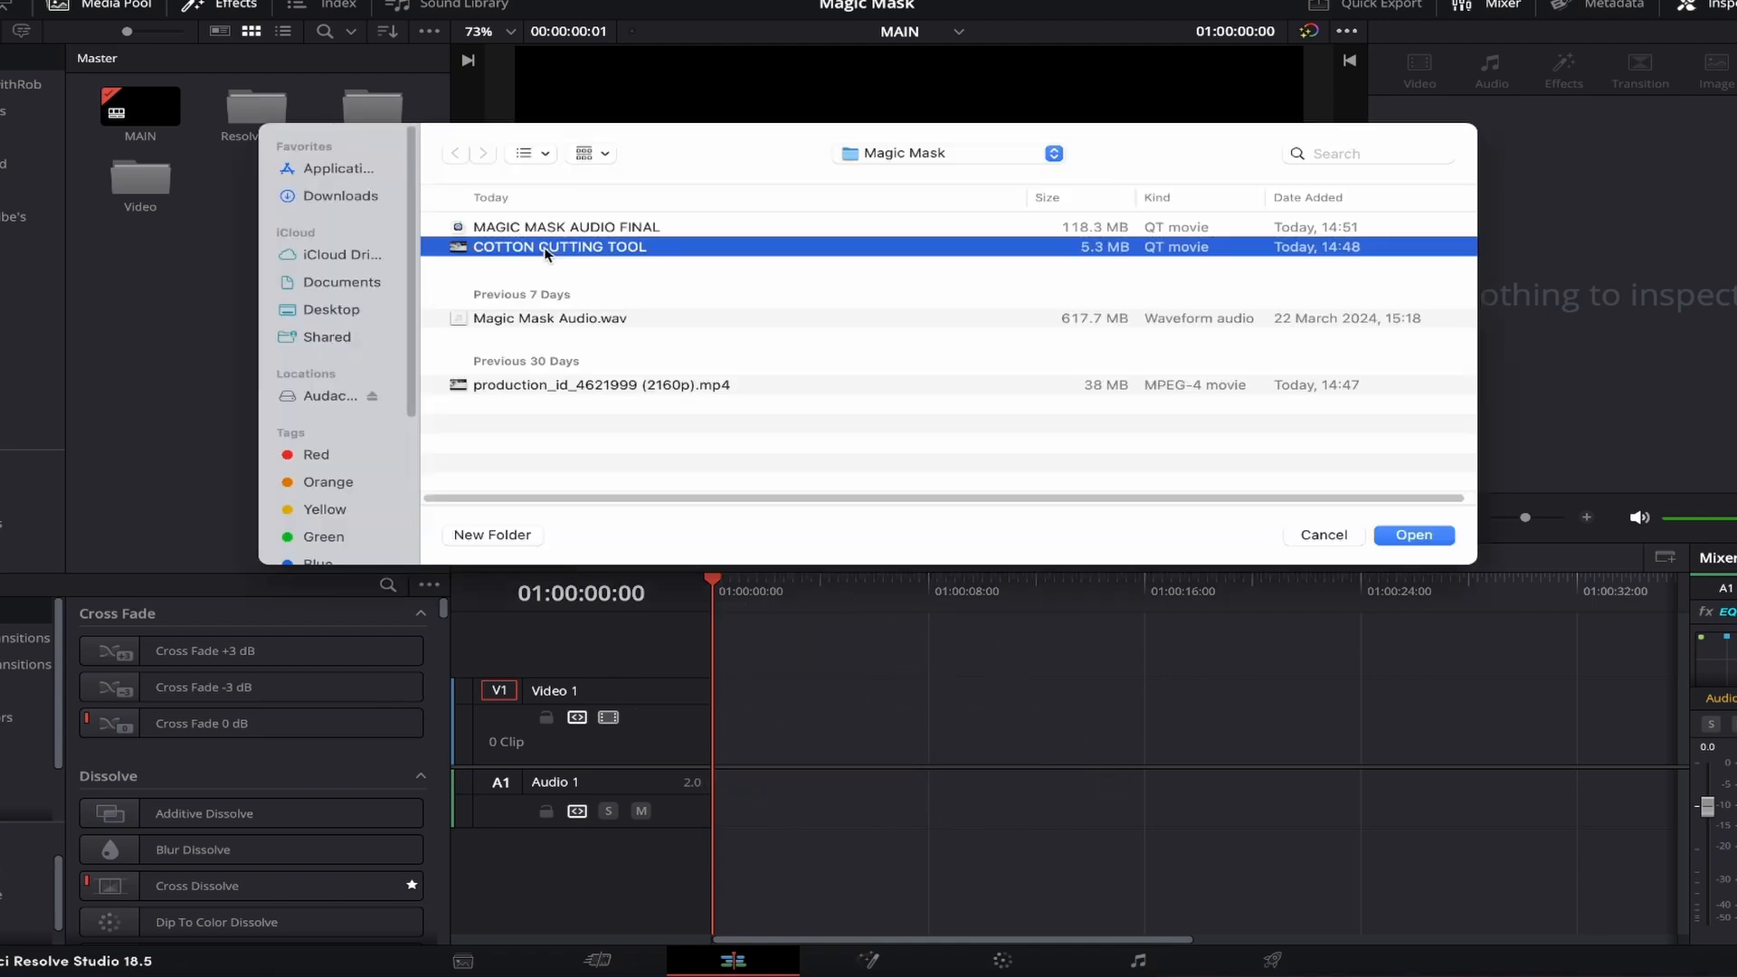
pyautogui.click(1413, 536)
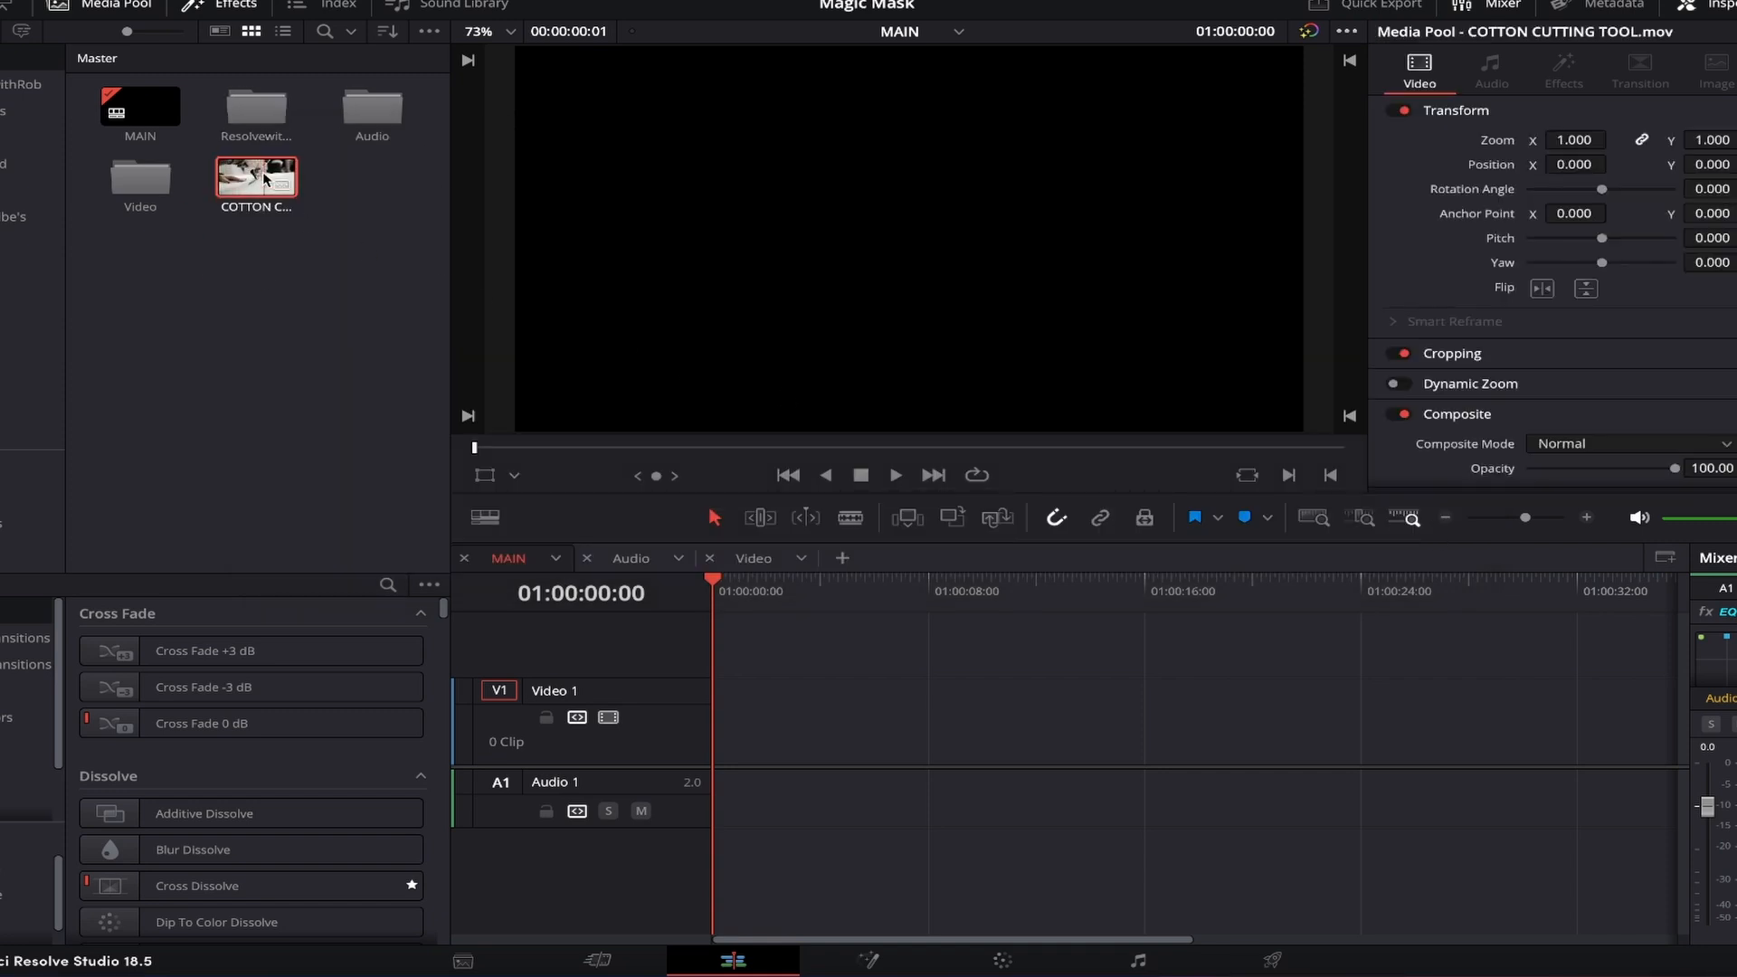
pyautogui.moveTo(255, 177); pyautogui.dragTo(791, 713)
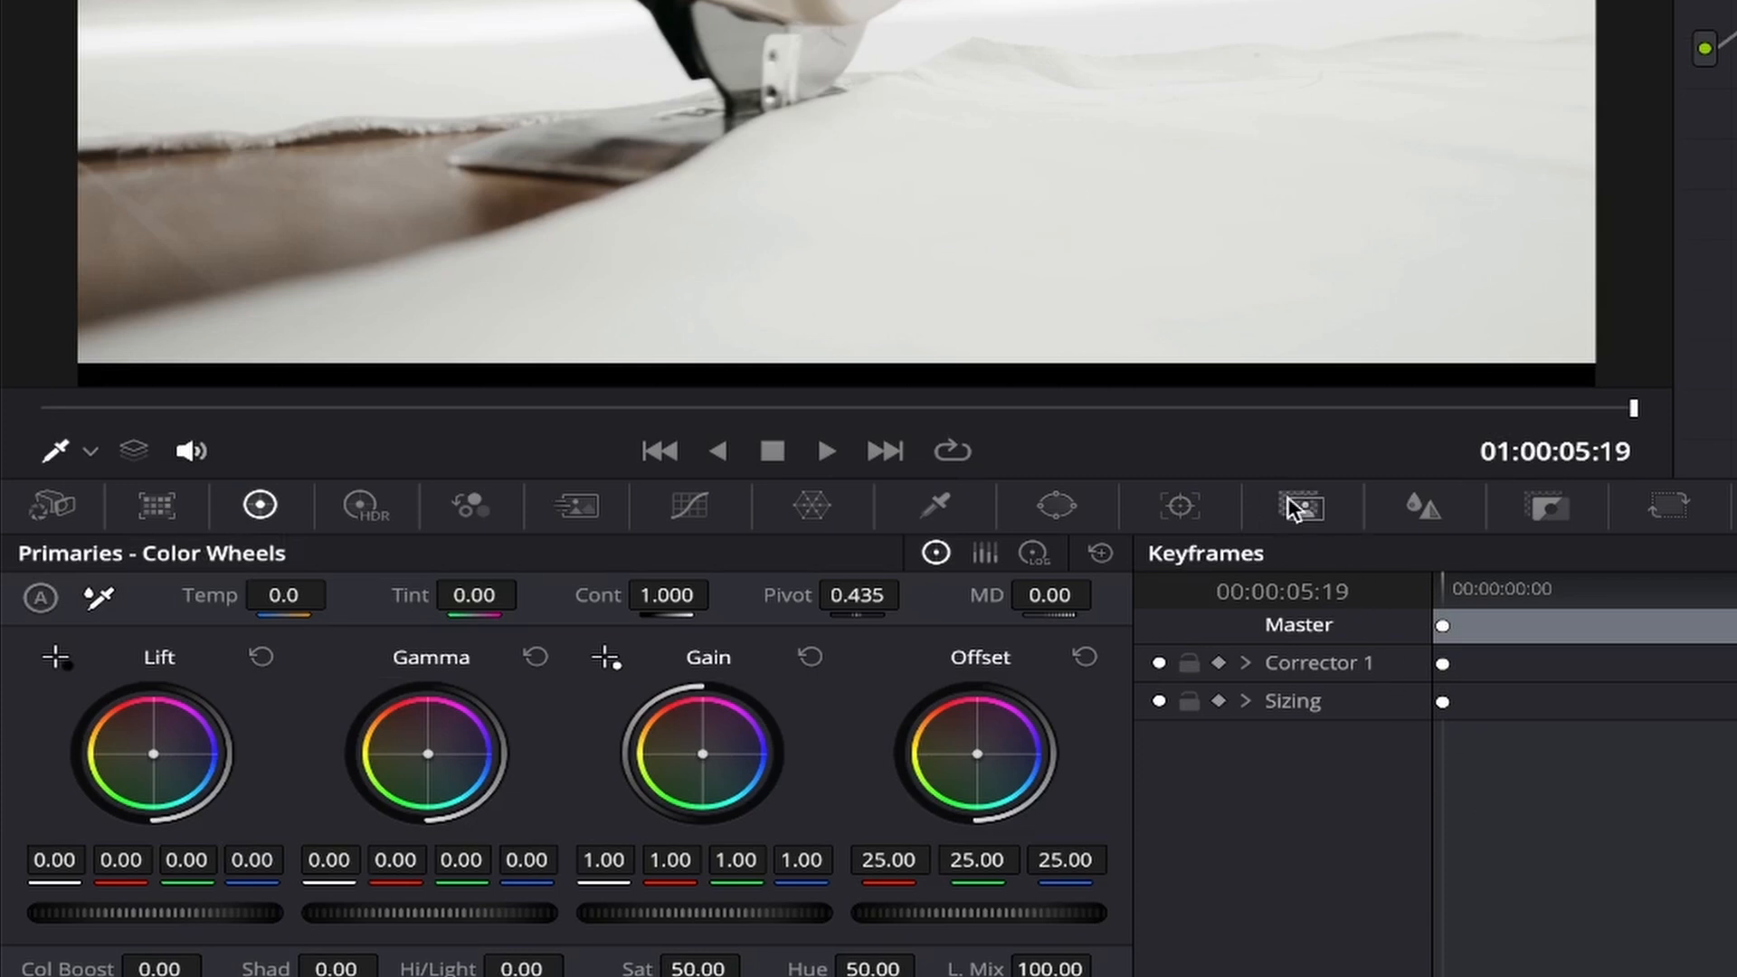
# Step: Show the Magic Mask palette on the Color page in Object mode
pyautogui.click(1301, 506)
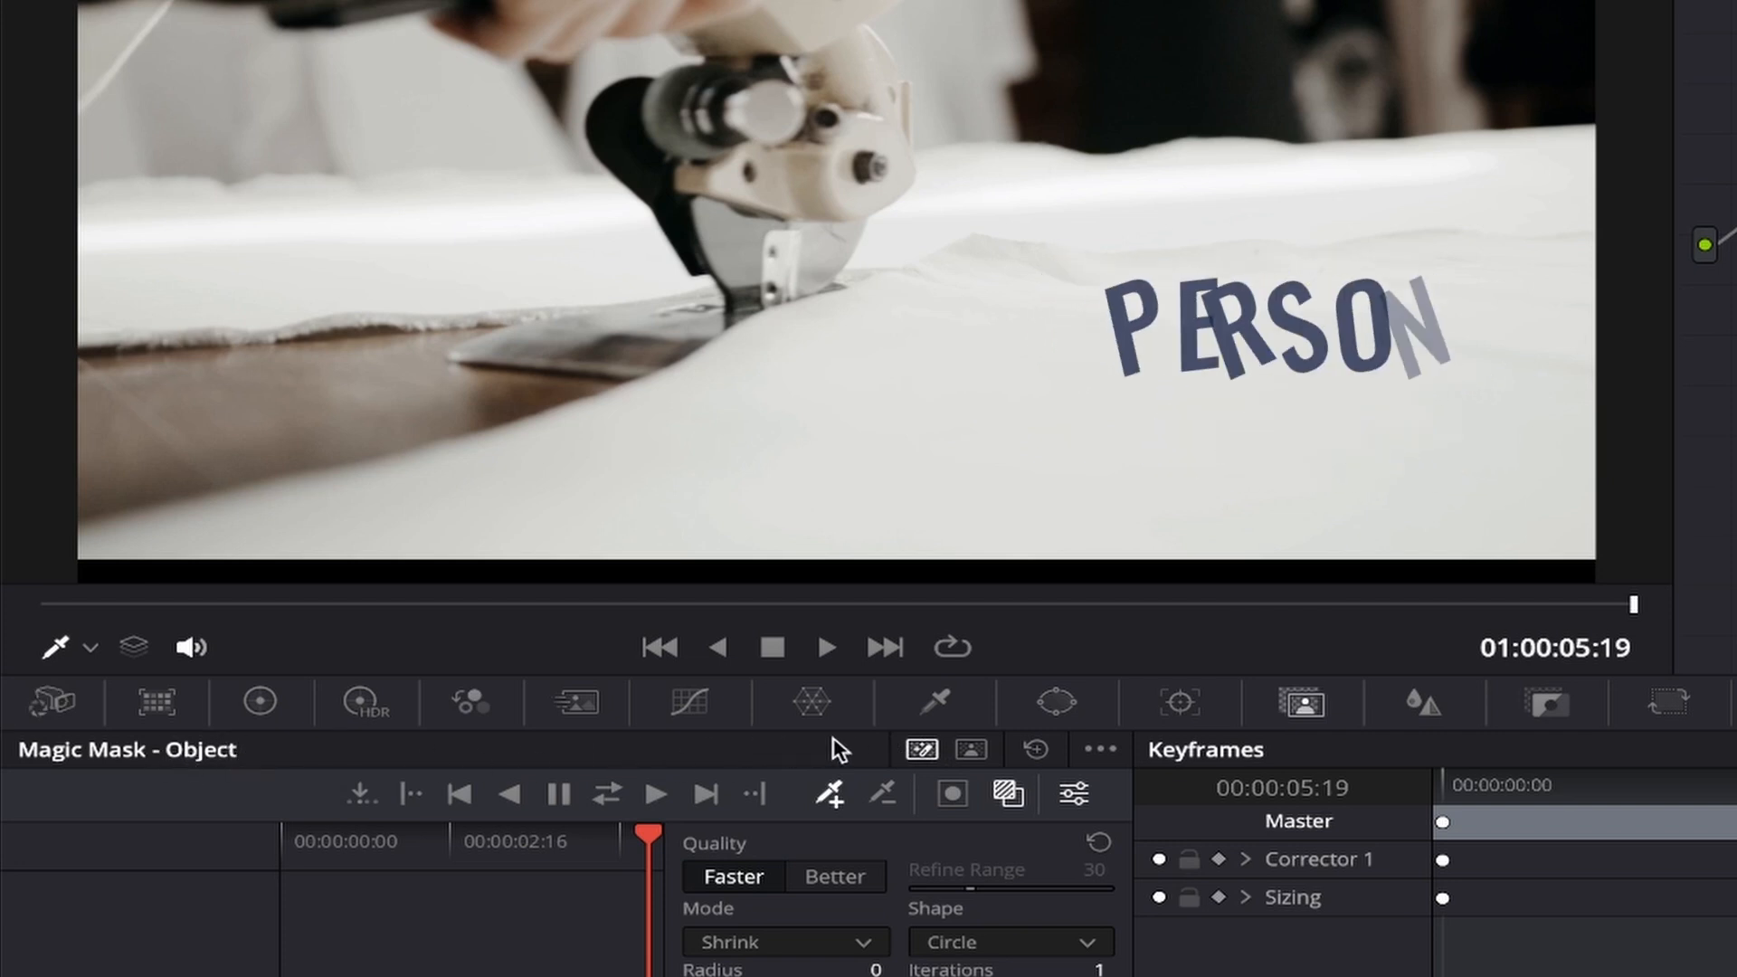
# Step: Switch Magic Mask to Person mode, Features tab, with the Arms (Exposed Skin) feature list shown
pyautogui.click(970, 751)
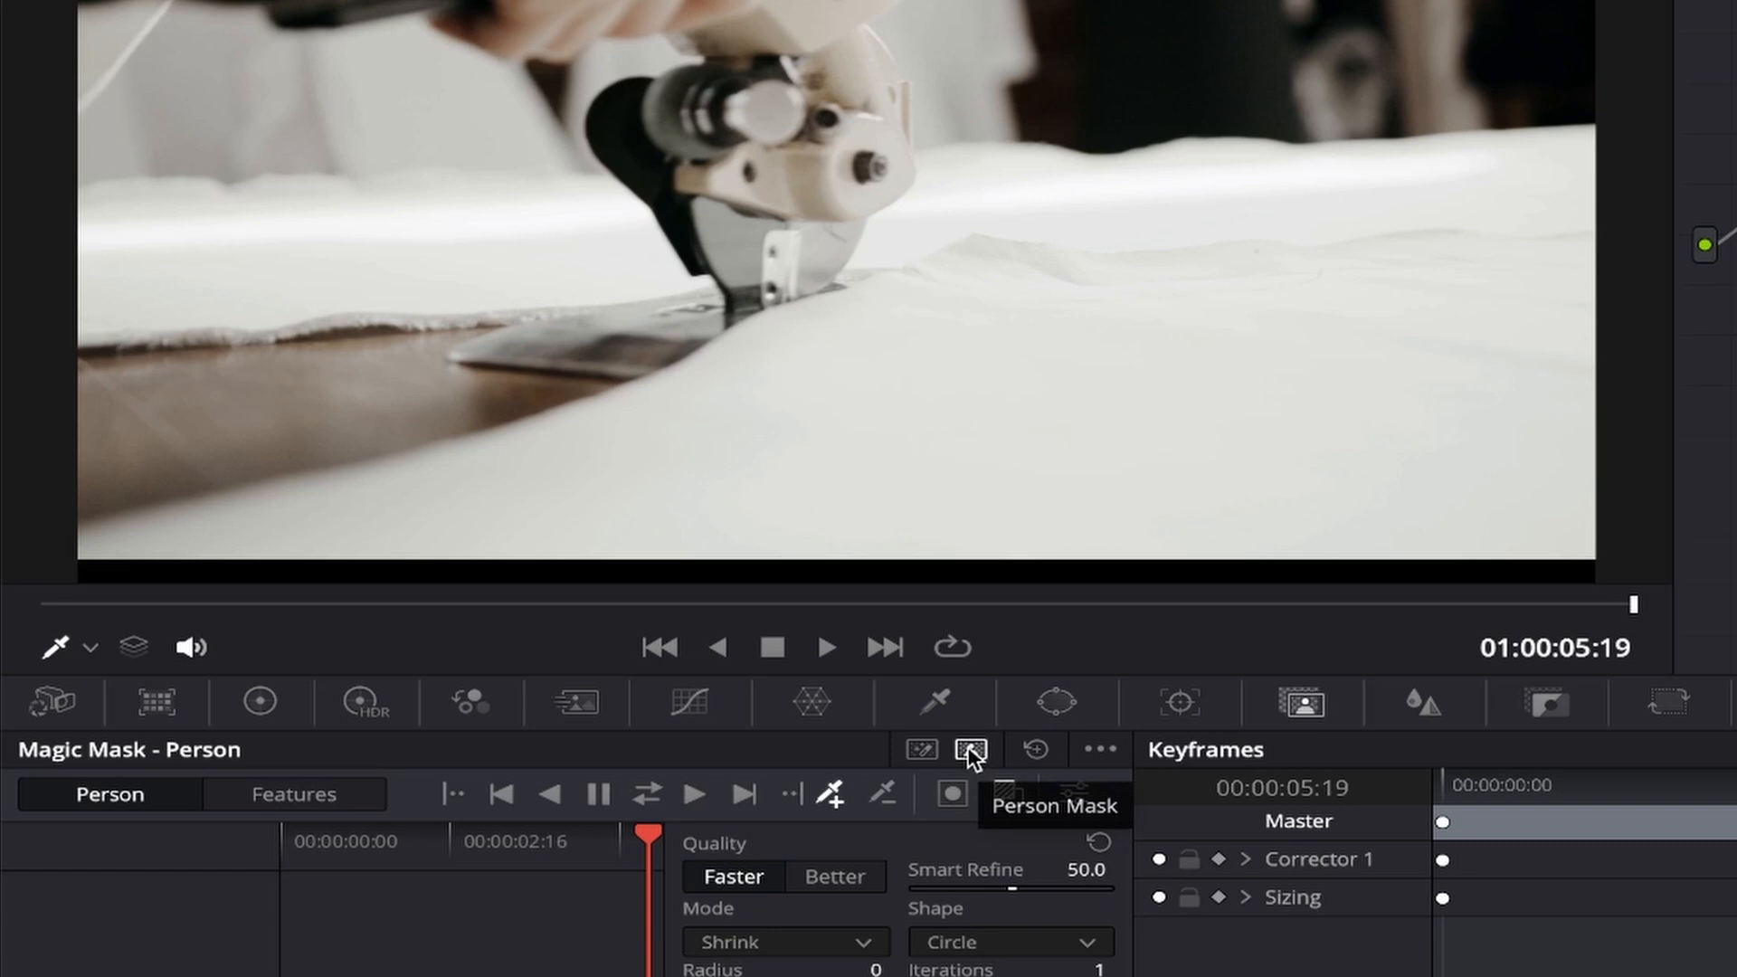
pyautogui.click(293, 794)
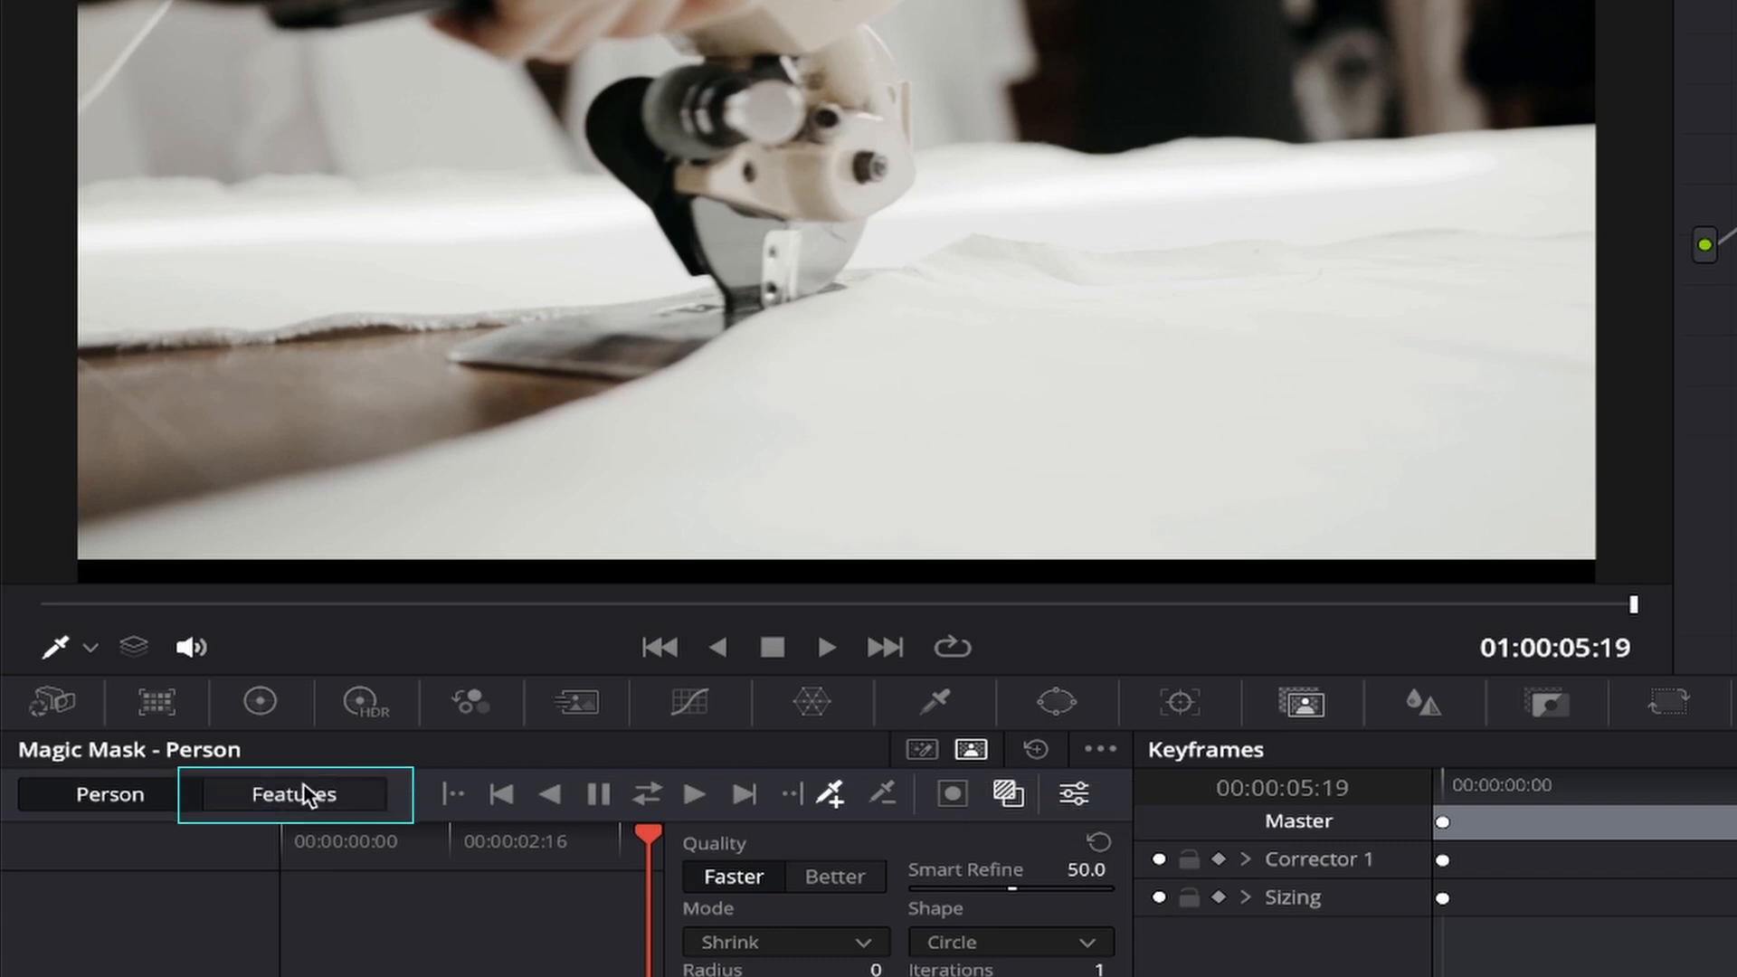
pyautogui.click(293, 794)
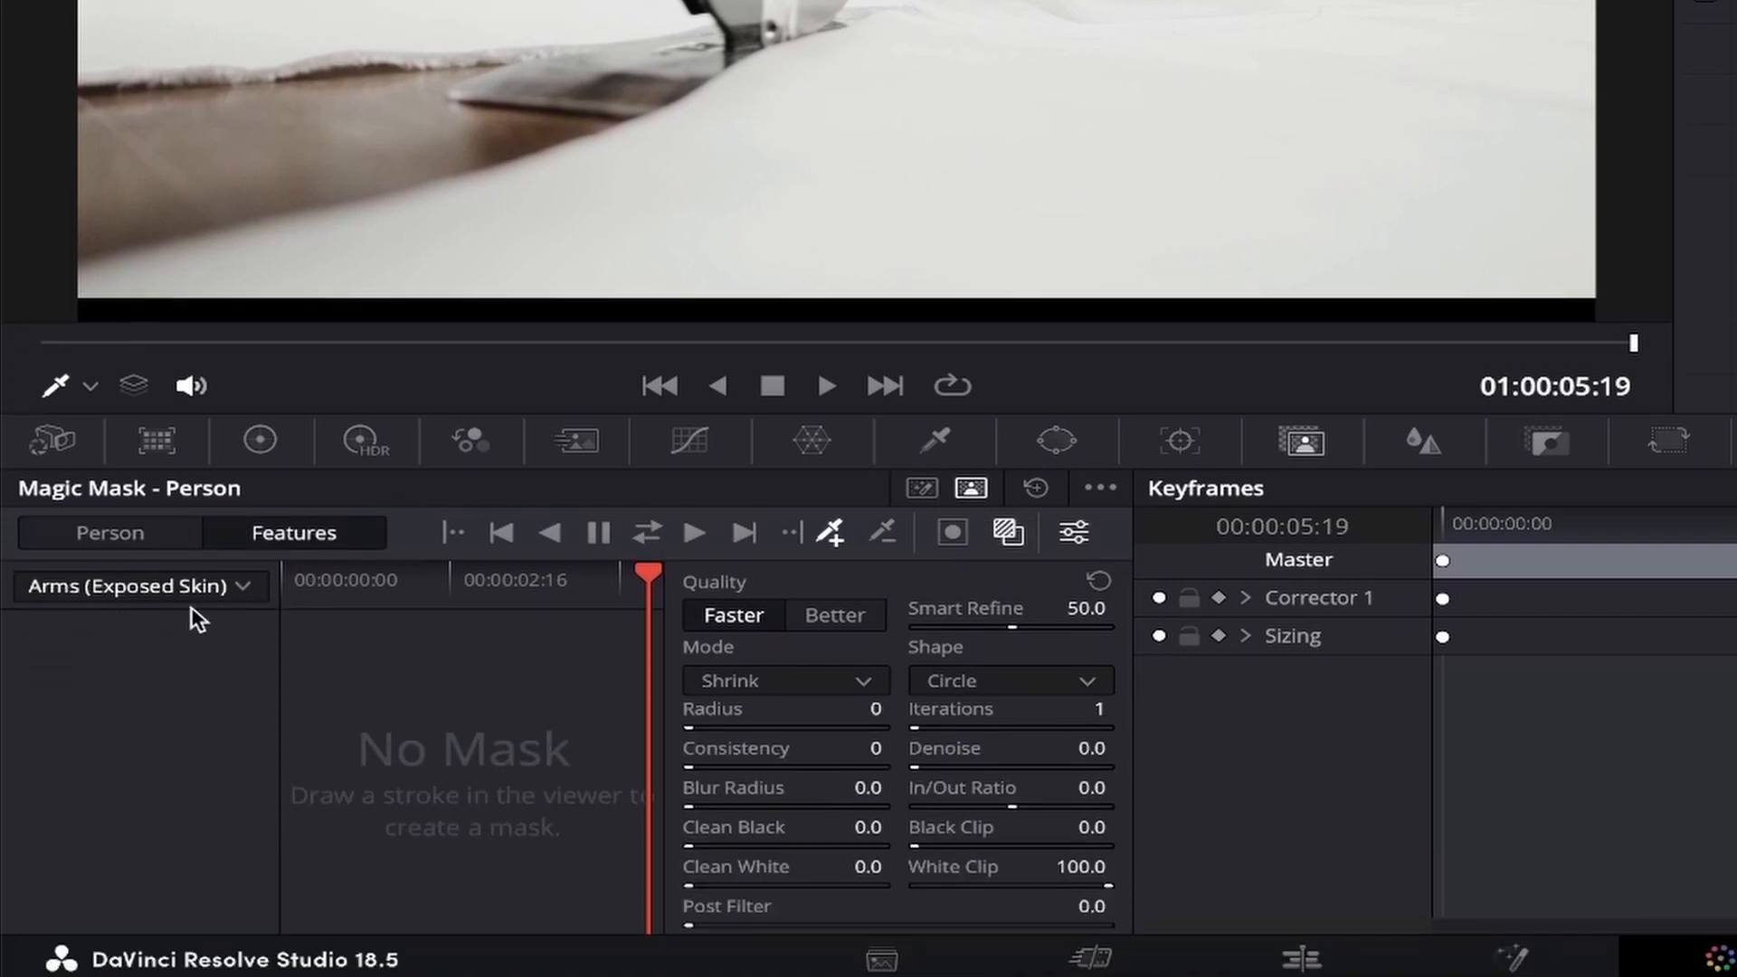
pyautogui.click(139, 586)
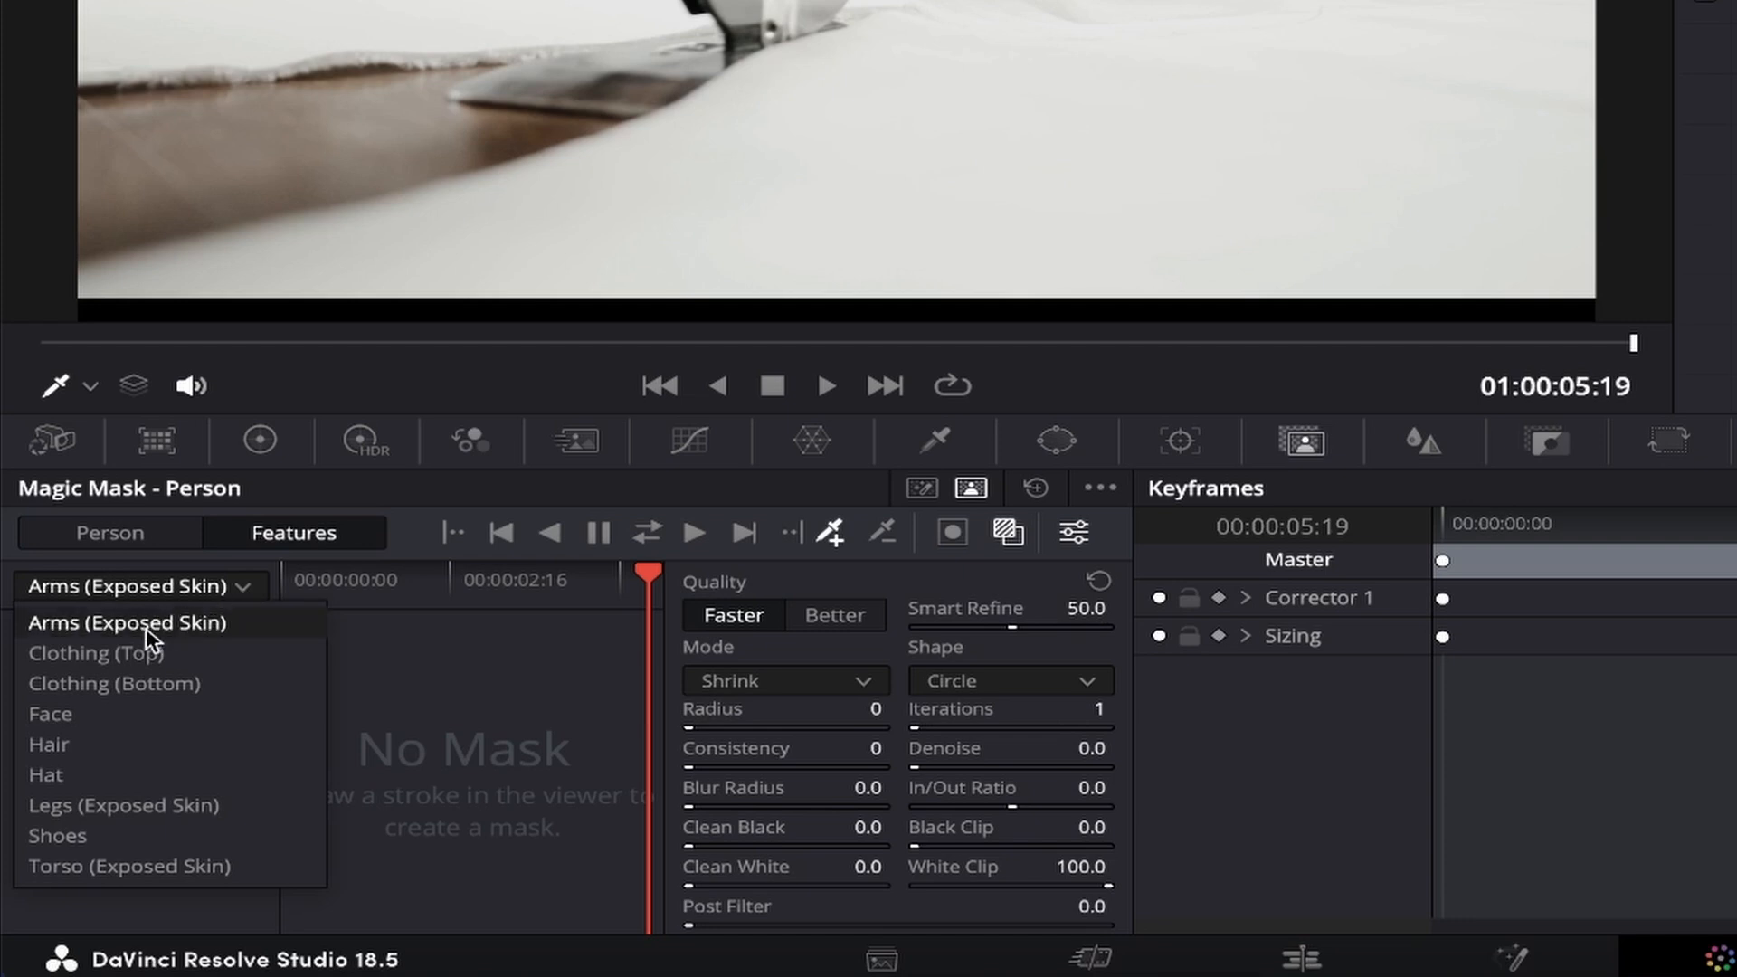
pyautogui.moveTo(124, 805)
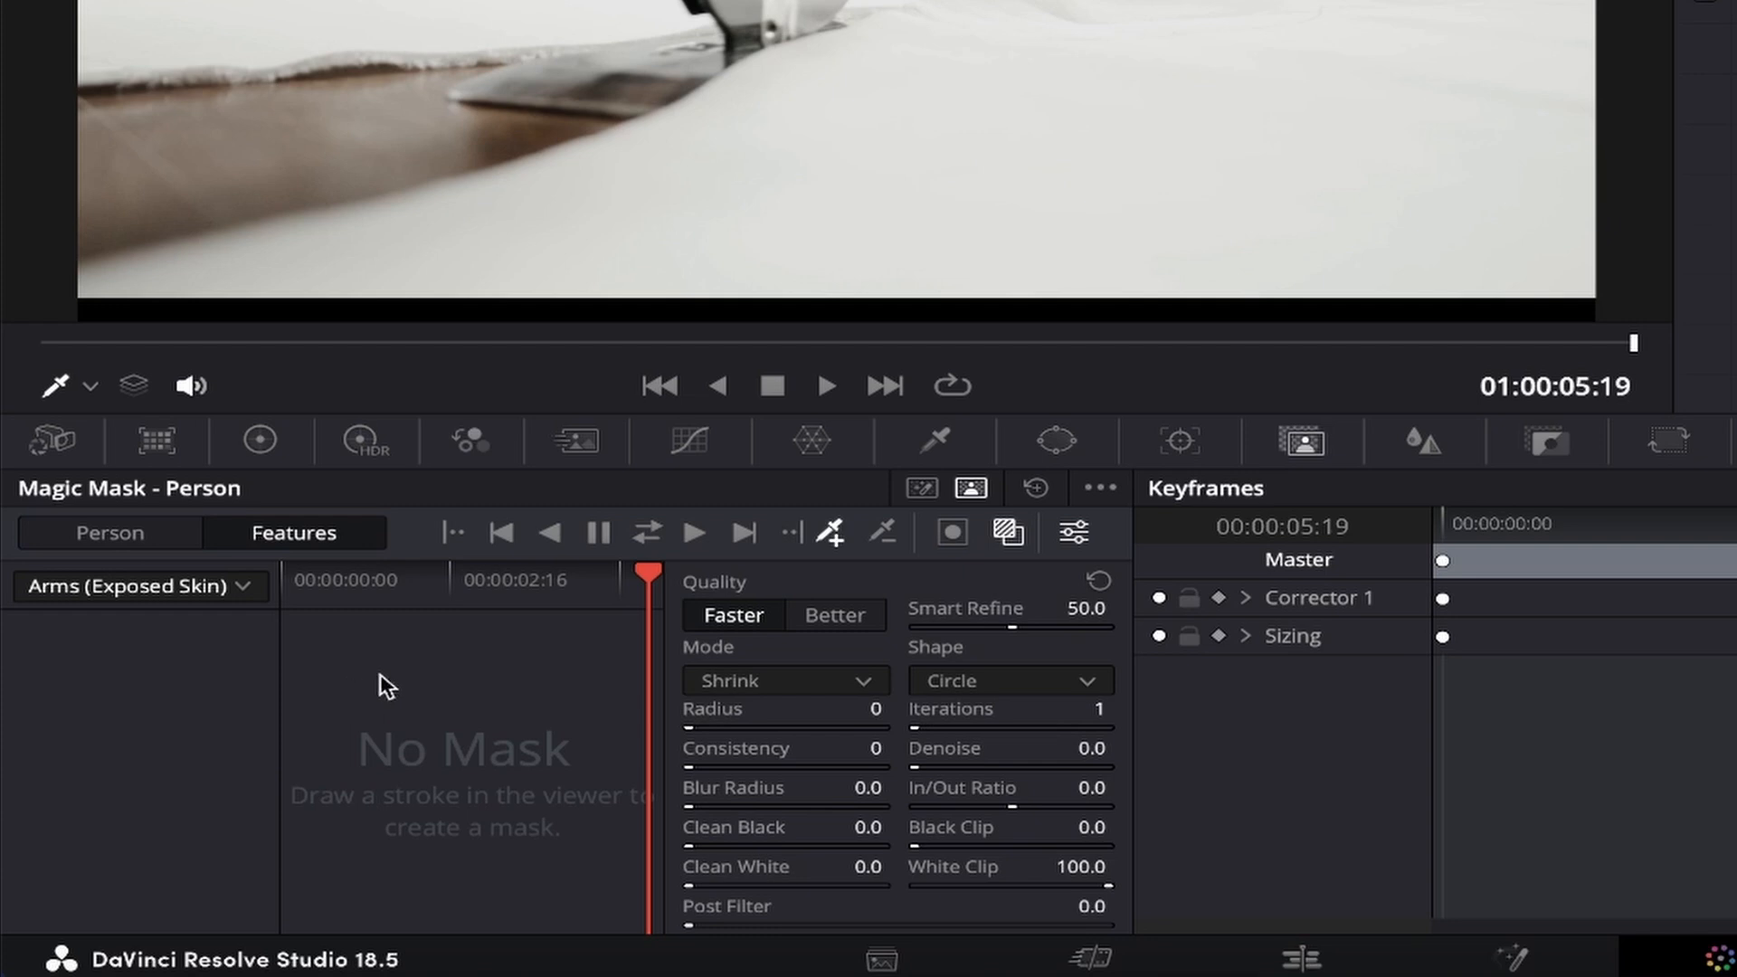
# Step: Return Magic Mask to Object mode and check the viewer's picker tool dropdown
pyautogui.click(919, 489)
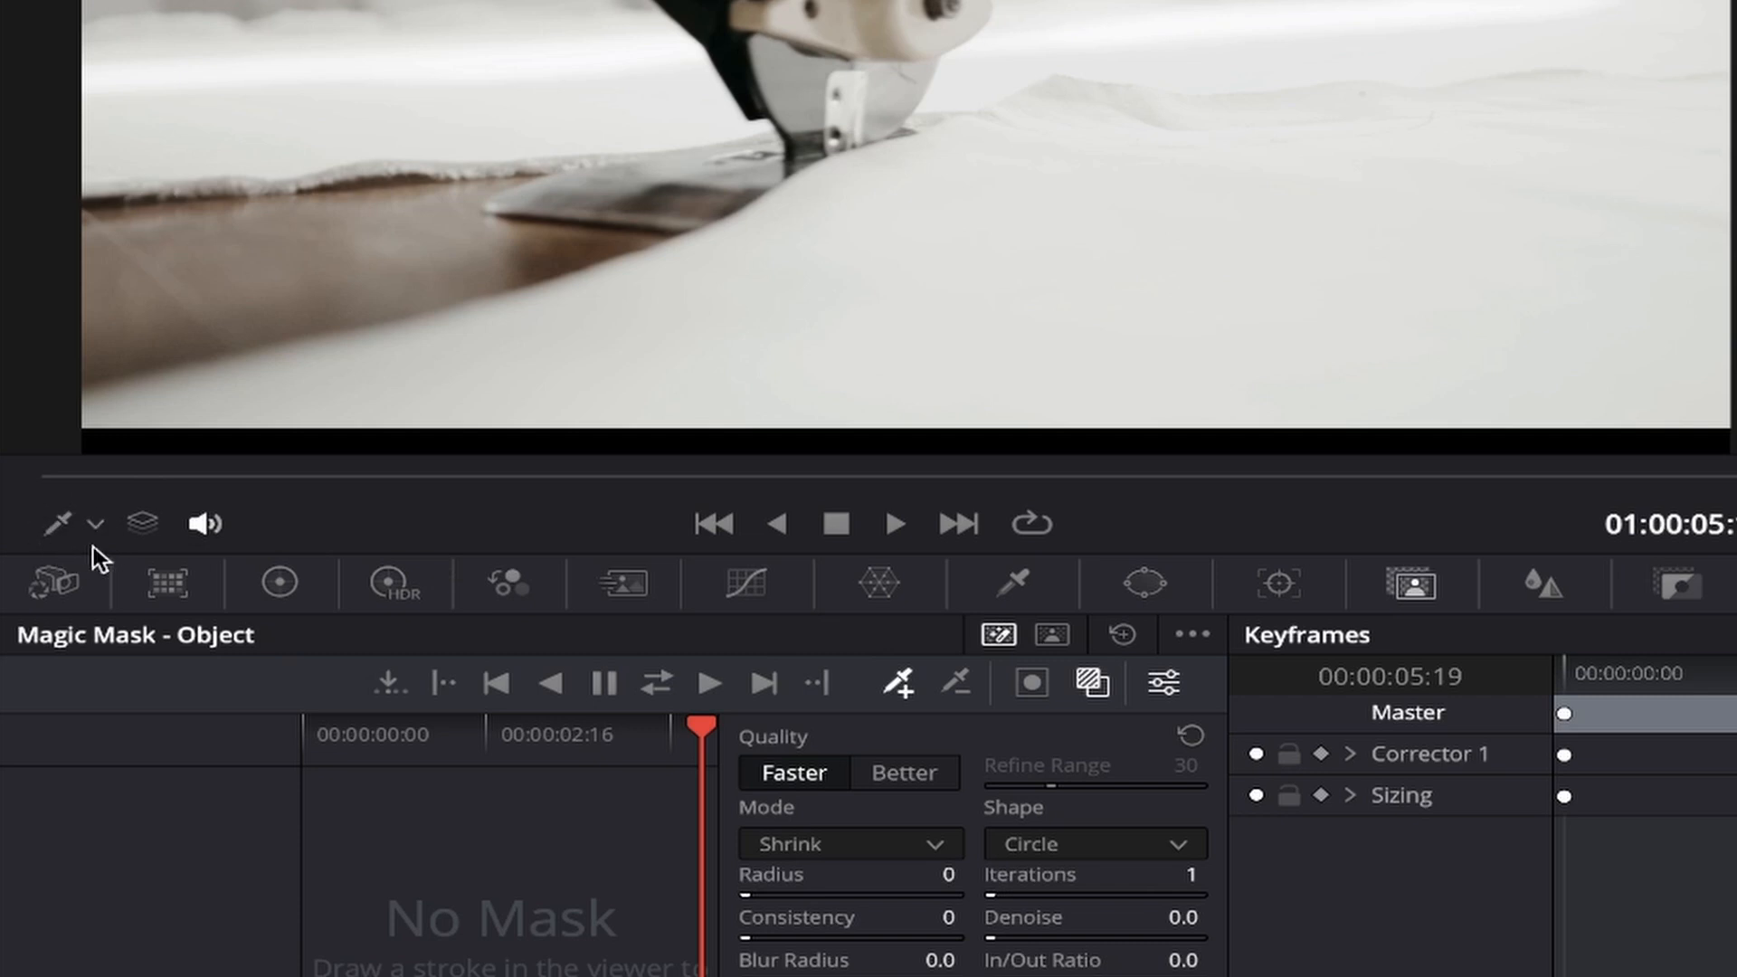
pyautogui.click(96, 523)
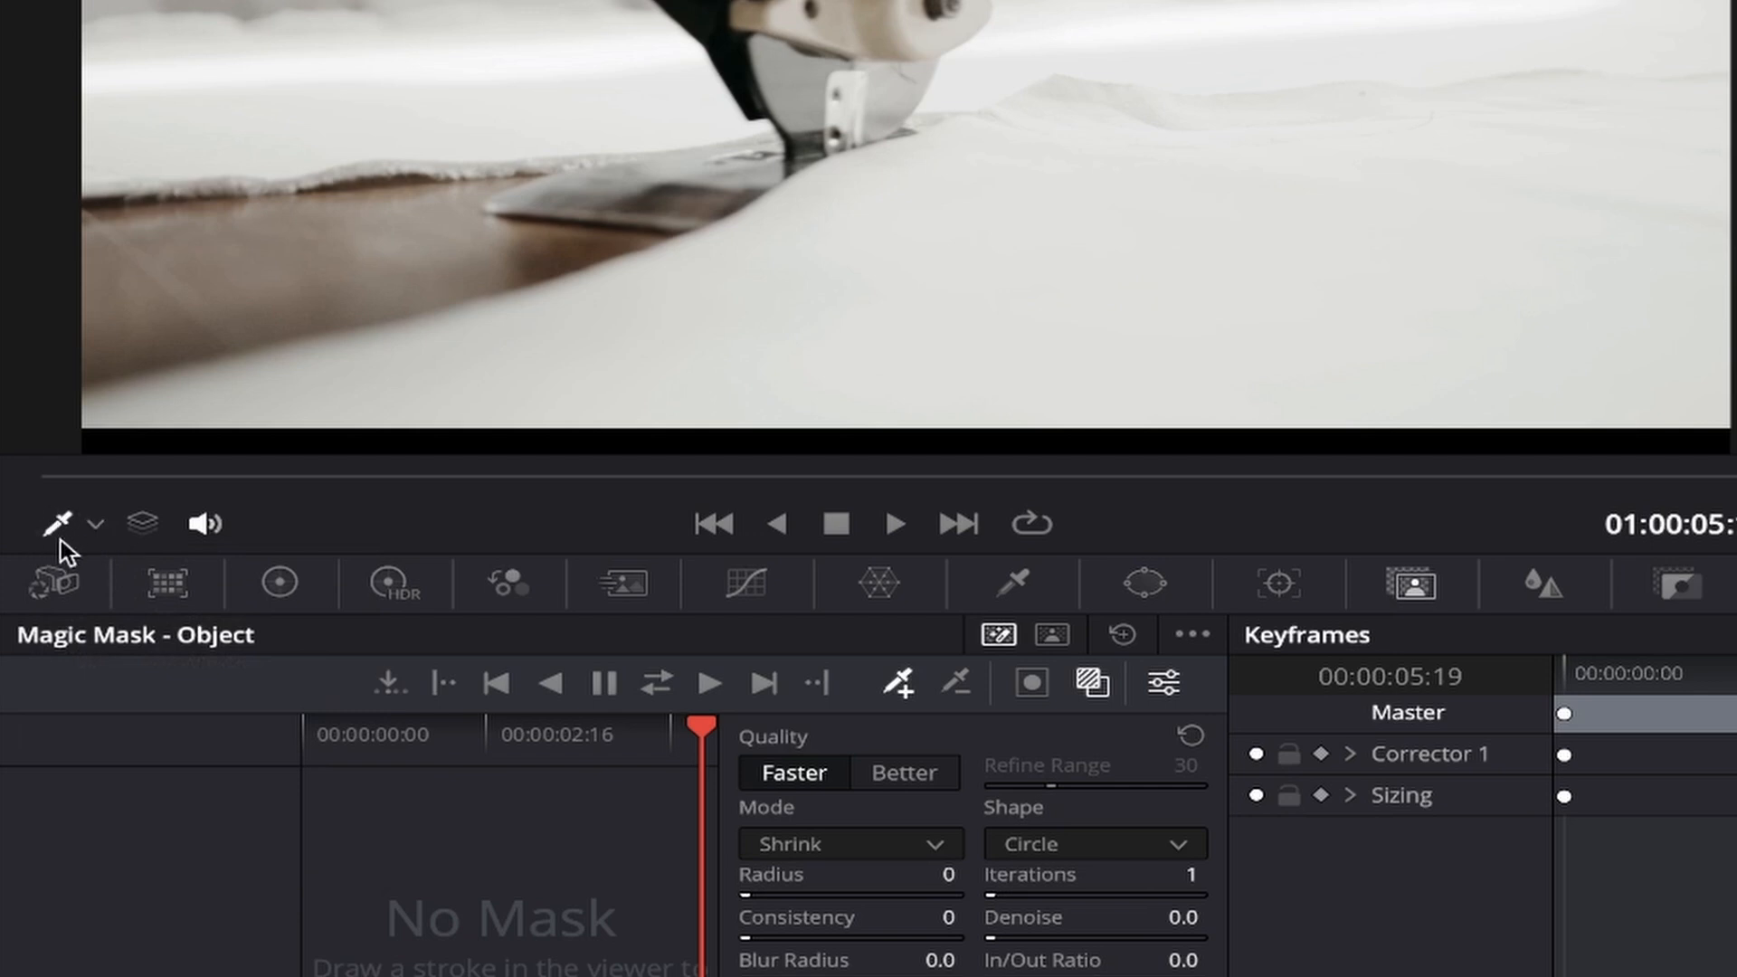
pyautogui.moveTo(41, 505)
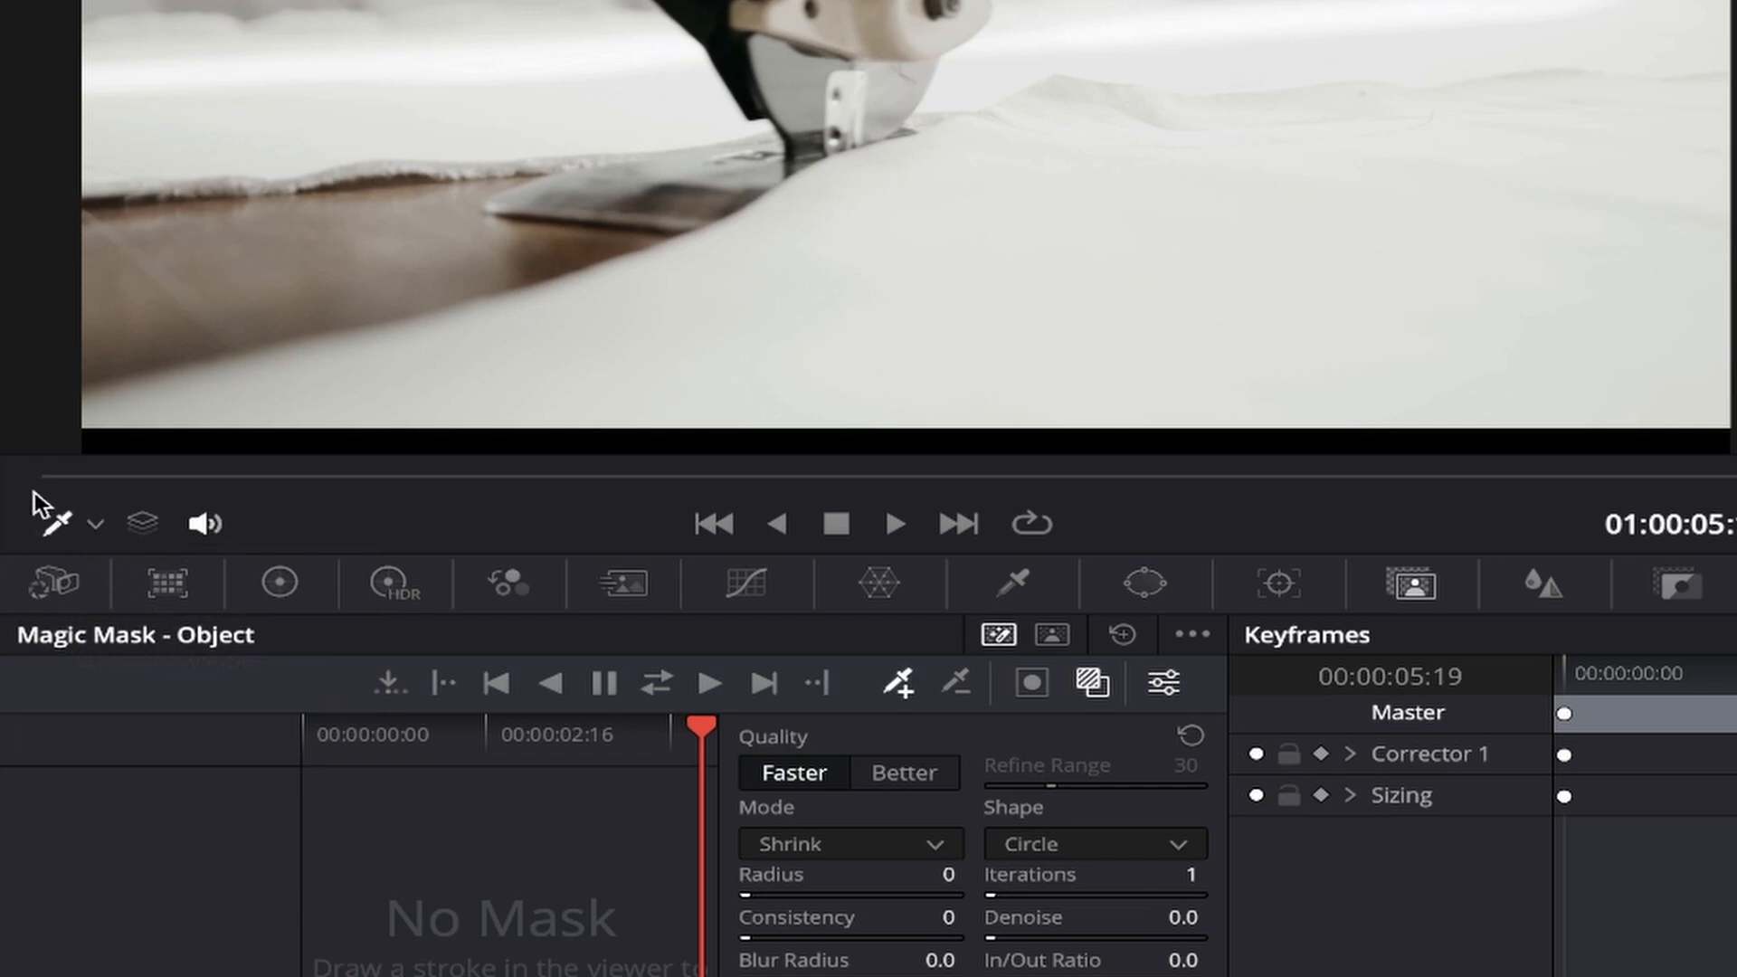
pyautogui.moveTo(122, 565)
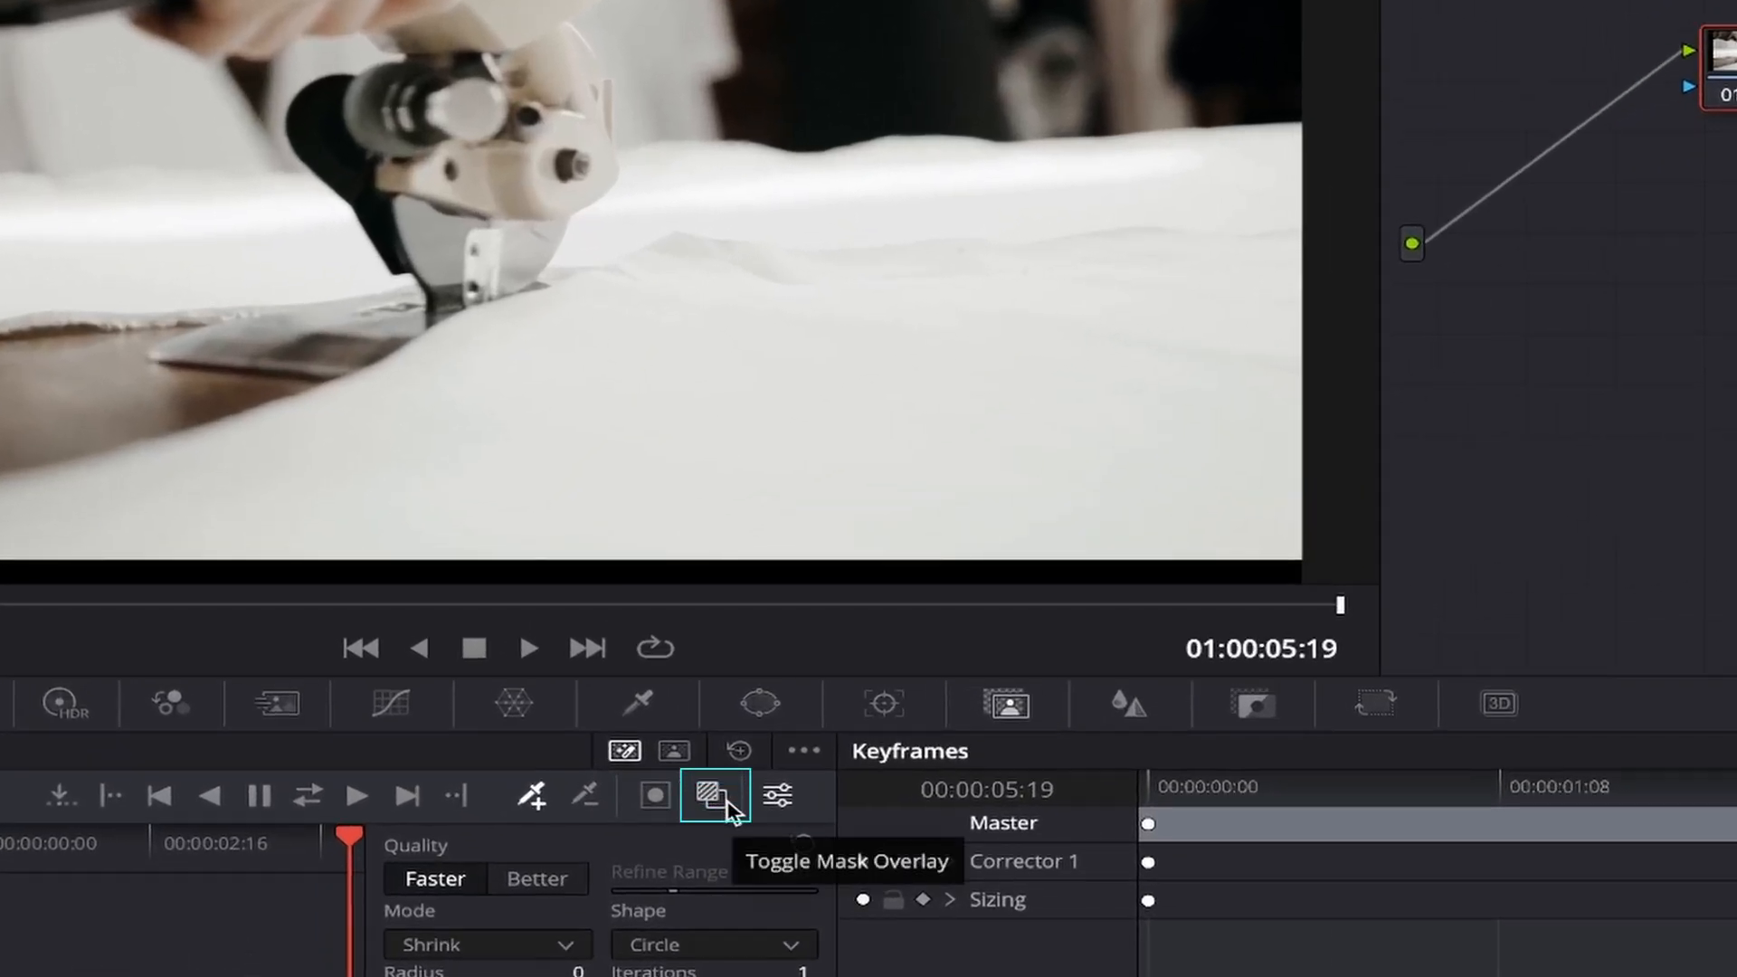
# Step: Enable the mask overlay and begin tracing a stroke over the cutting tool at 01:00:05:09
pyautogui.click(714, 794)
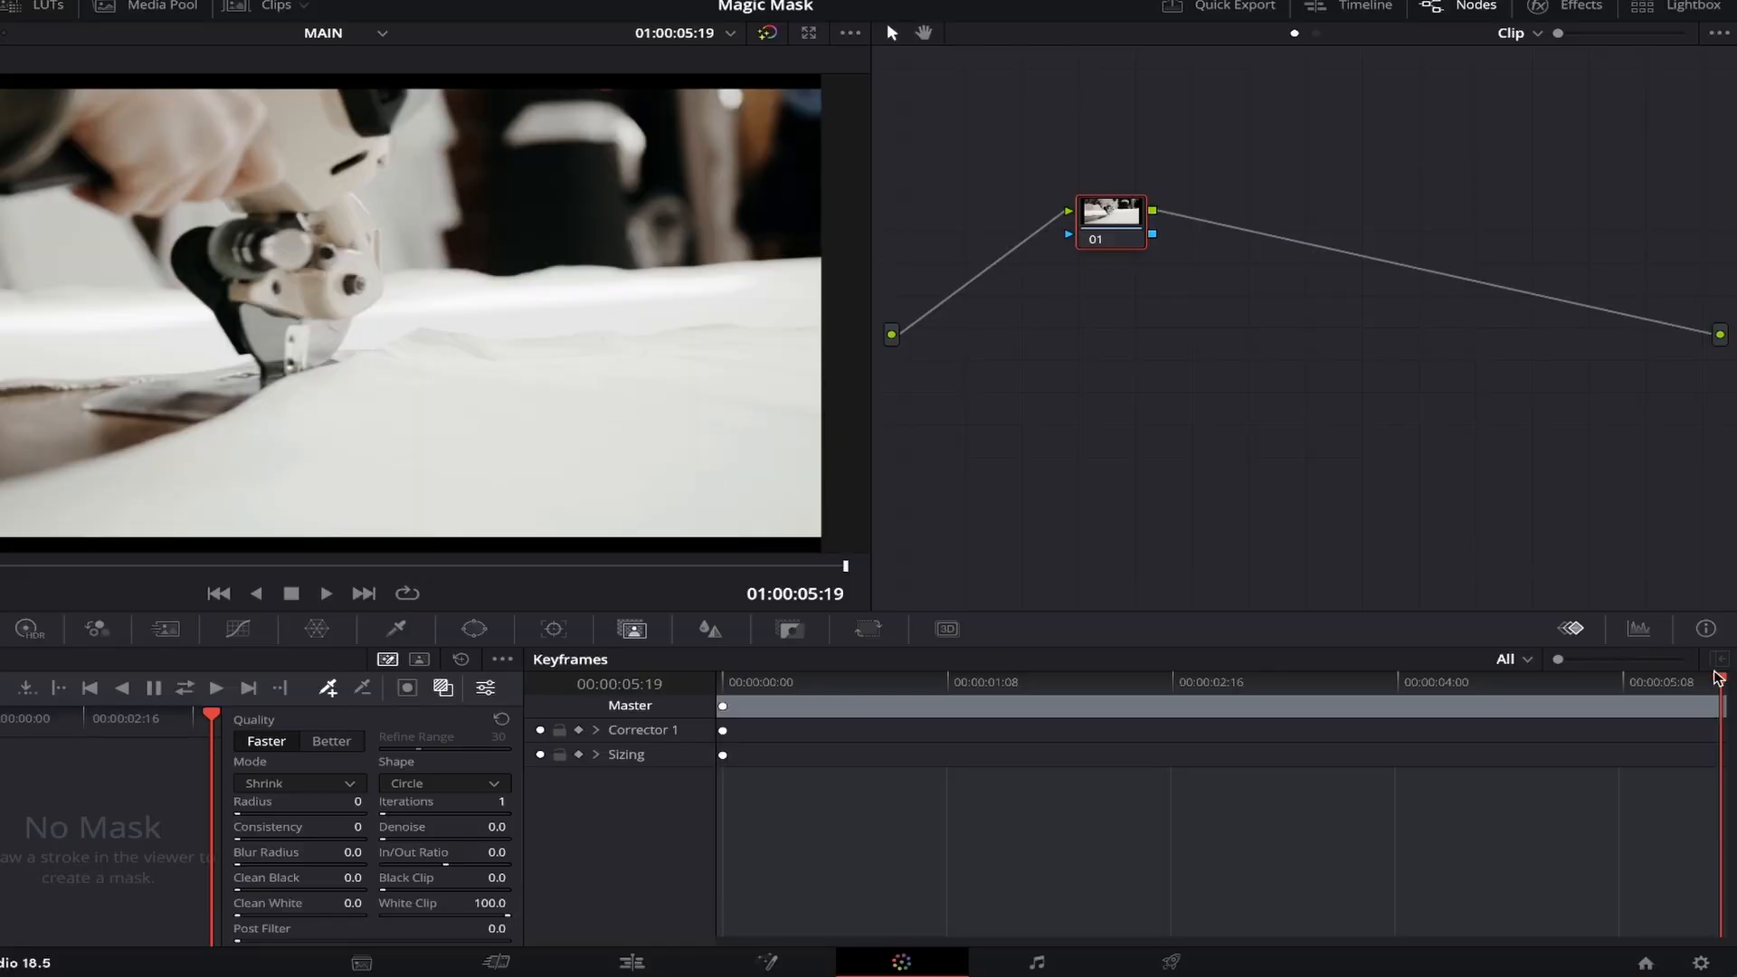
pyautogui.click(1174, 682)
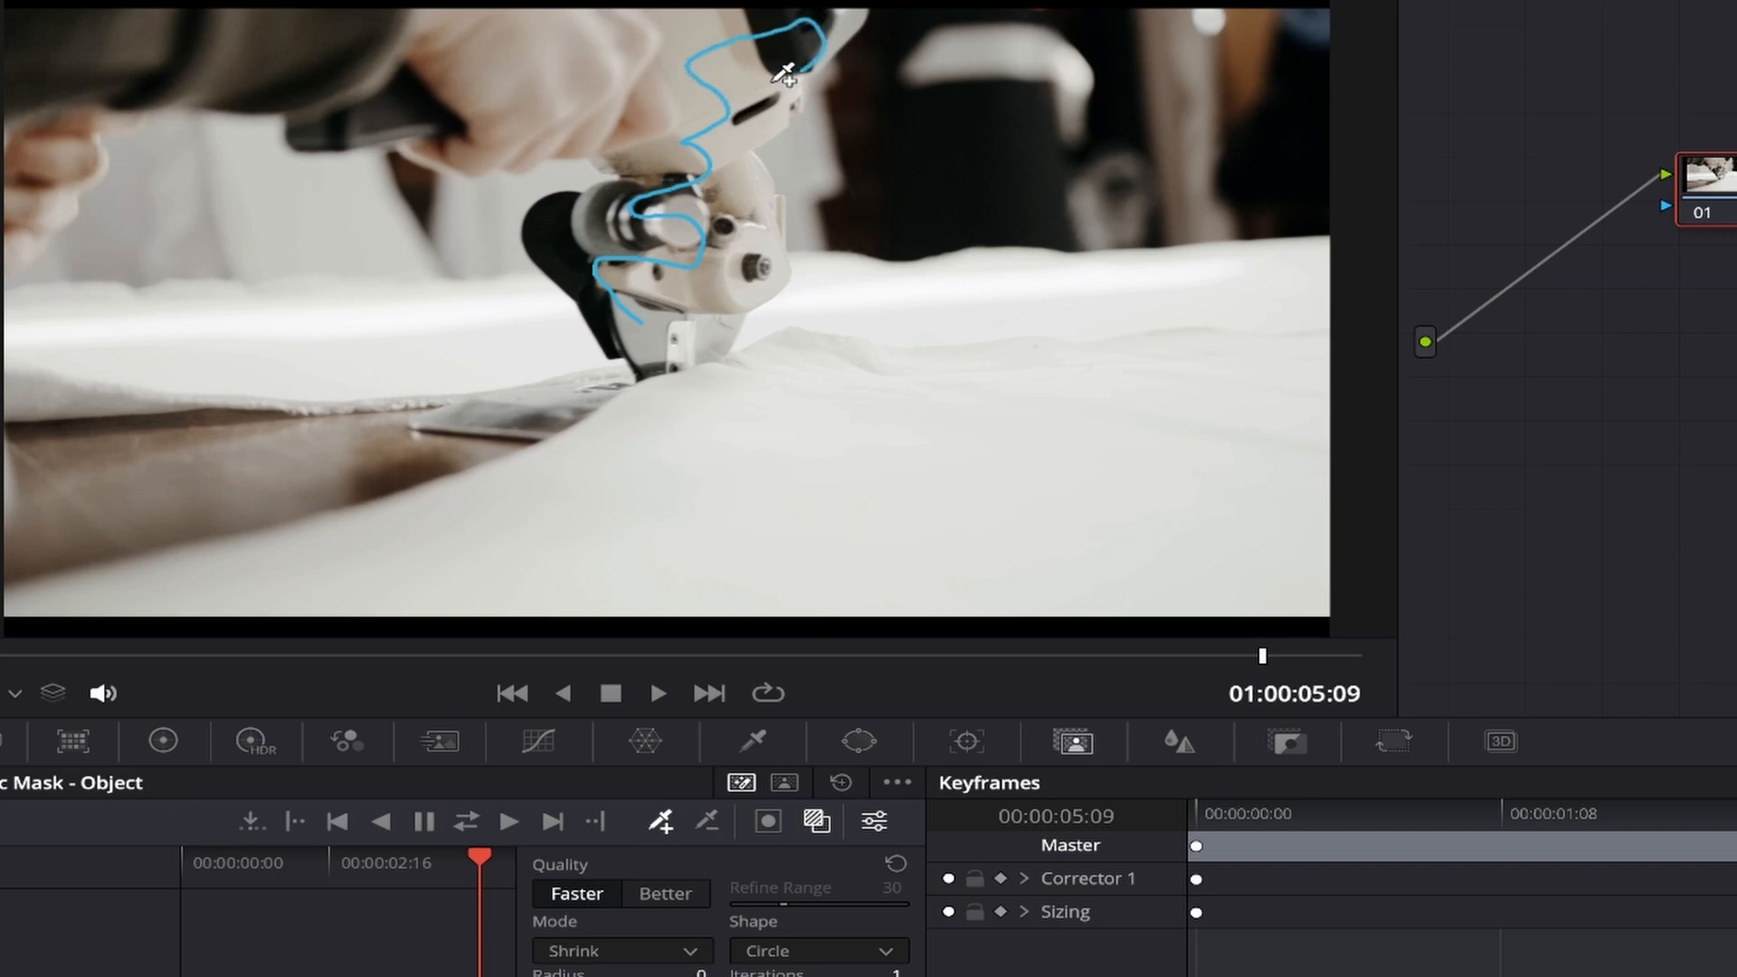
pyautogui.moveTo(787, 72); pyautogui.dragTo(637, 338)
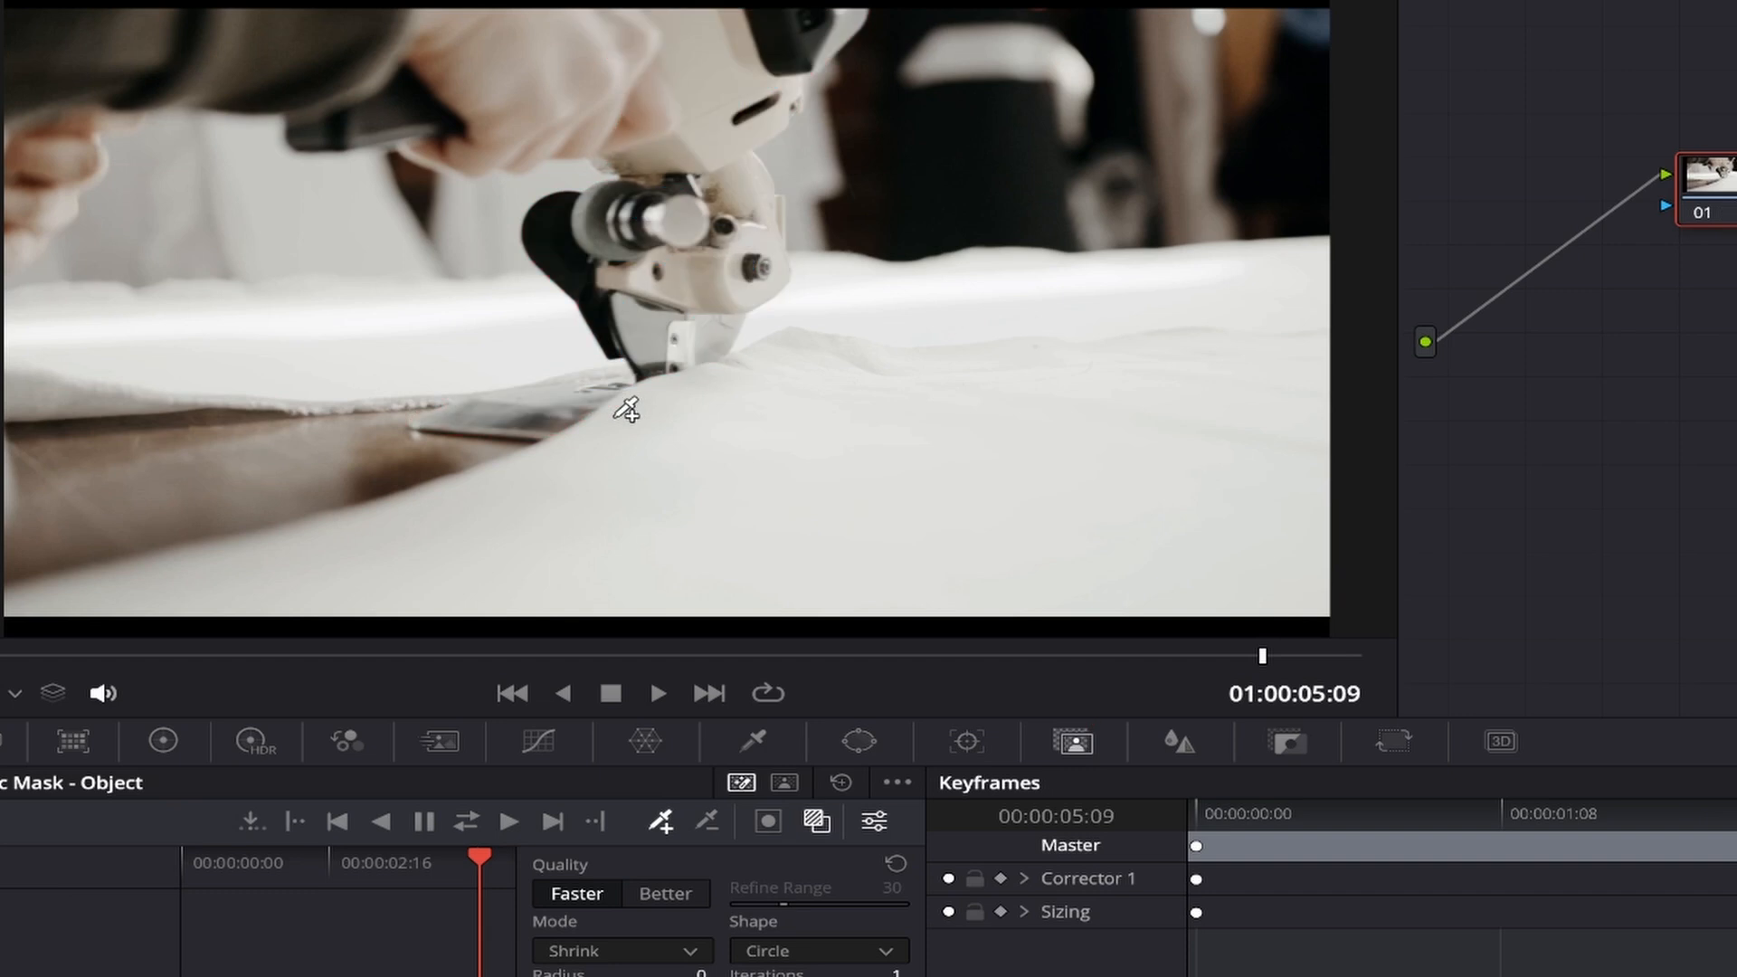
pyautogui.moveTo(550, 403)
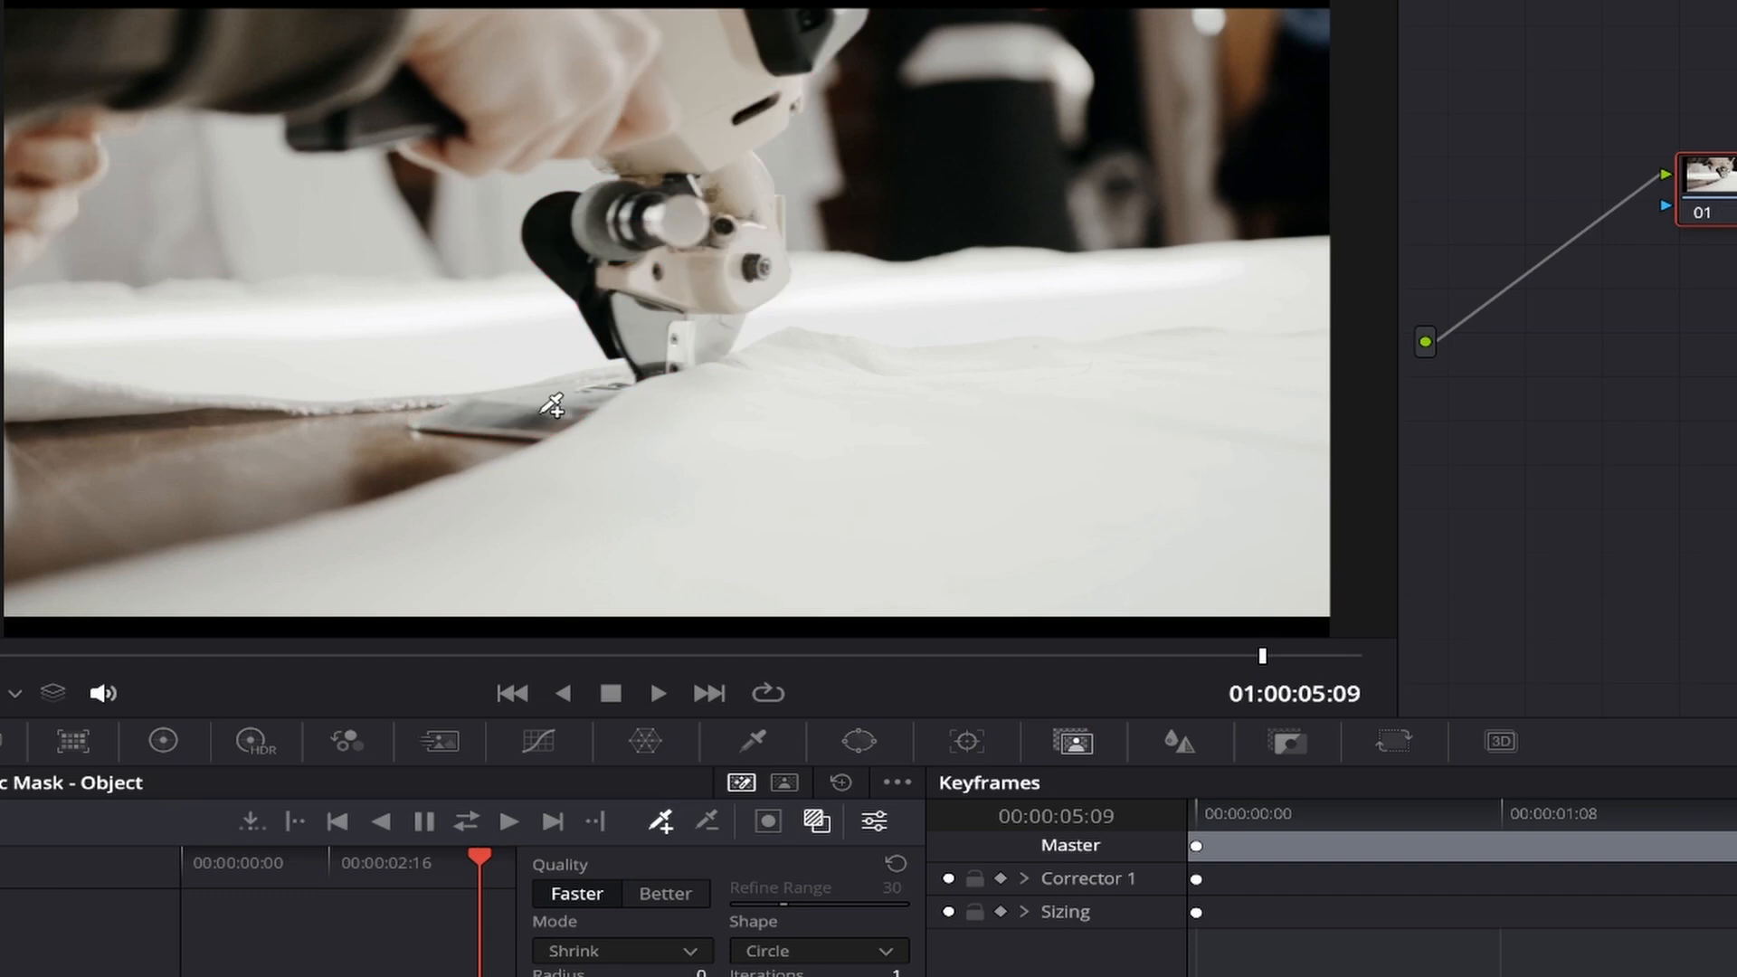
pyautogui.moveTo(521, 416); pyautogui.dragTo(609, 381)
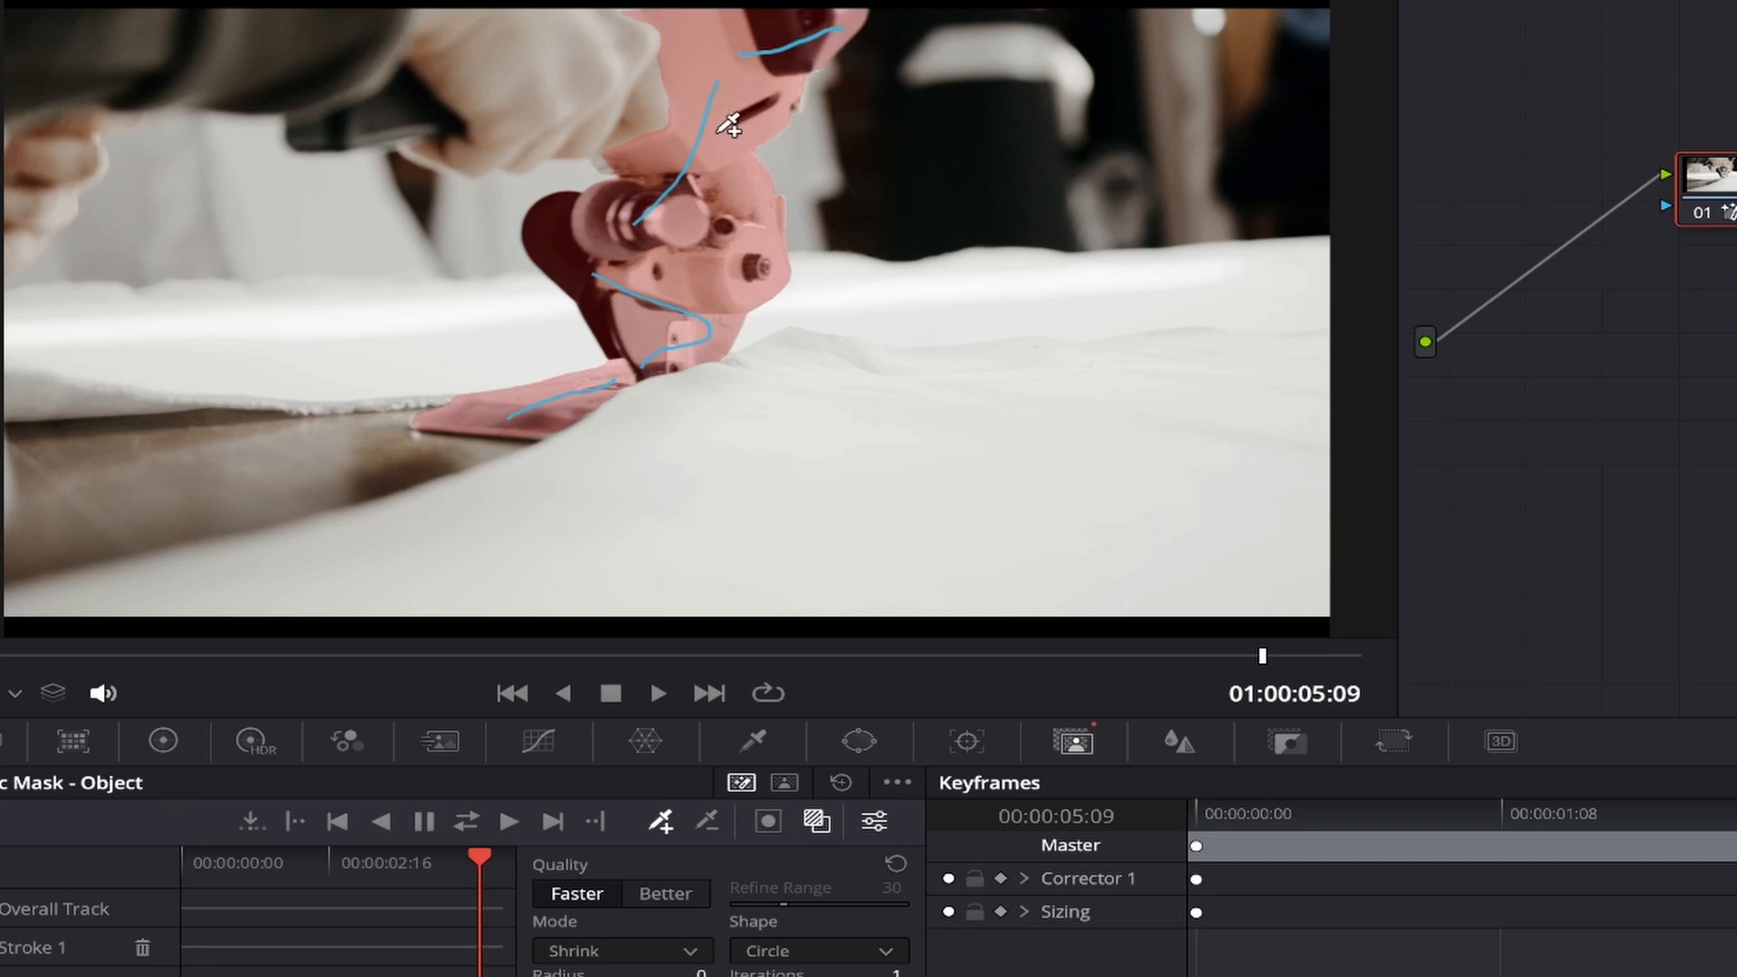
pyautogui.moveTo(530, 541)
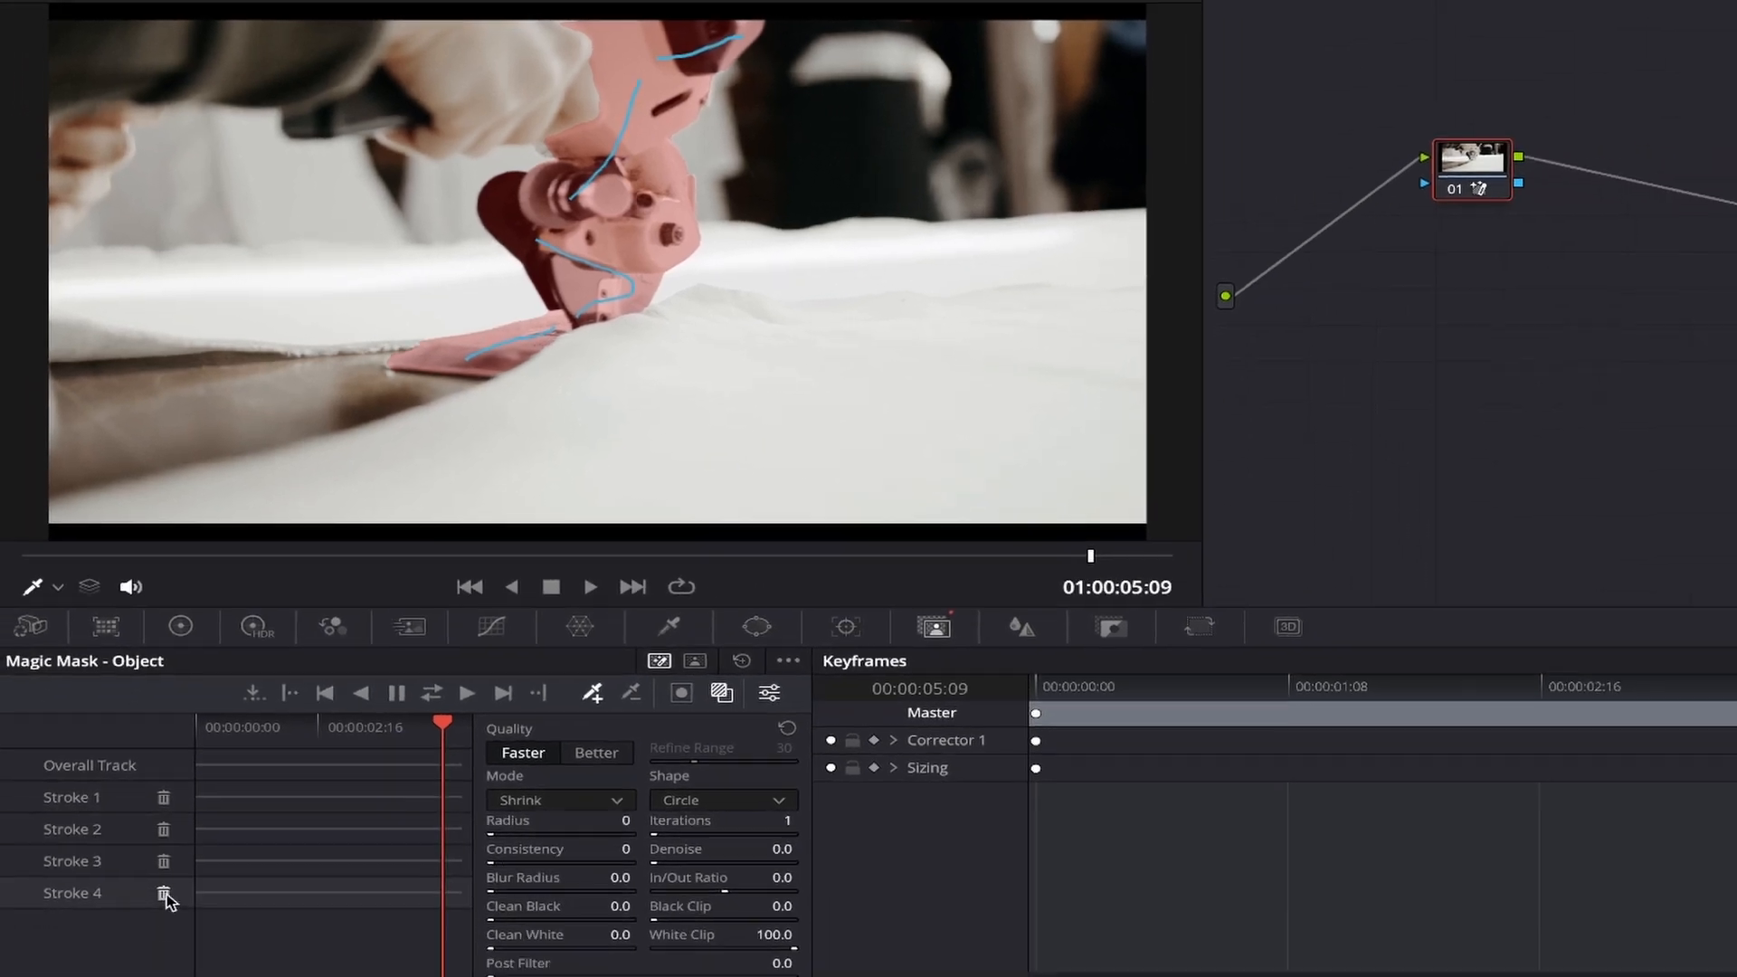
pyautogui.click(164, 894)
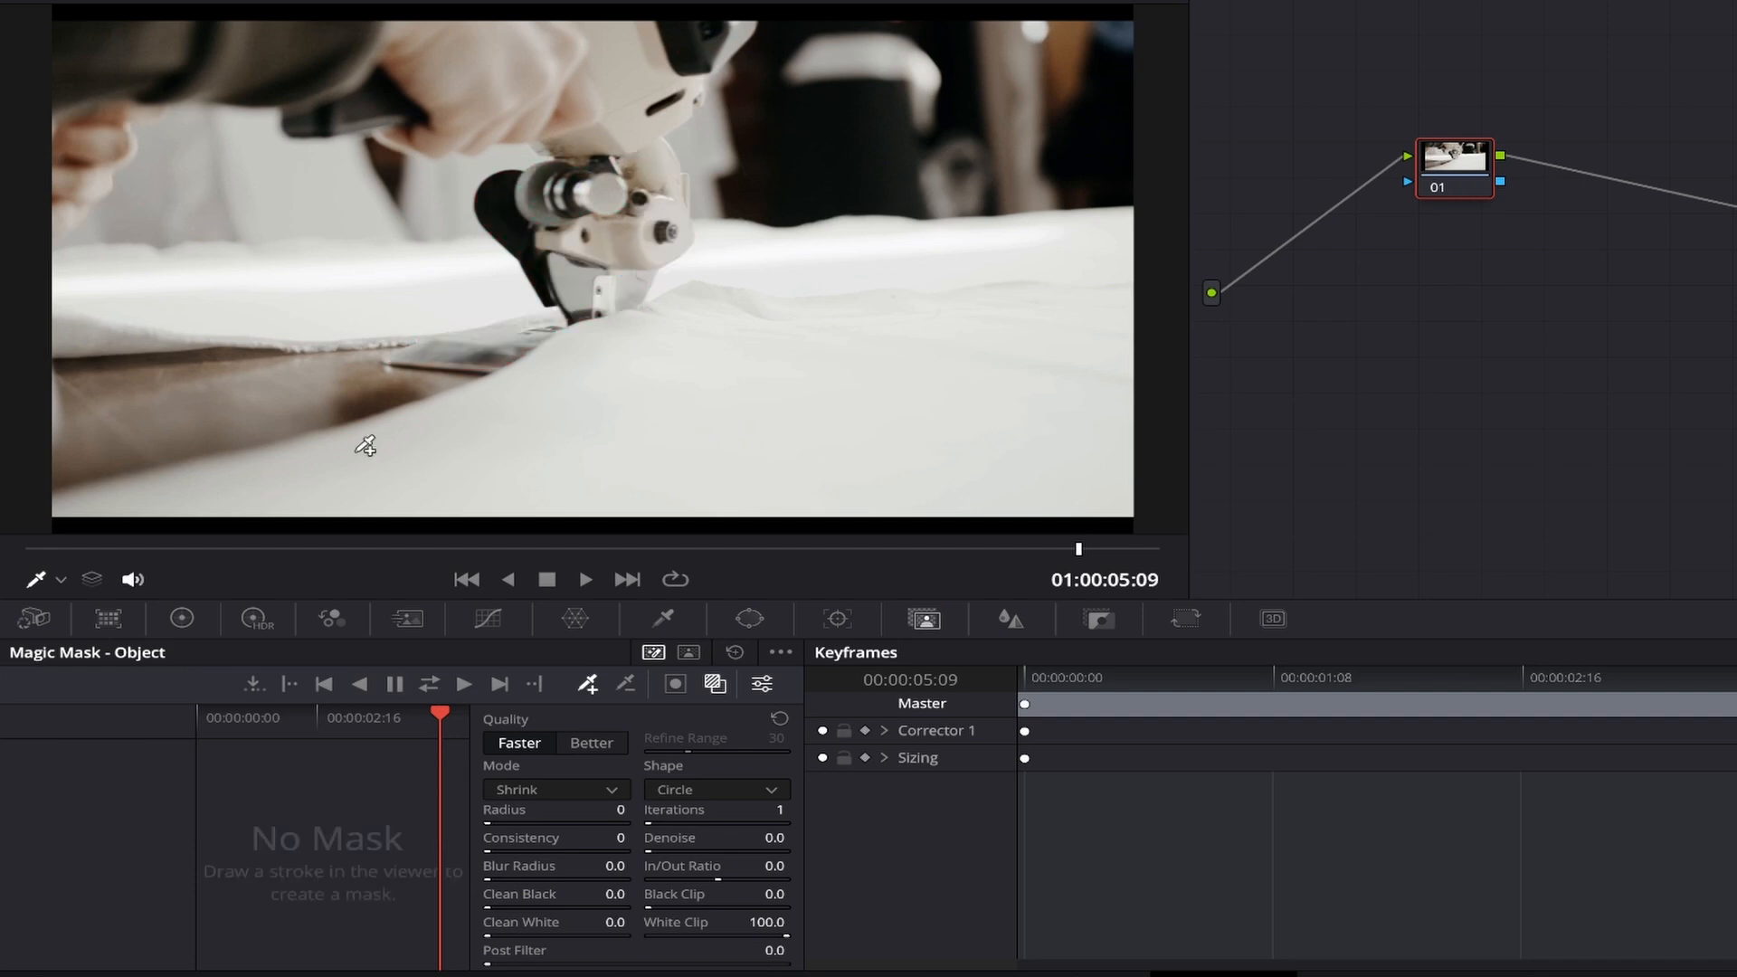
pyautogui.moveTo(466, 349)
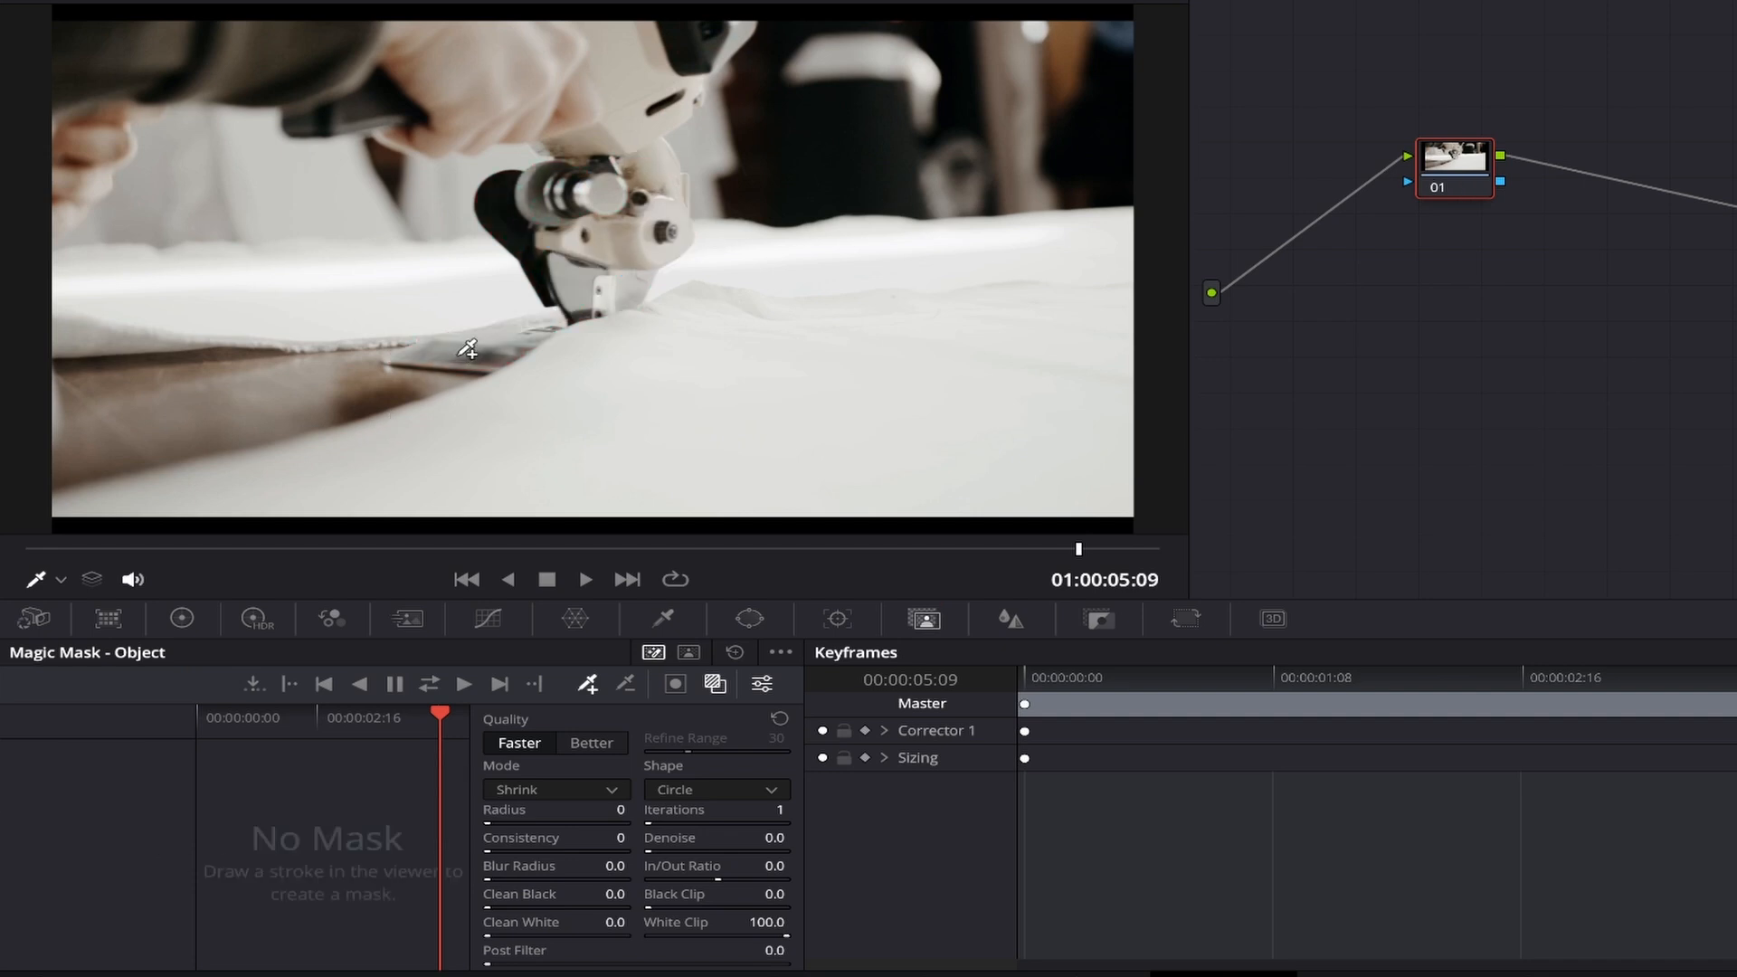
# Step: Retrace the cutting tool so the Object Magic Mask tints it red in the viewer
pyautogui.moveTo(471, 353); pyautogui.dragTo(655, 40)
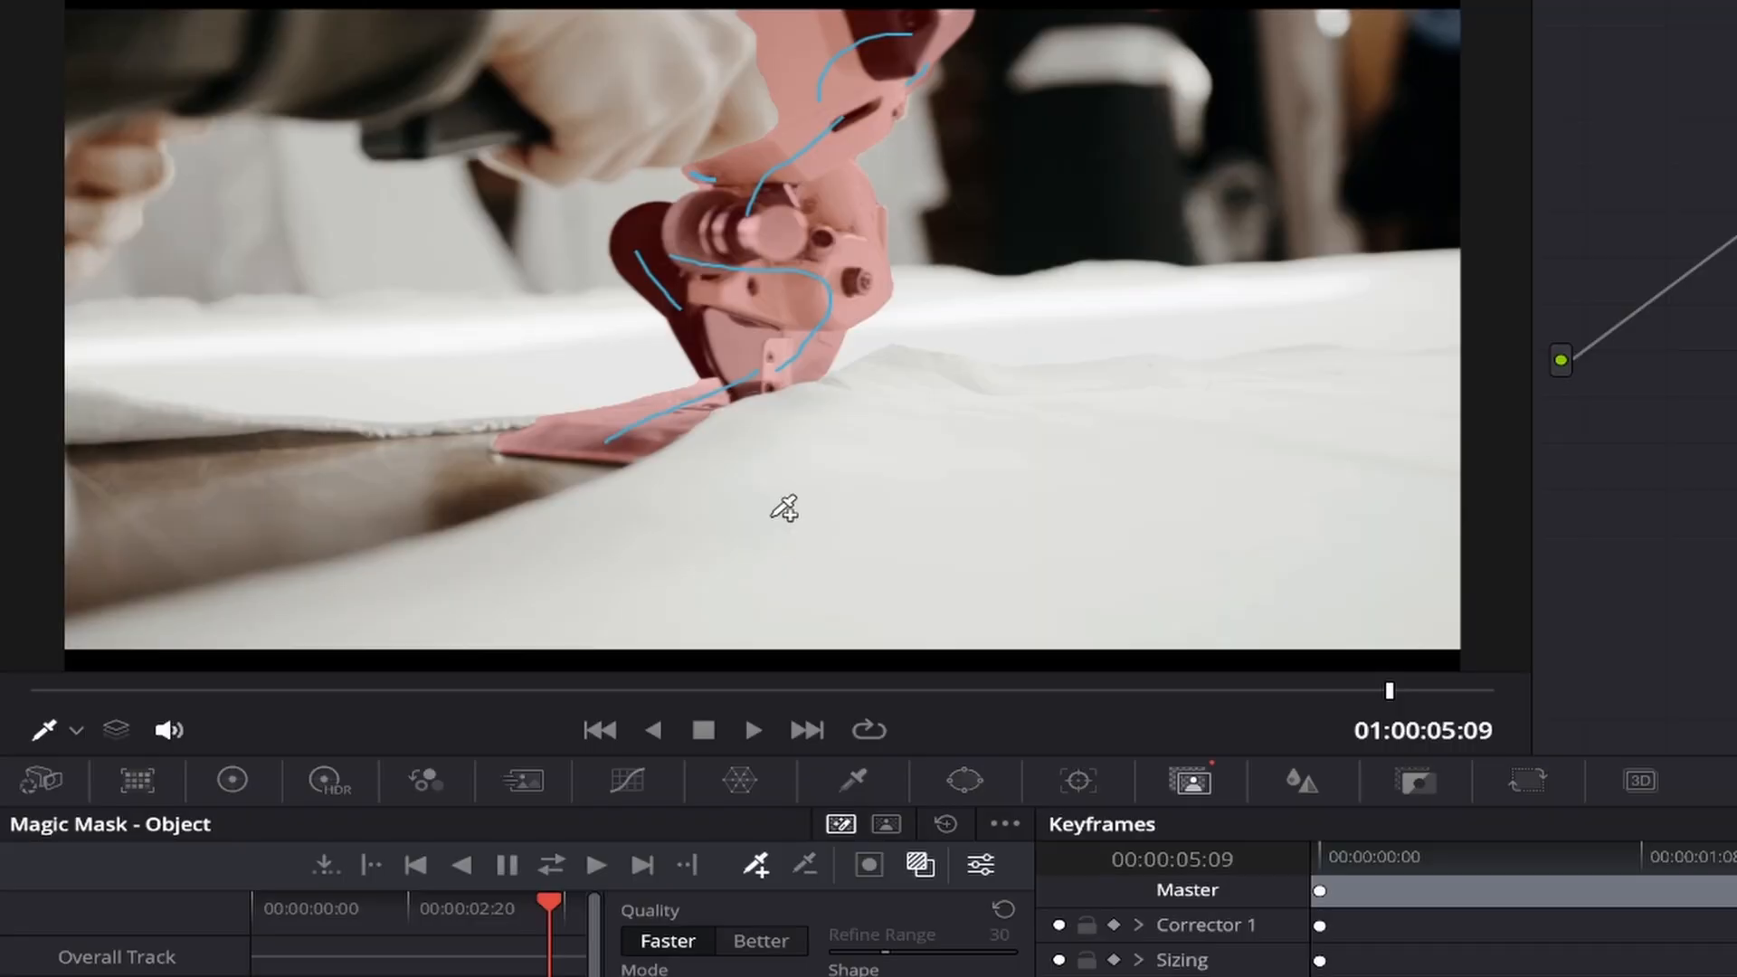
pyautogui.moveTo(526, 453)
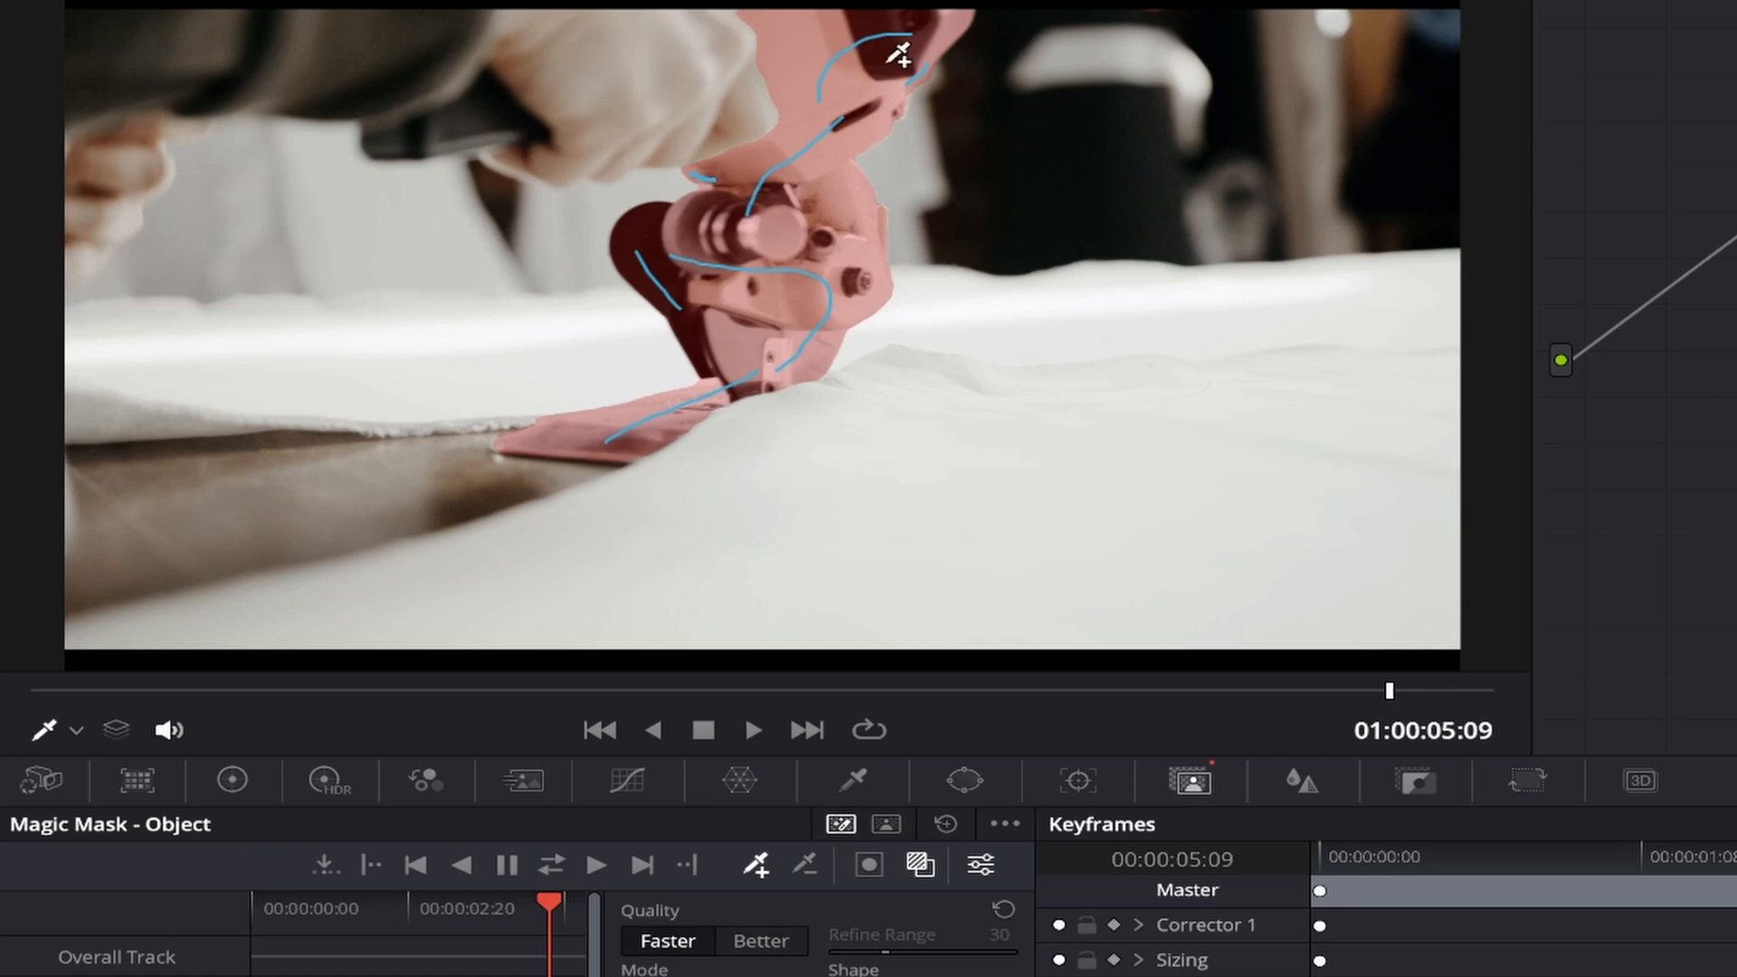
pyautogui.moveTo(845, 543)
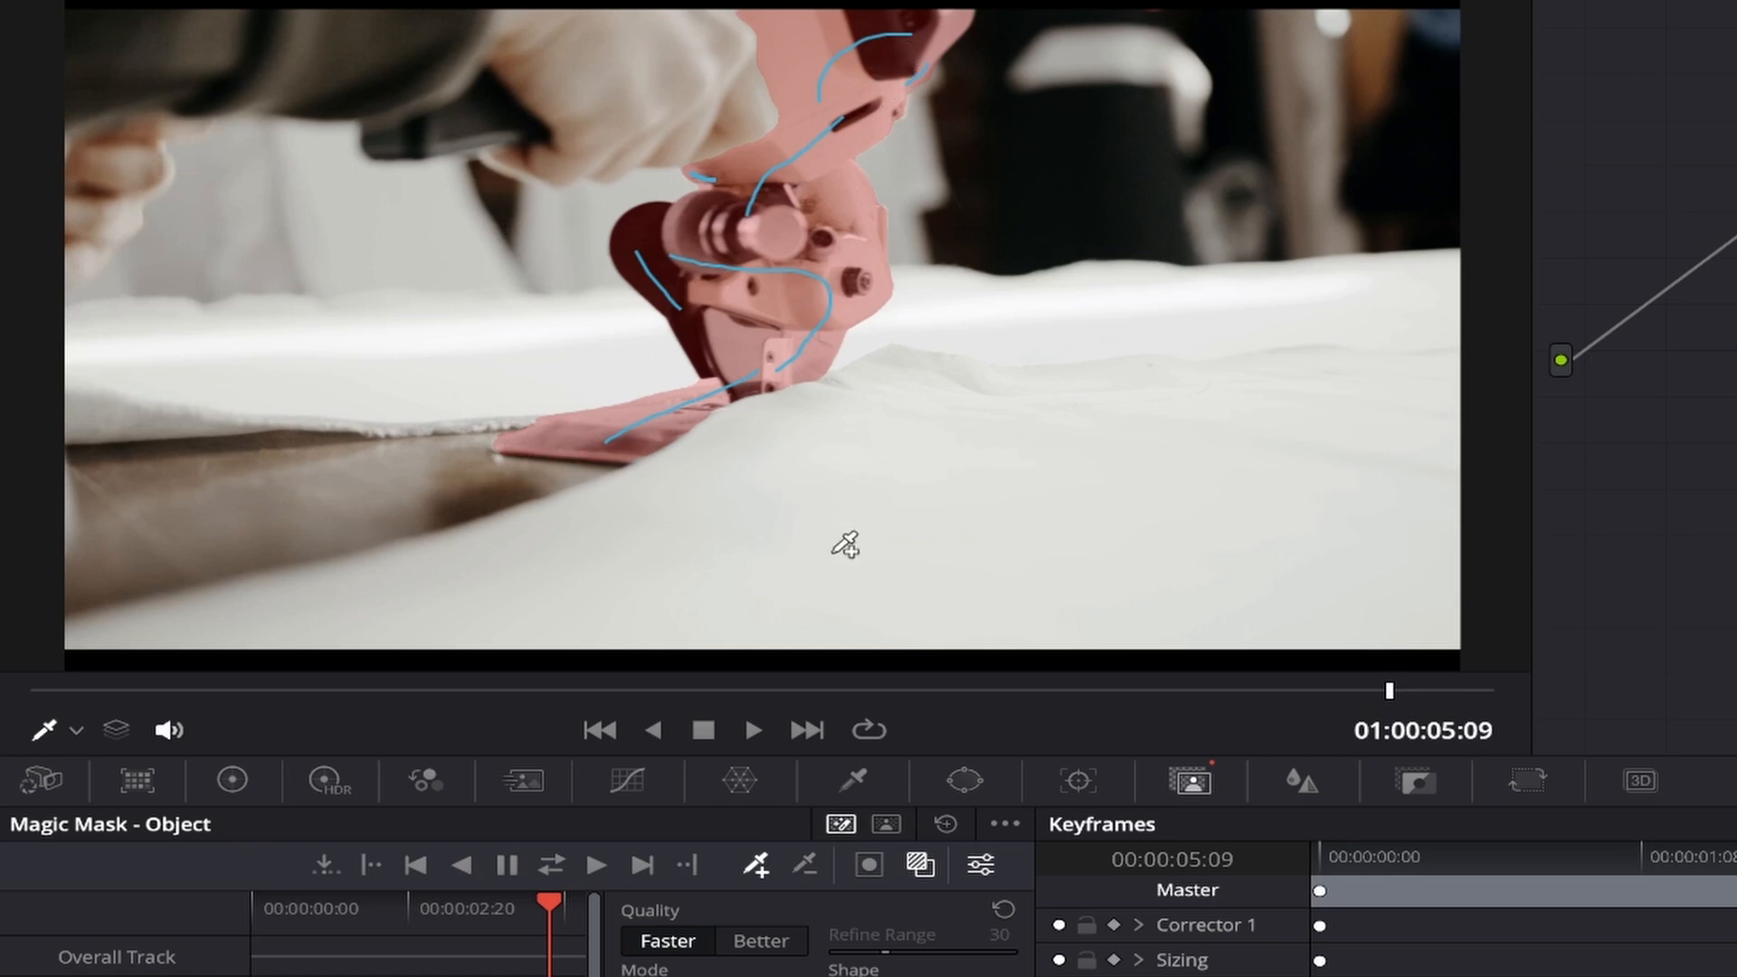
pyautogui.click(919, 865)
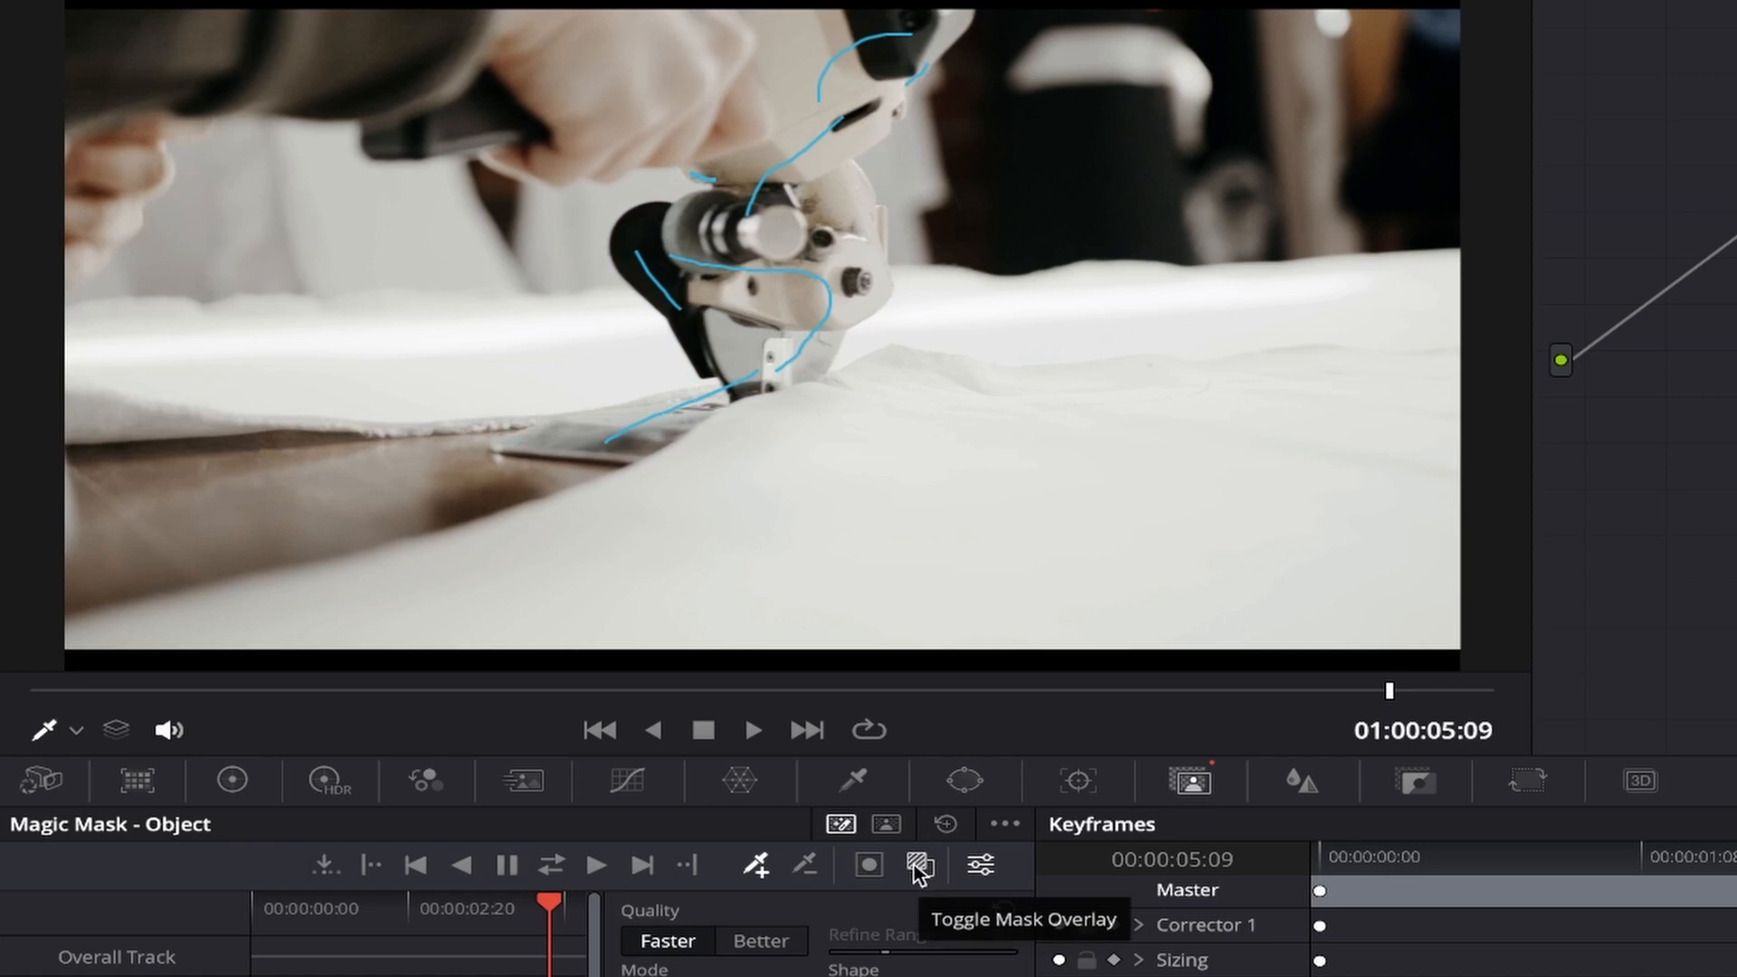
pyautogui.click(919, 865)
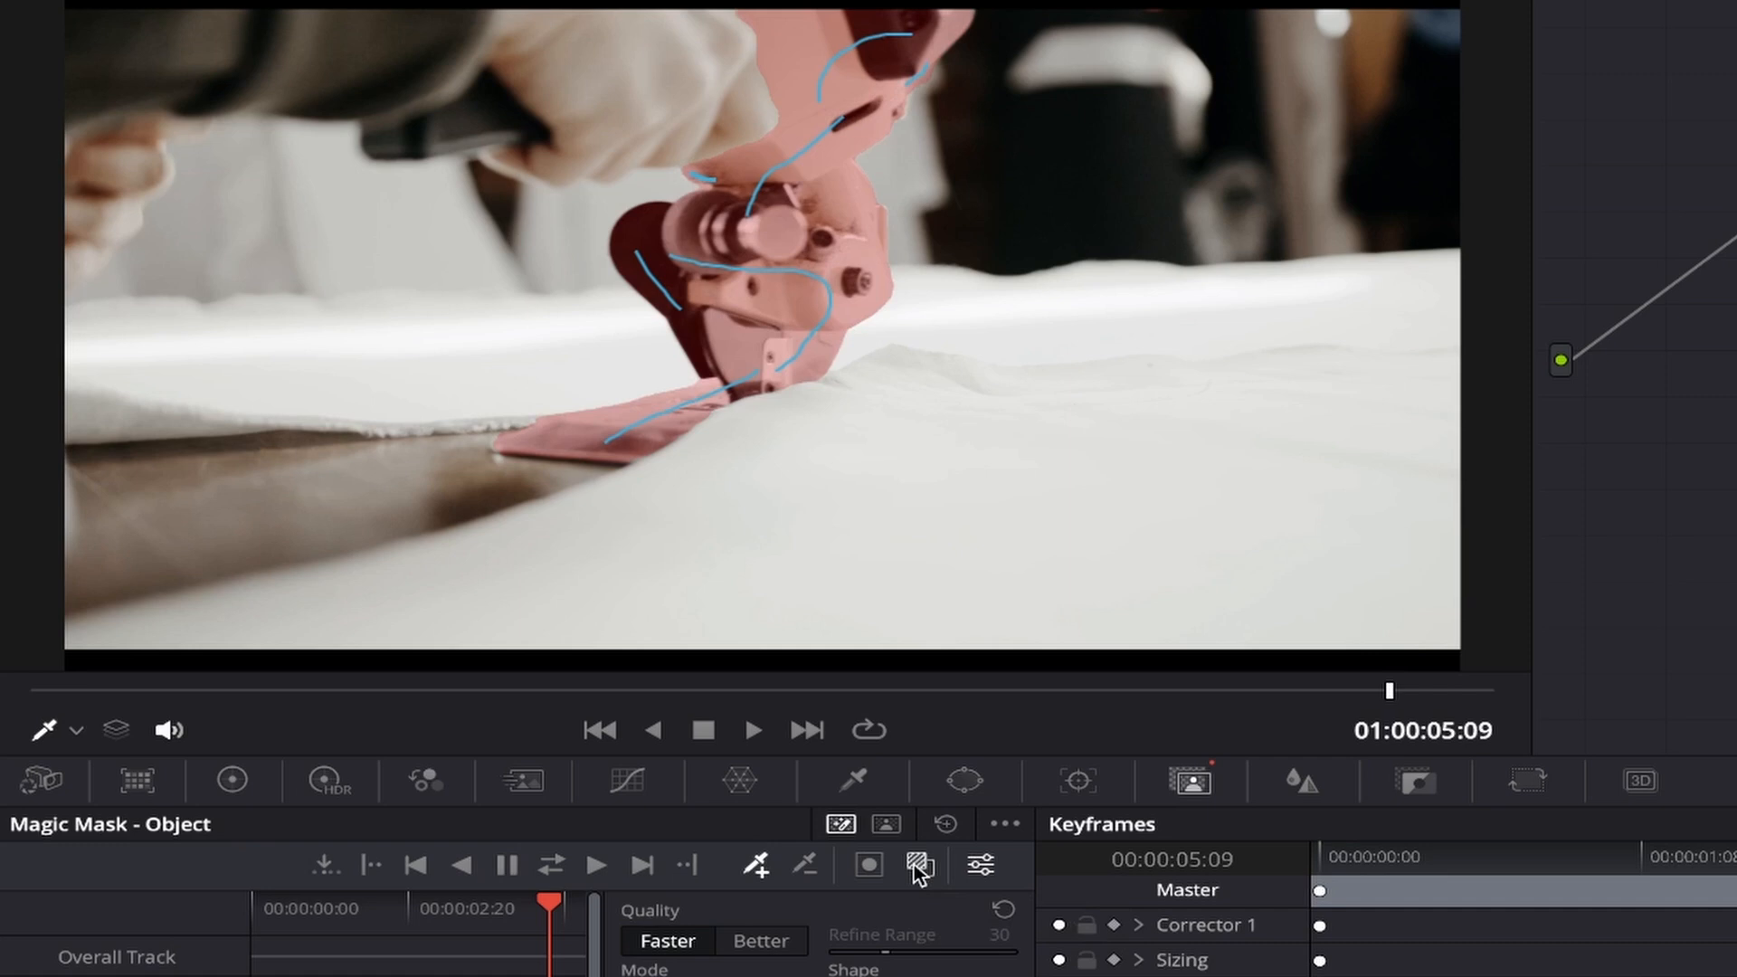
pyautogui.click(868, 864)
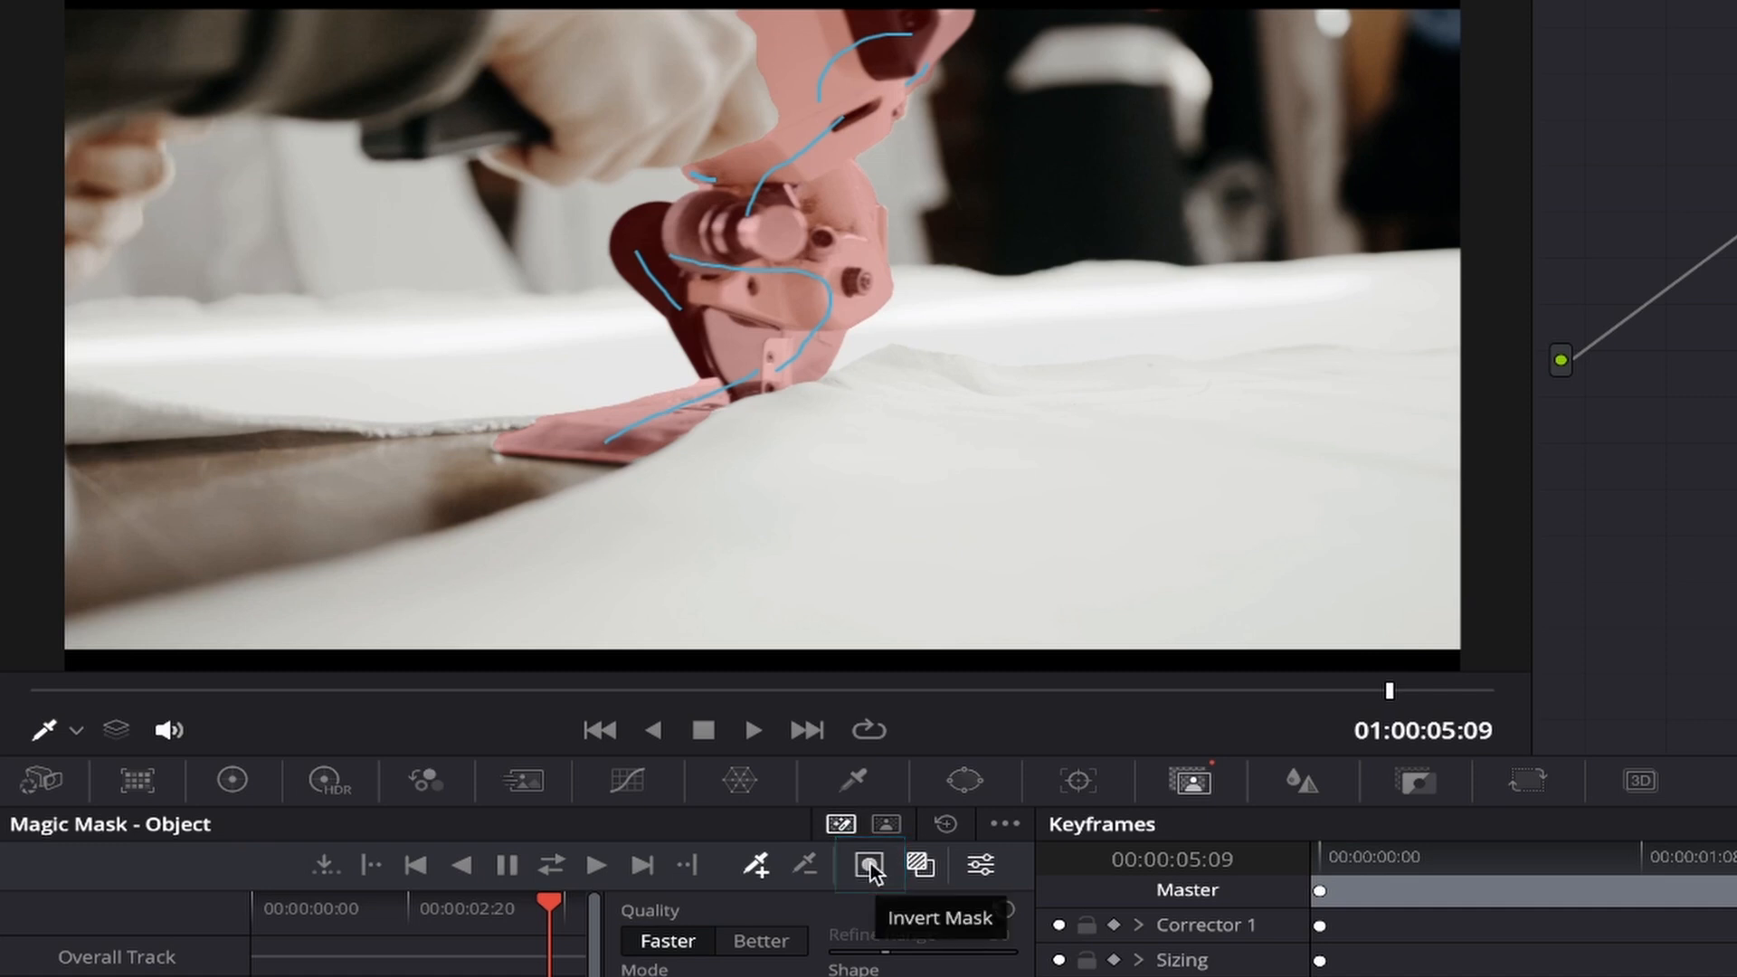
pyautogui.click(868, 864)
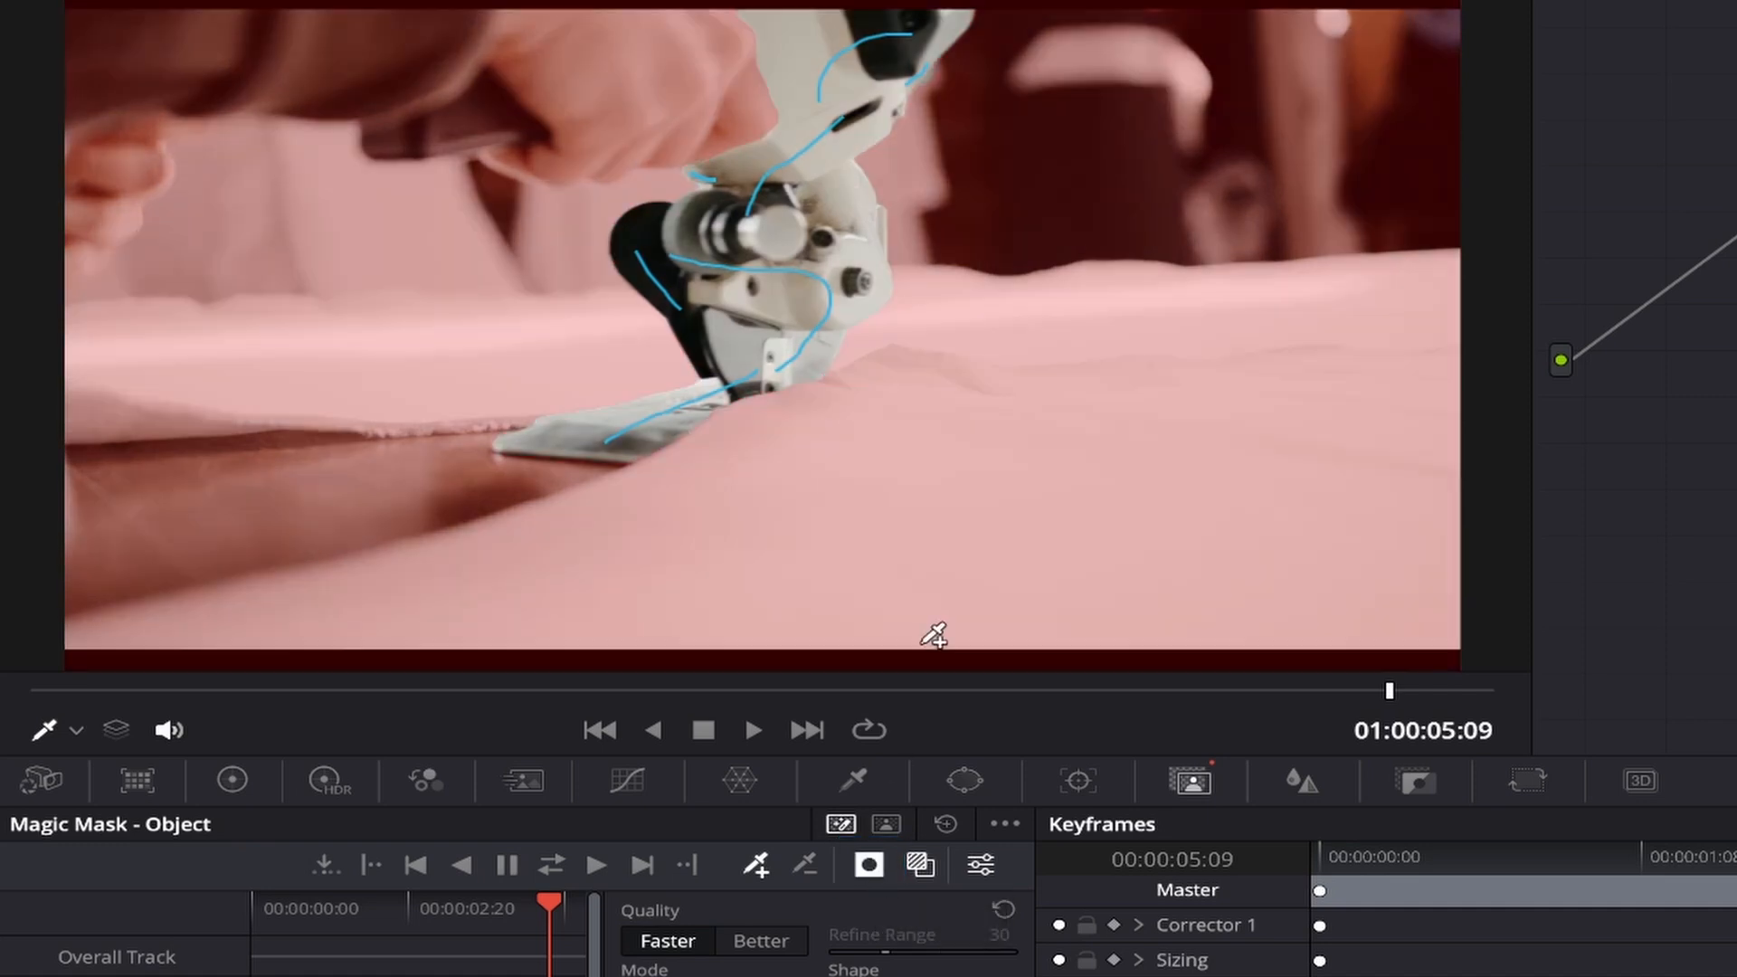
pyautogui.moveTo(1398, 302)
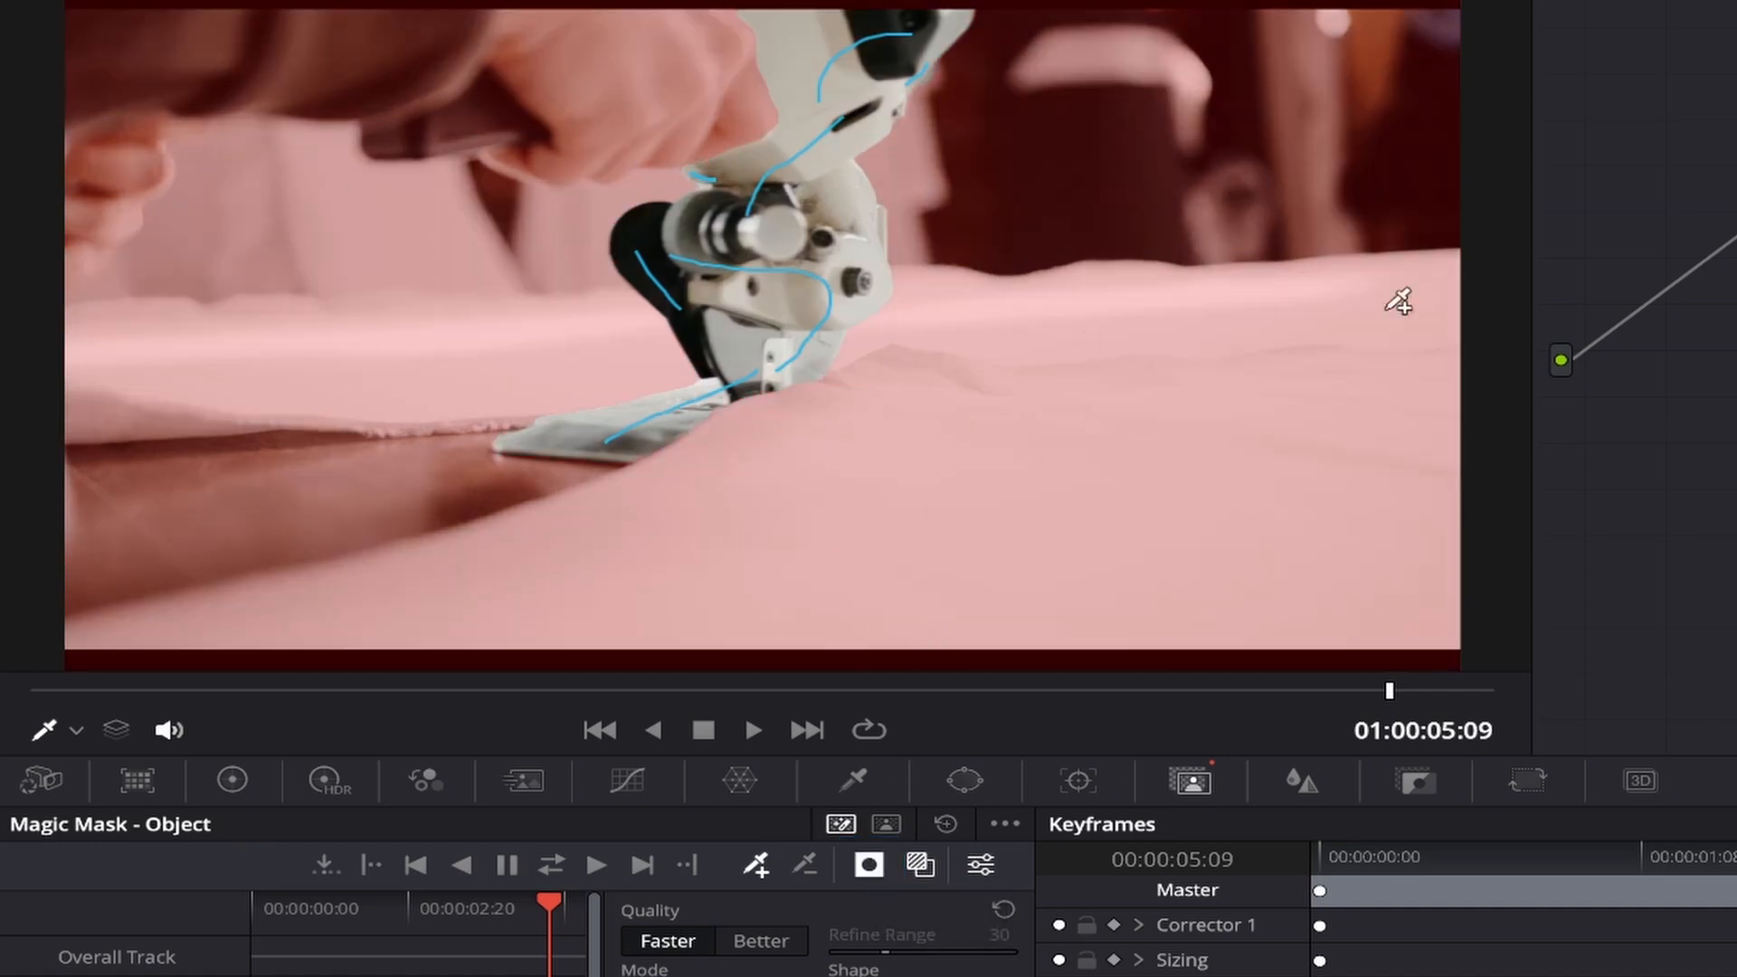
pyautogui.moveTo(653, 546)
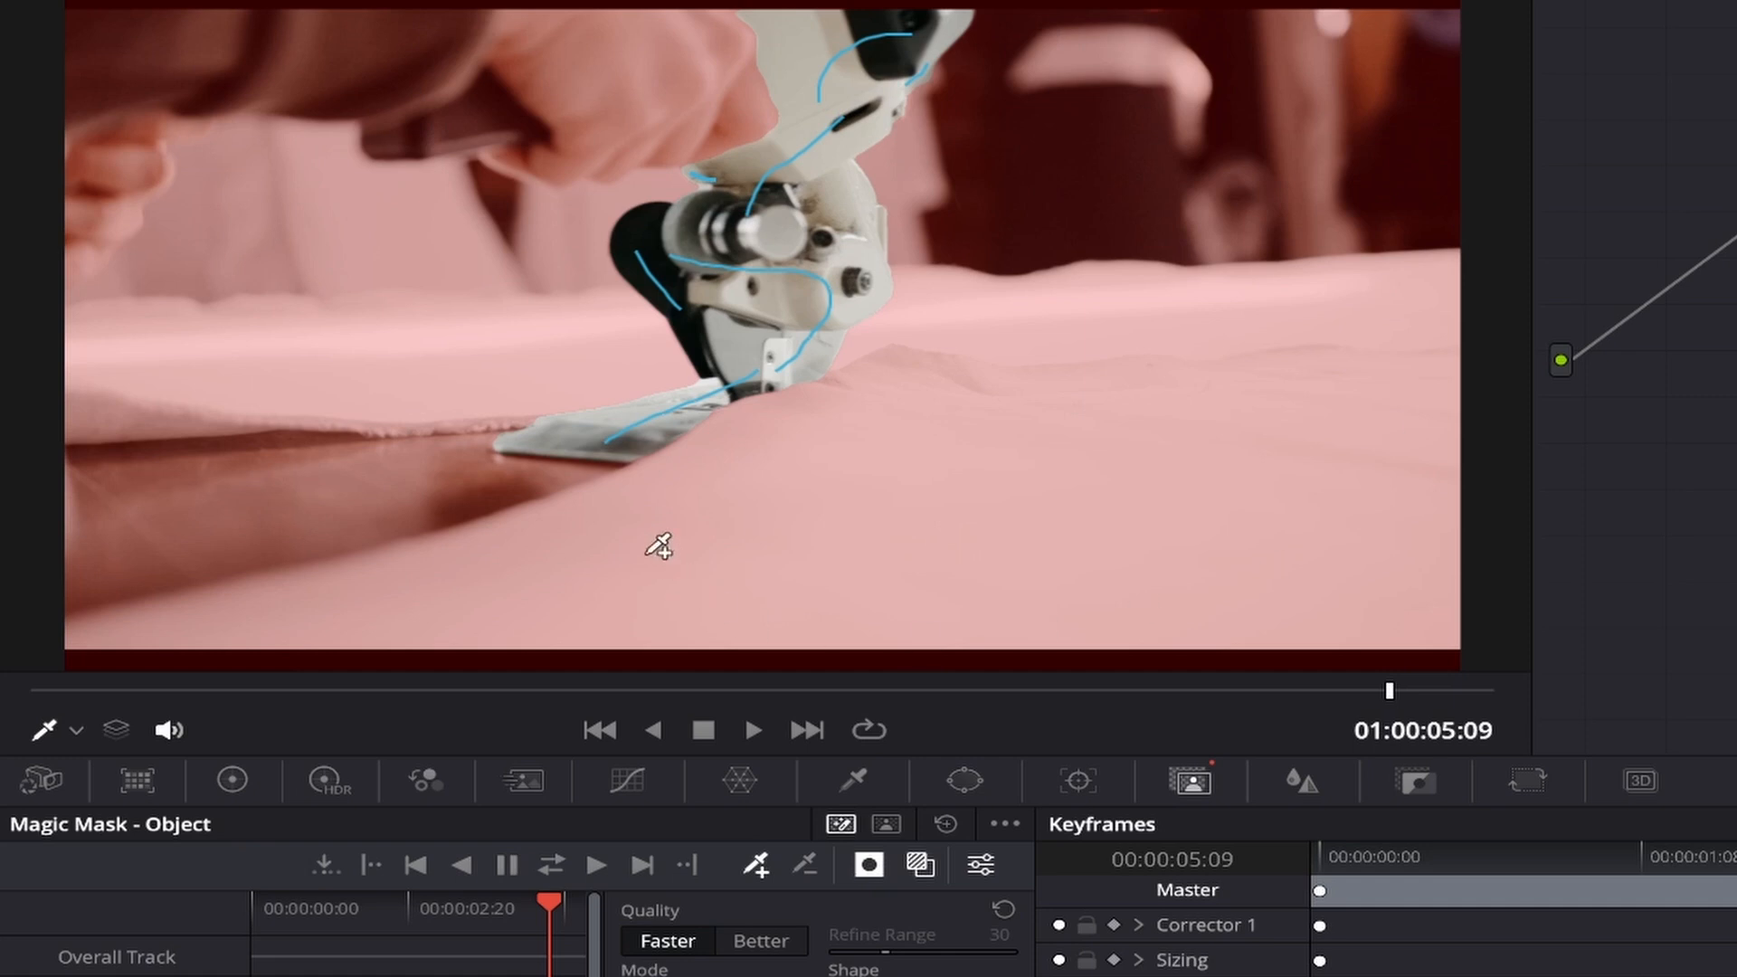
pyautogui.click(869, 865)
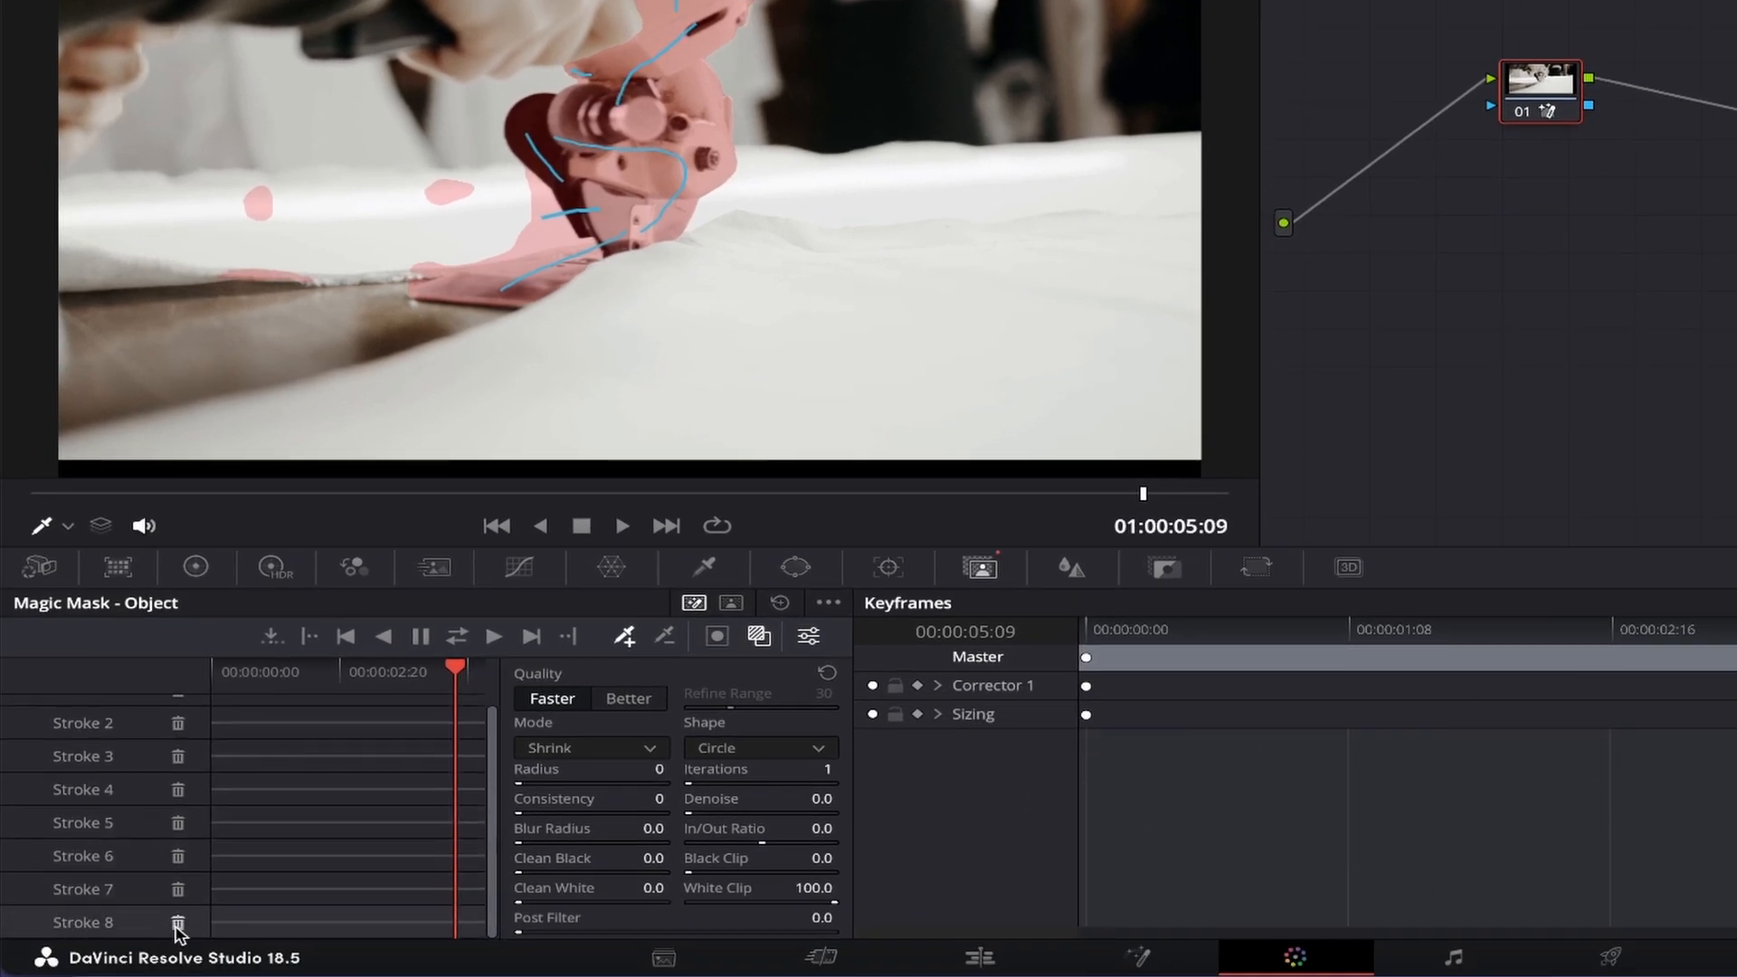
# Step: Delete an extra mask stroke from the Magic Mask stroke list
pyautogui.click(177, 923)
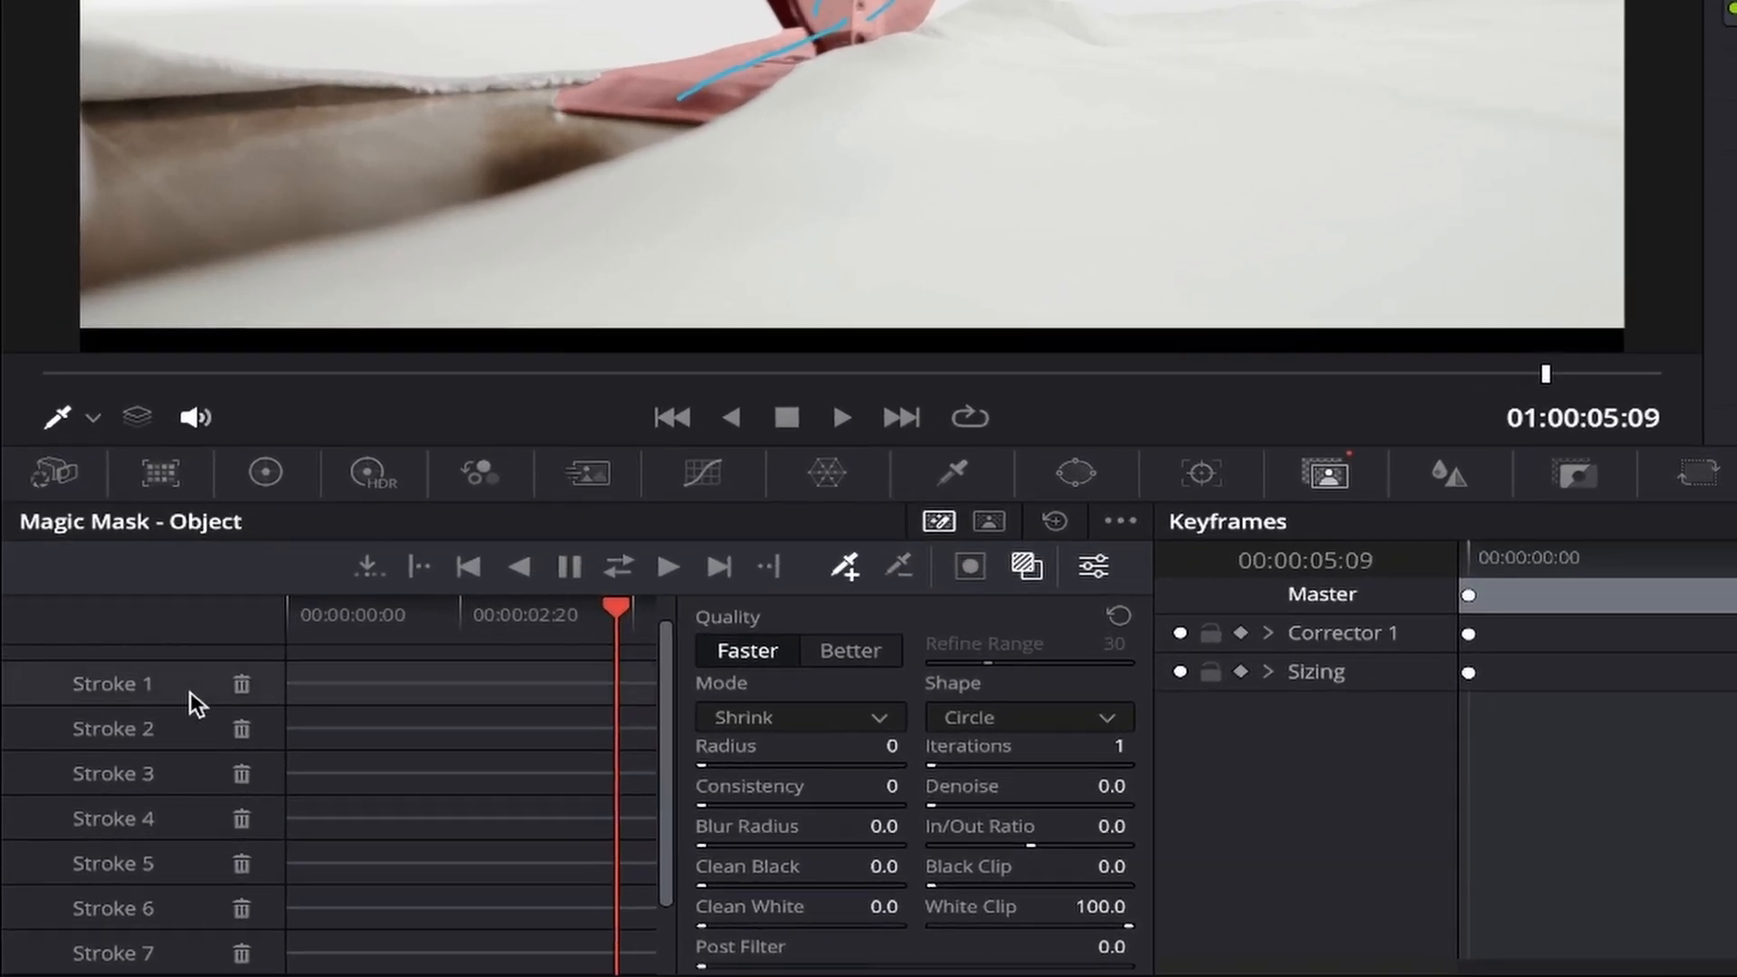
pyautogui.moveTo(166, 914)
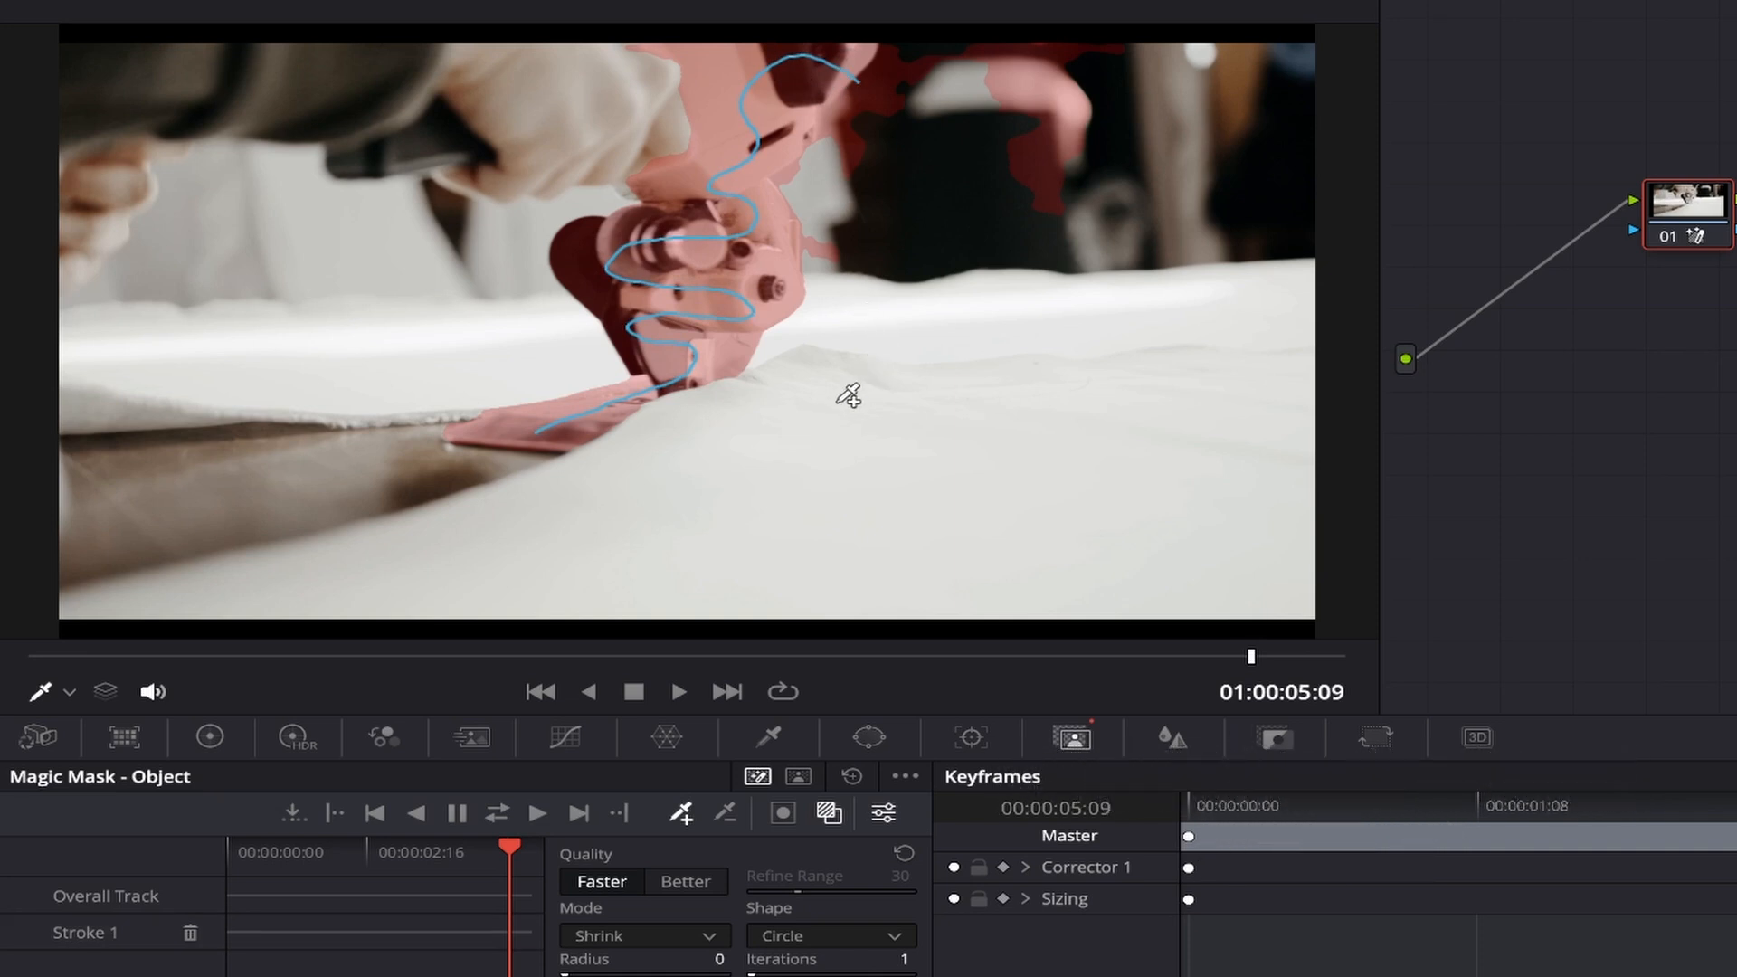
pyautogui.moveTo(838, 436)
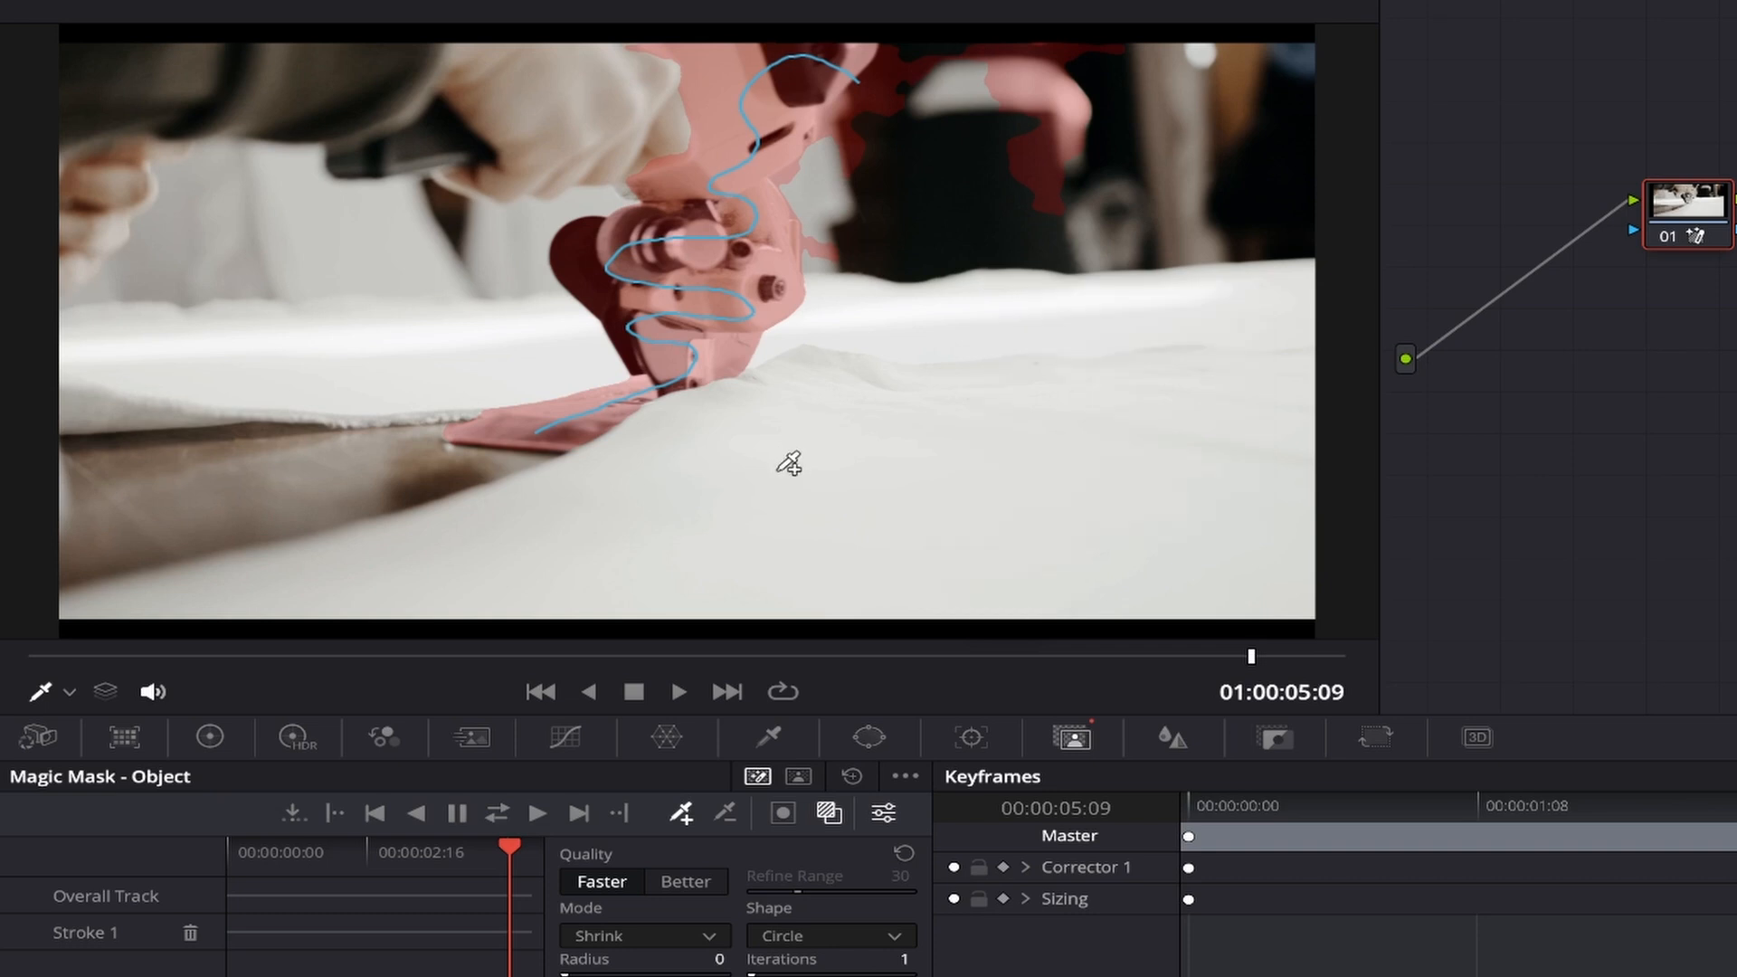
pyautogui.moveTo(721, 802)
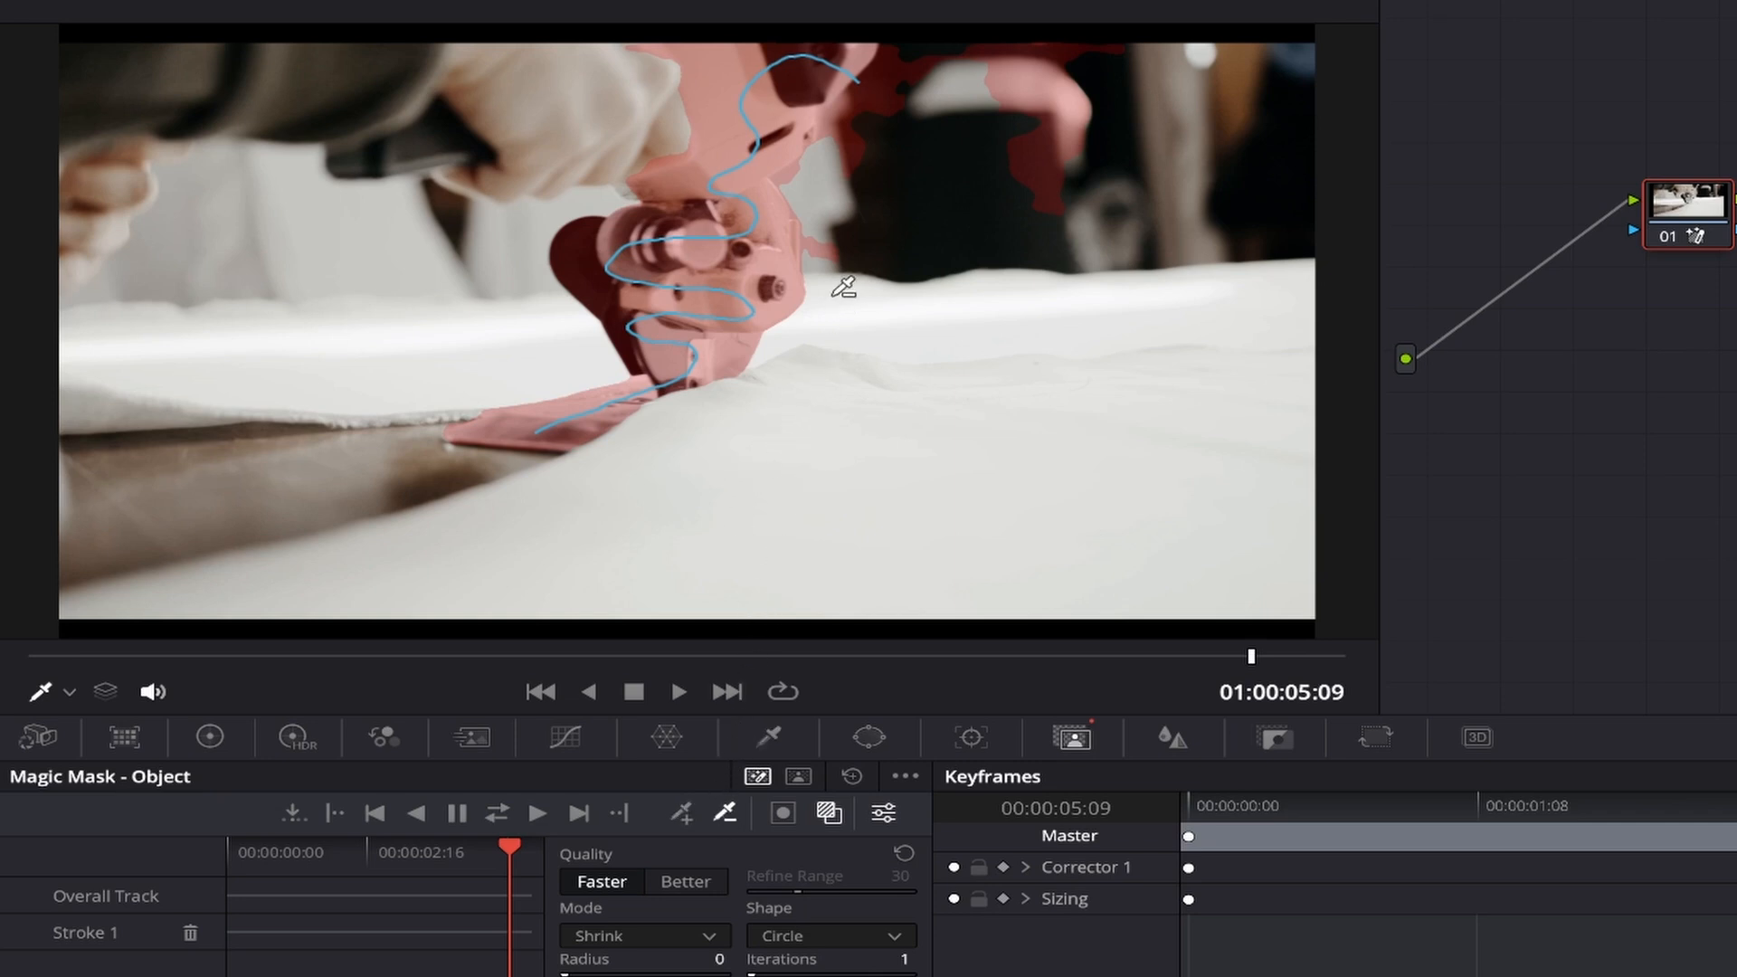
# Step: Draw a subtractive stroke over the background spill beside the cutting tool
pyautogui.moveTo(836, 294); pyautogui.dragTo(992, 27)
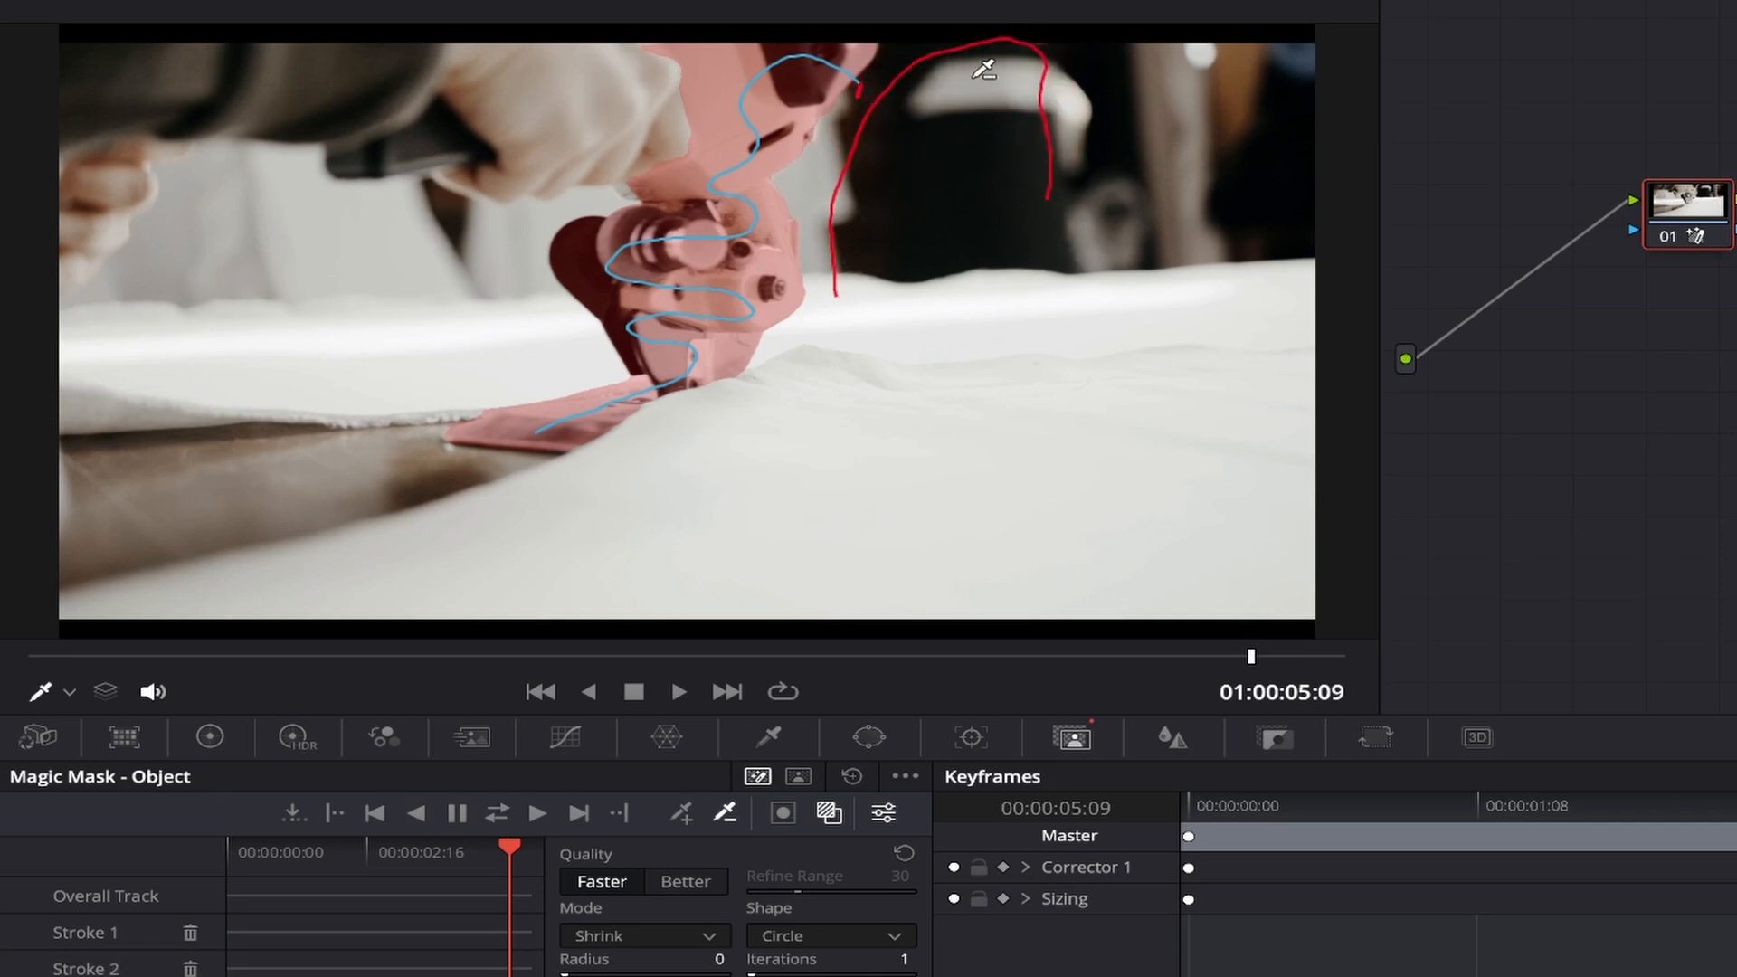
pyautogui.moveTo(1118, 125)
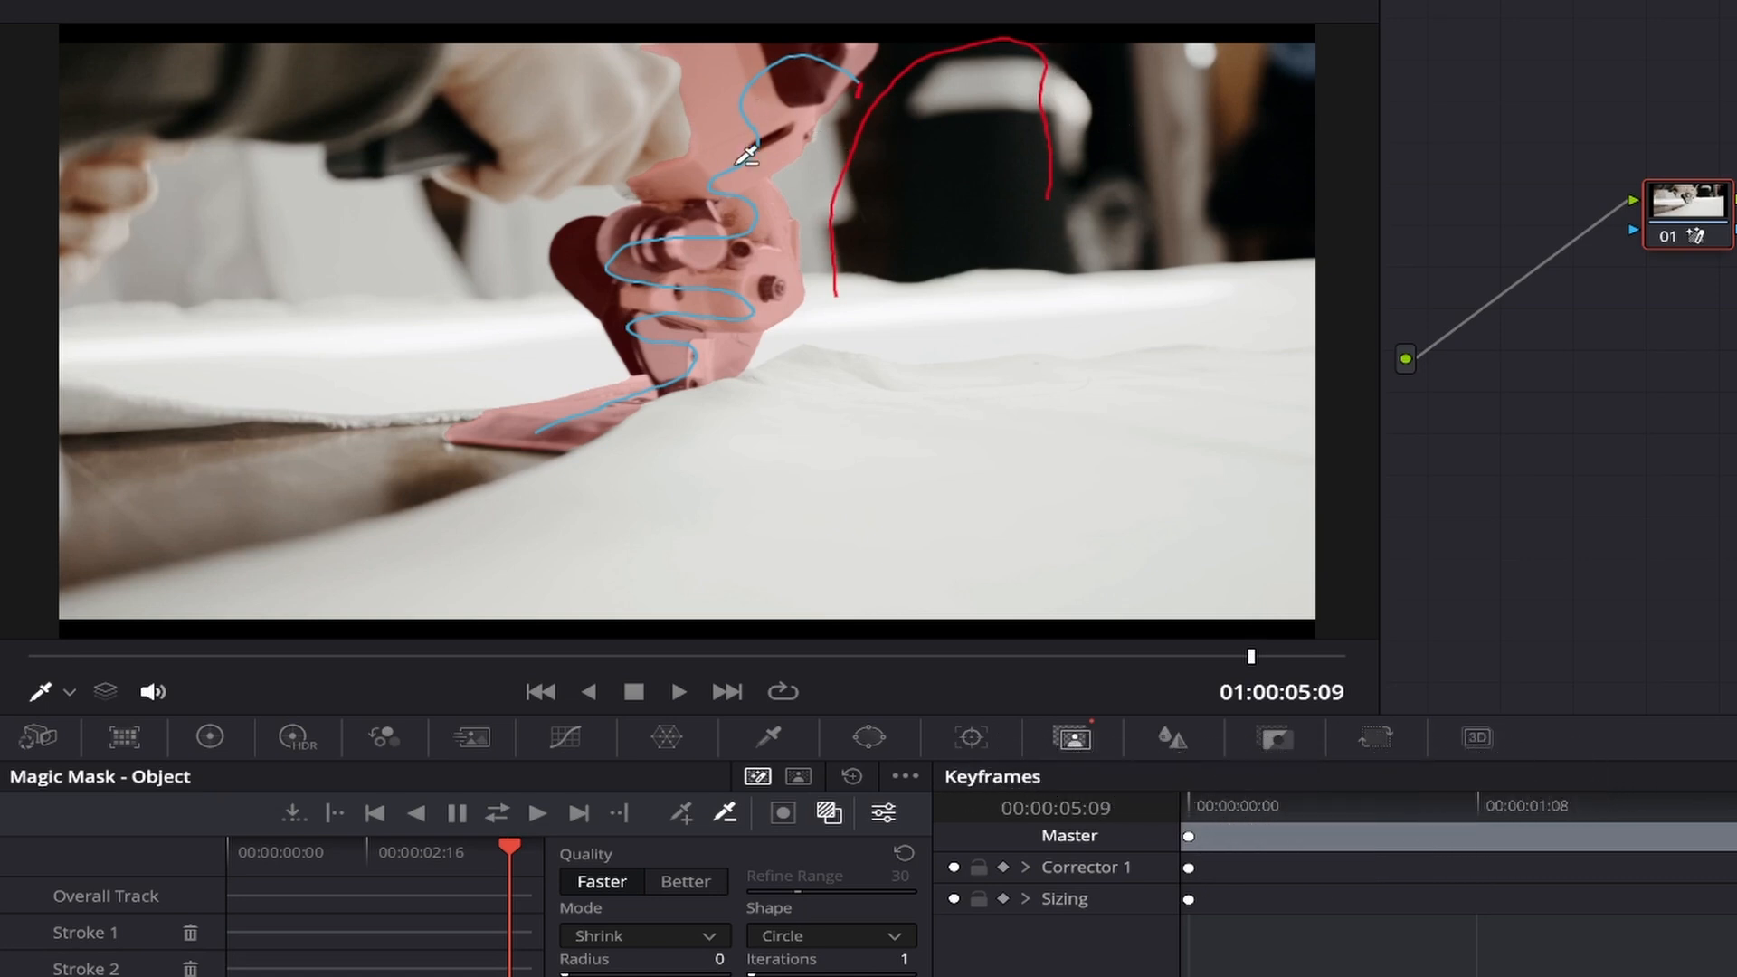
pyautogui.moveTo(1075, 156)
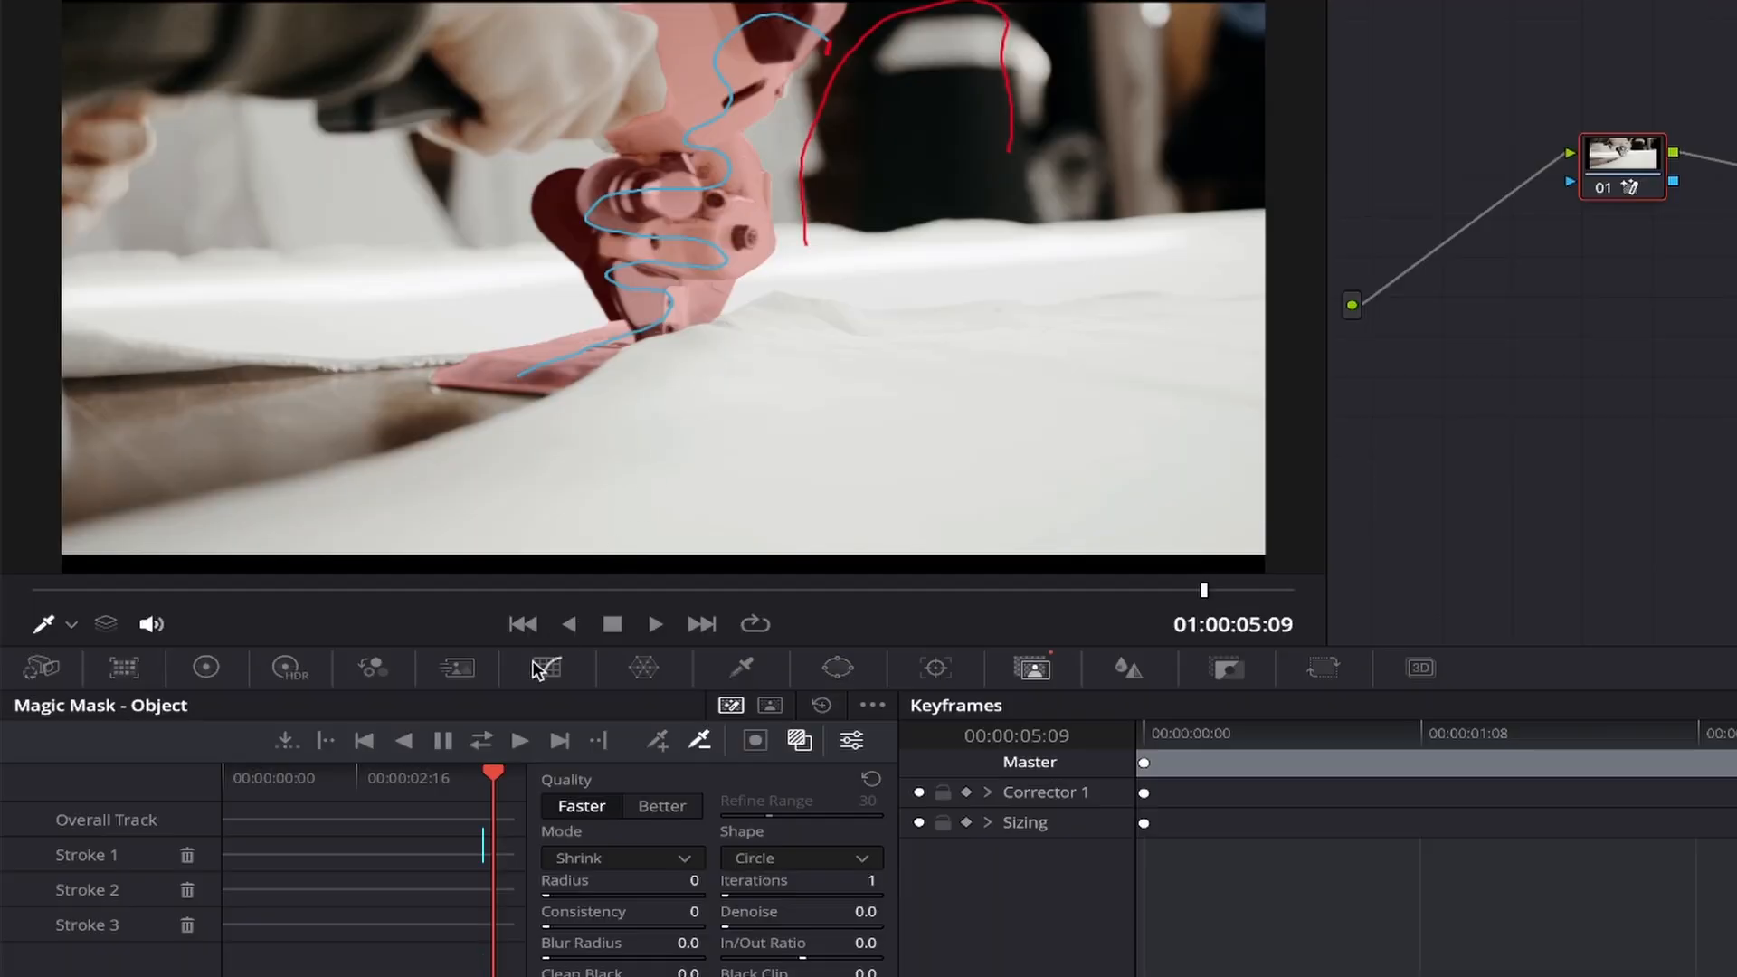
# Step: Add a third stroke refining the cutting tool's mask, clearing stray background patches
pyautogui.click(481, 740)
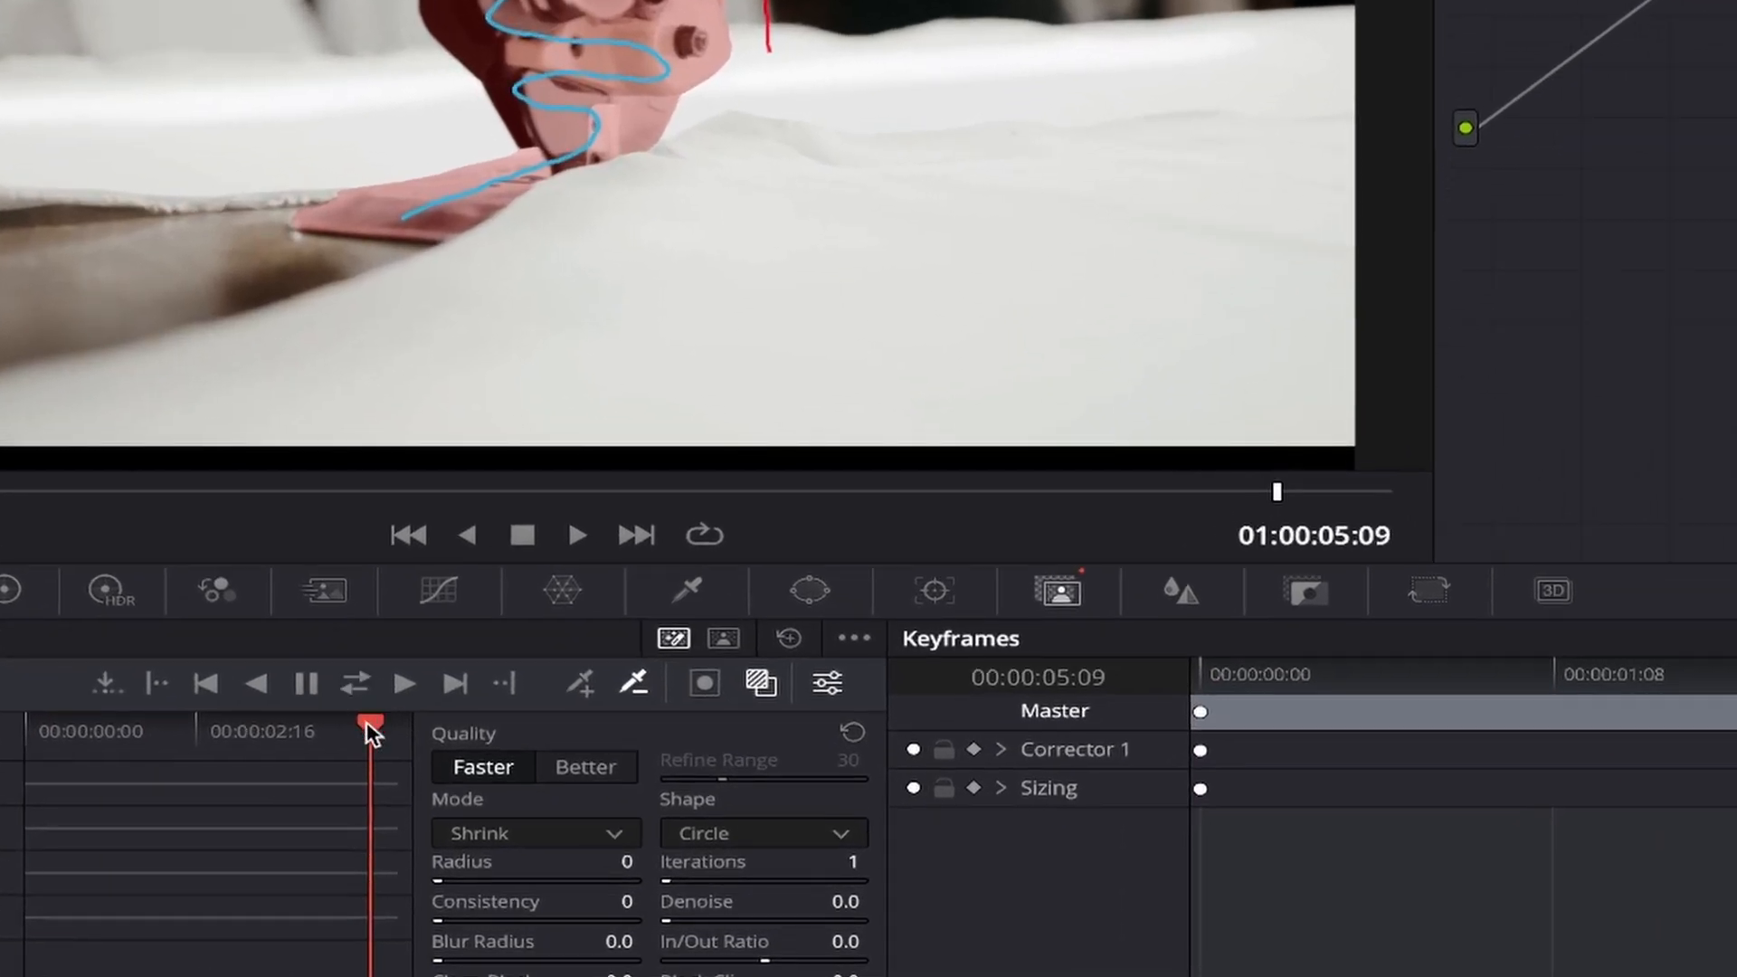
pyautogui.click(404, 682)
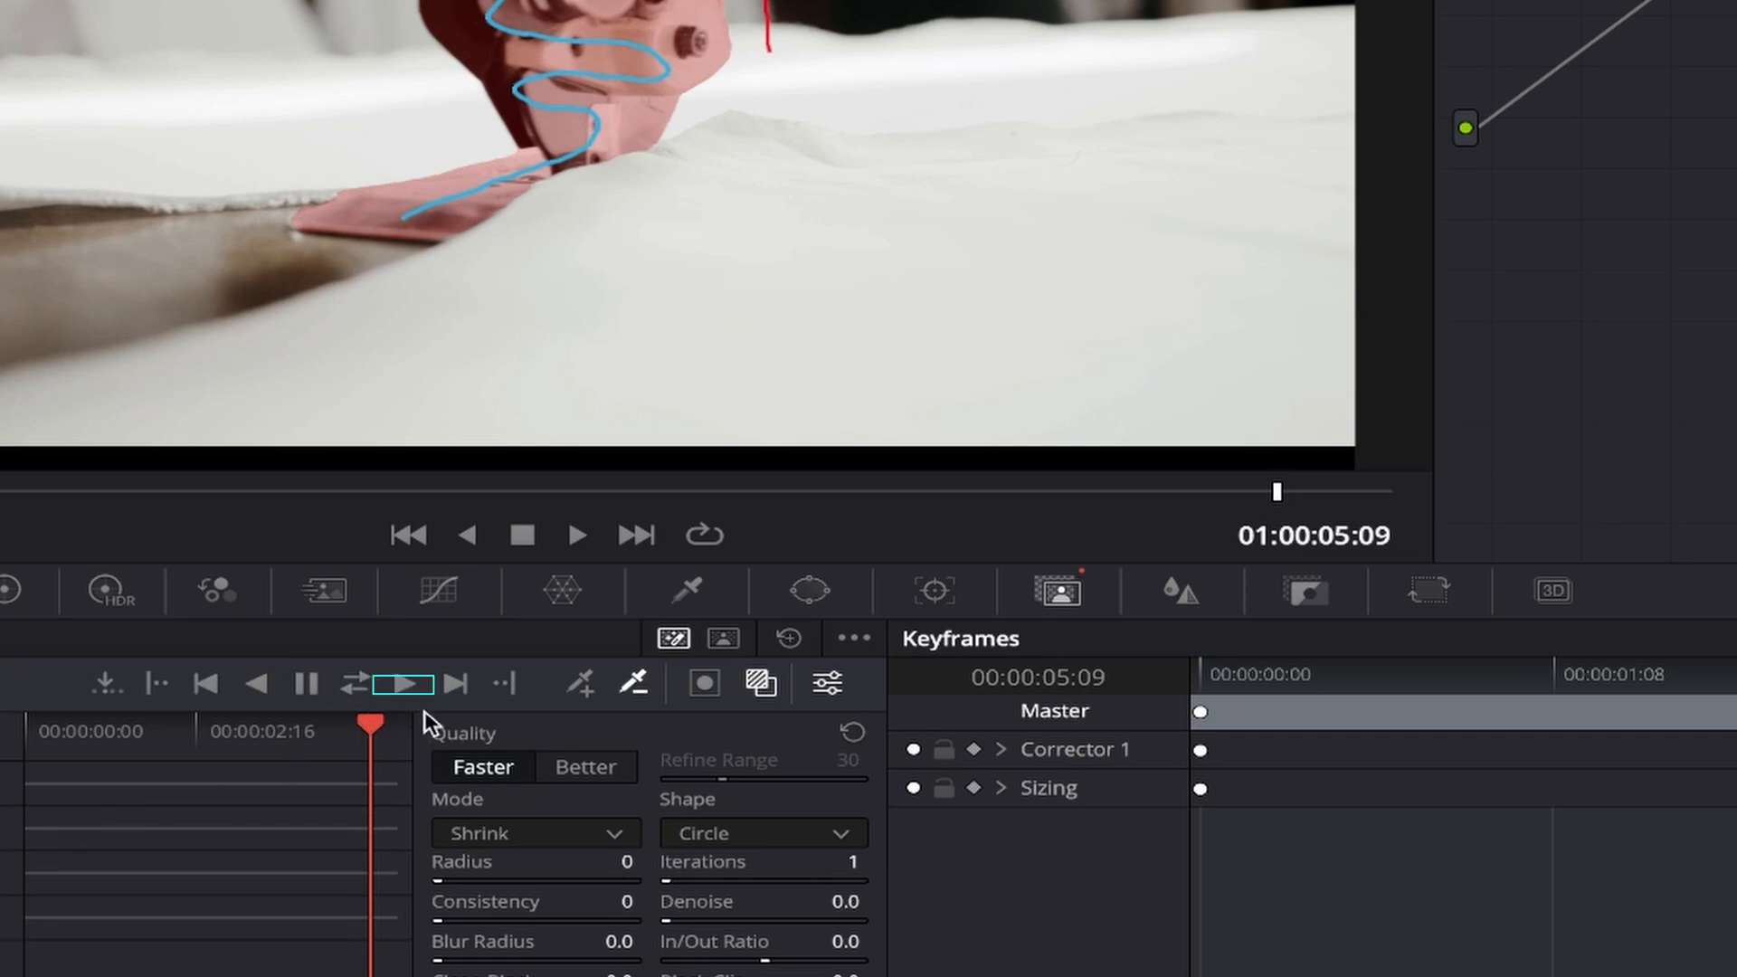
pyautogui.click(403, 684)
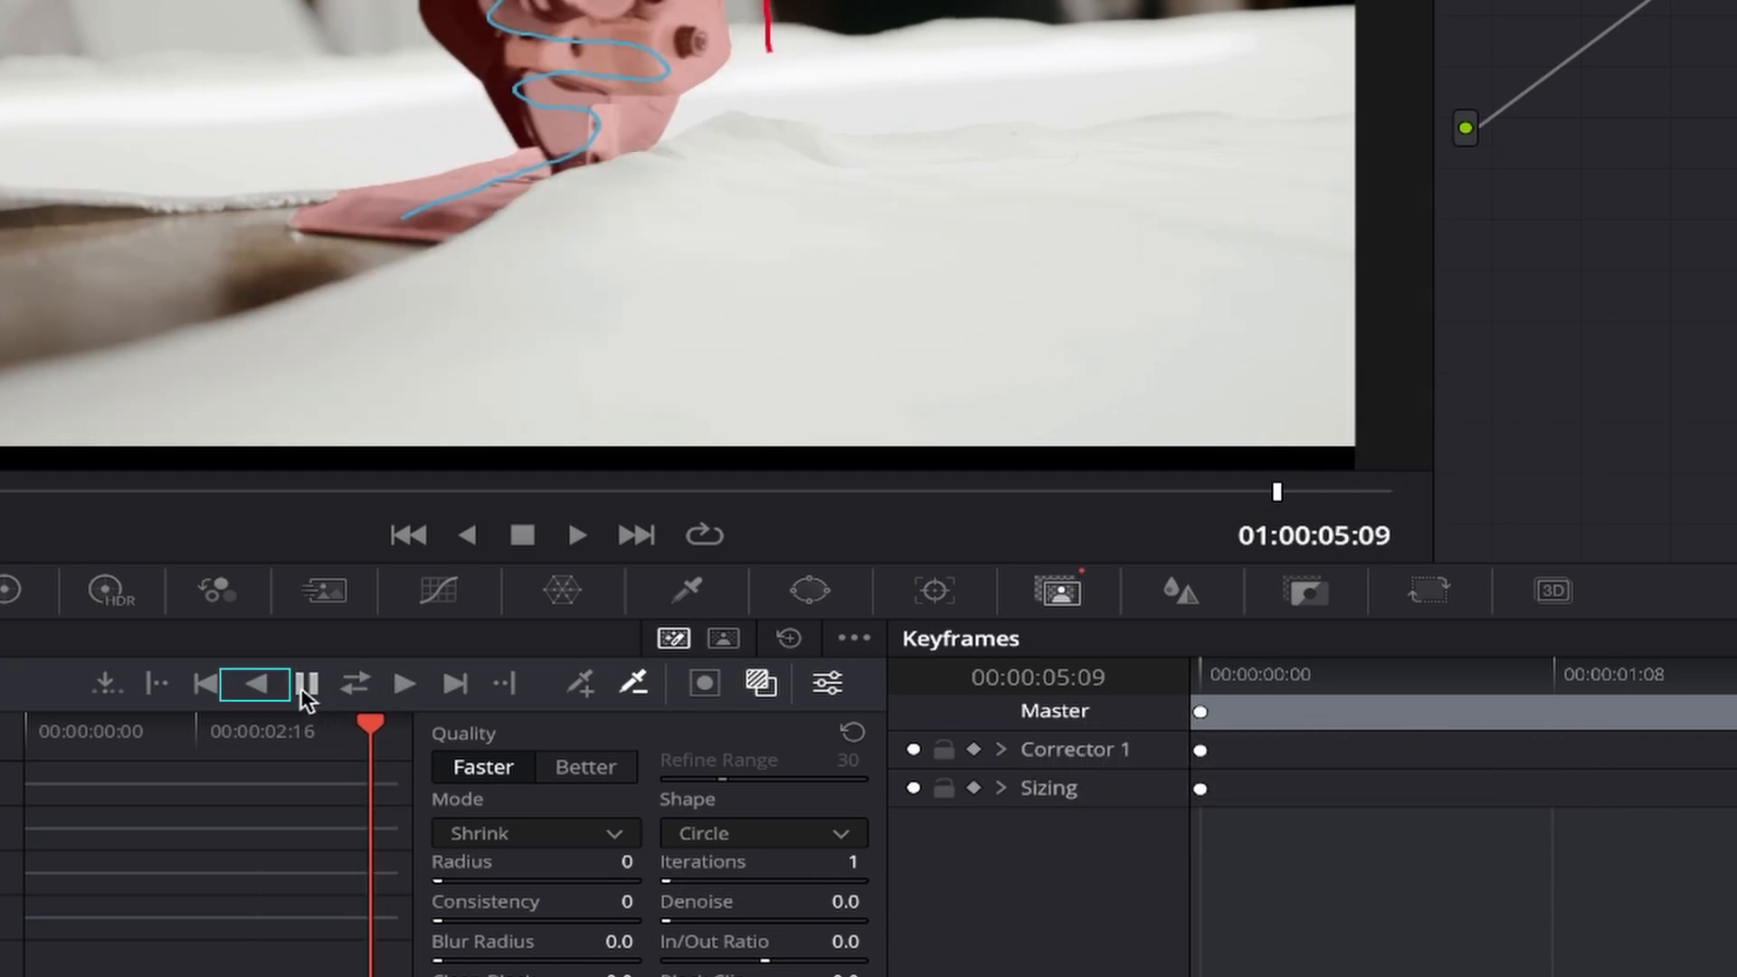
pyautogui.click(255, 684)
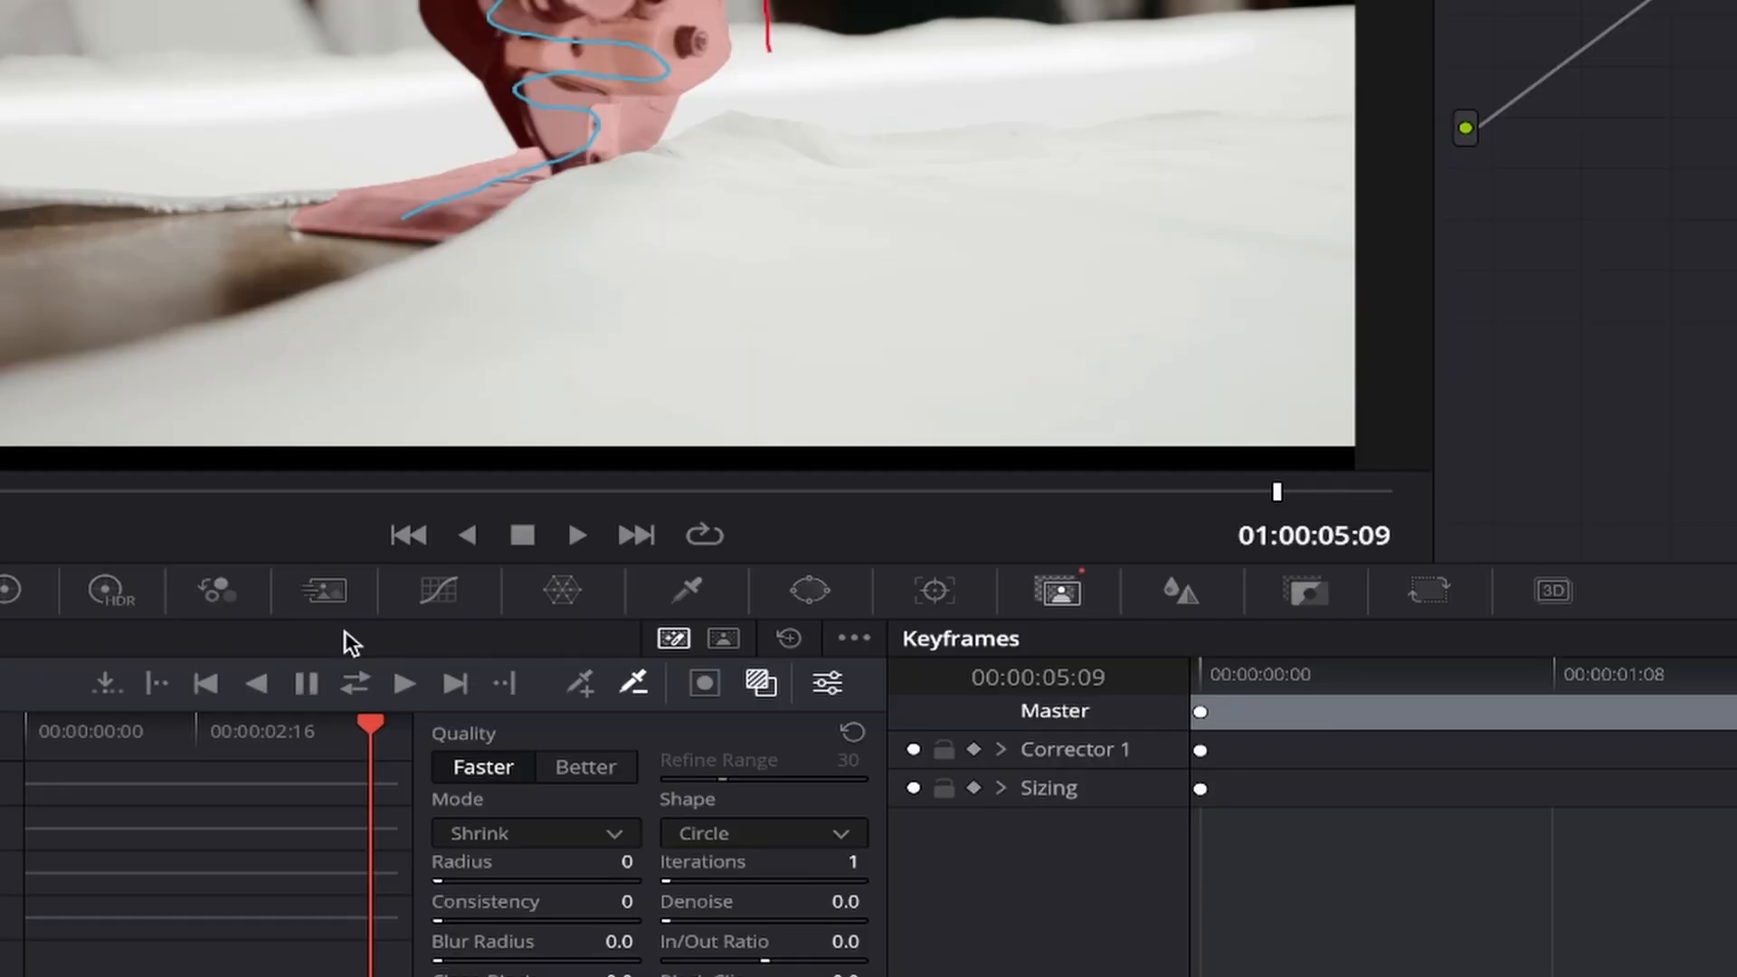
pyautogui.click(454, 684)
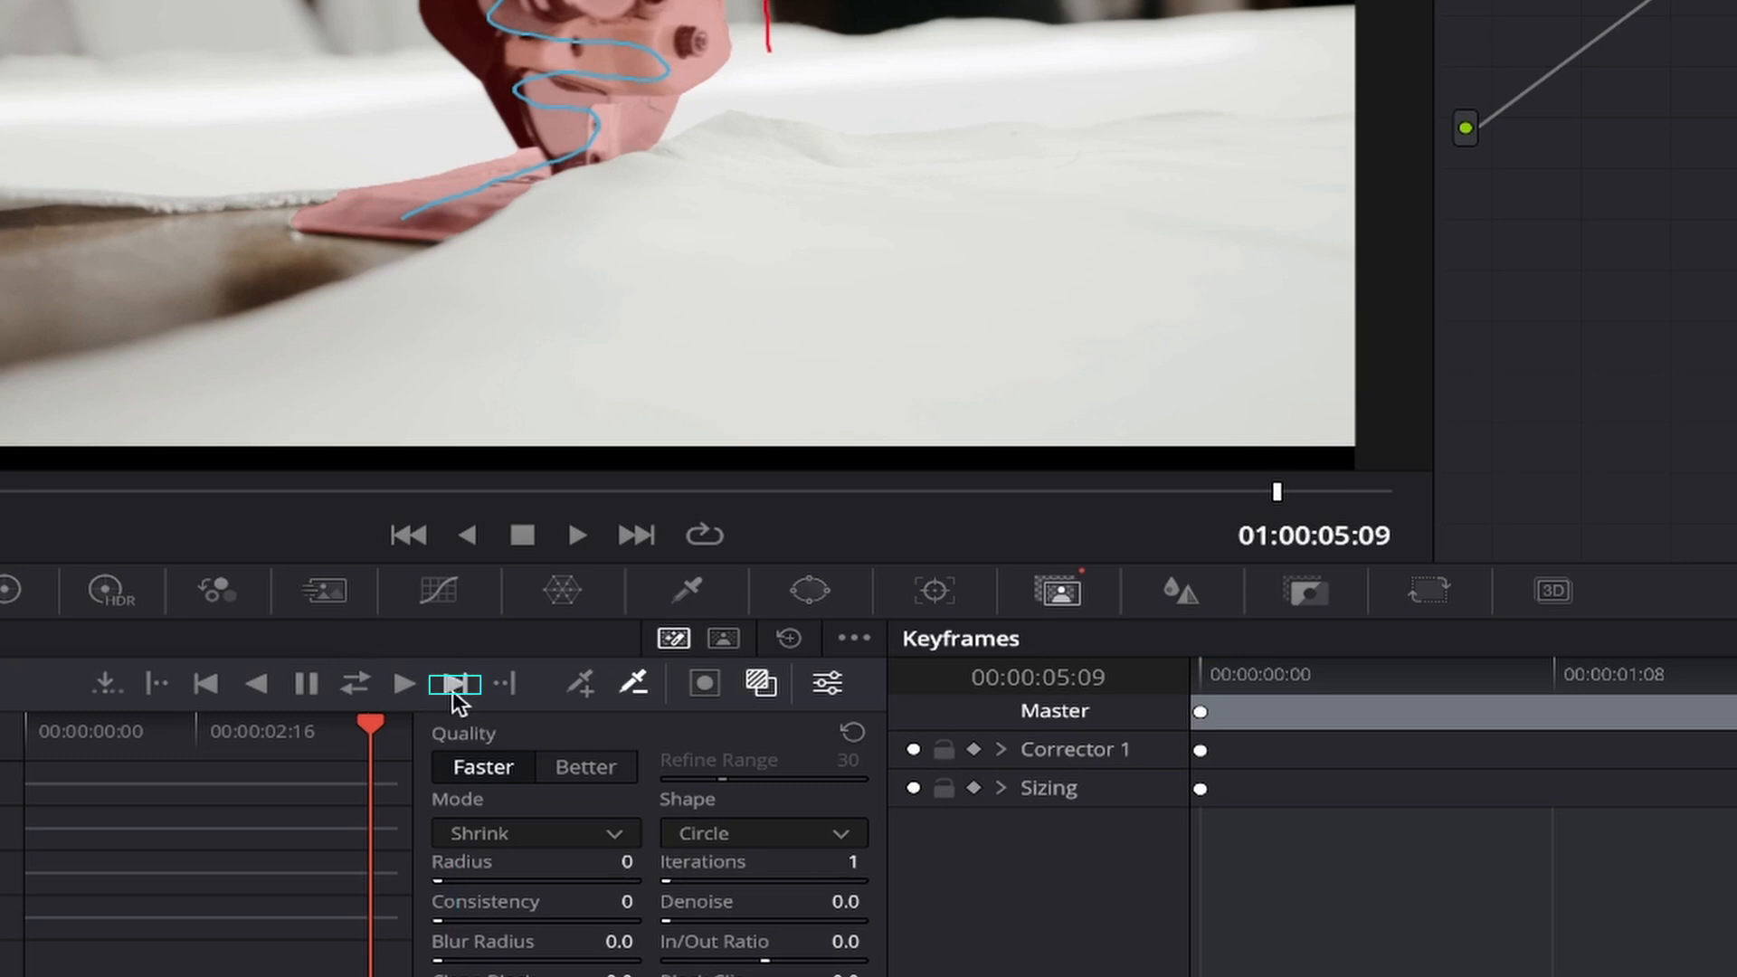
pyautogui.click(455, 684)
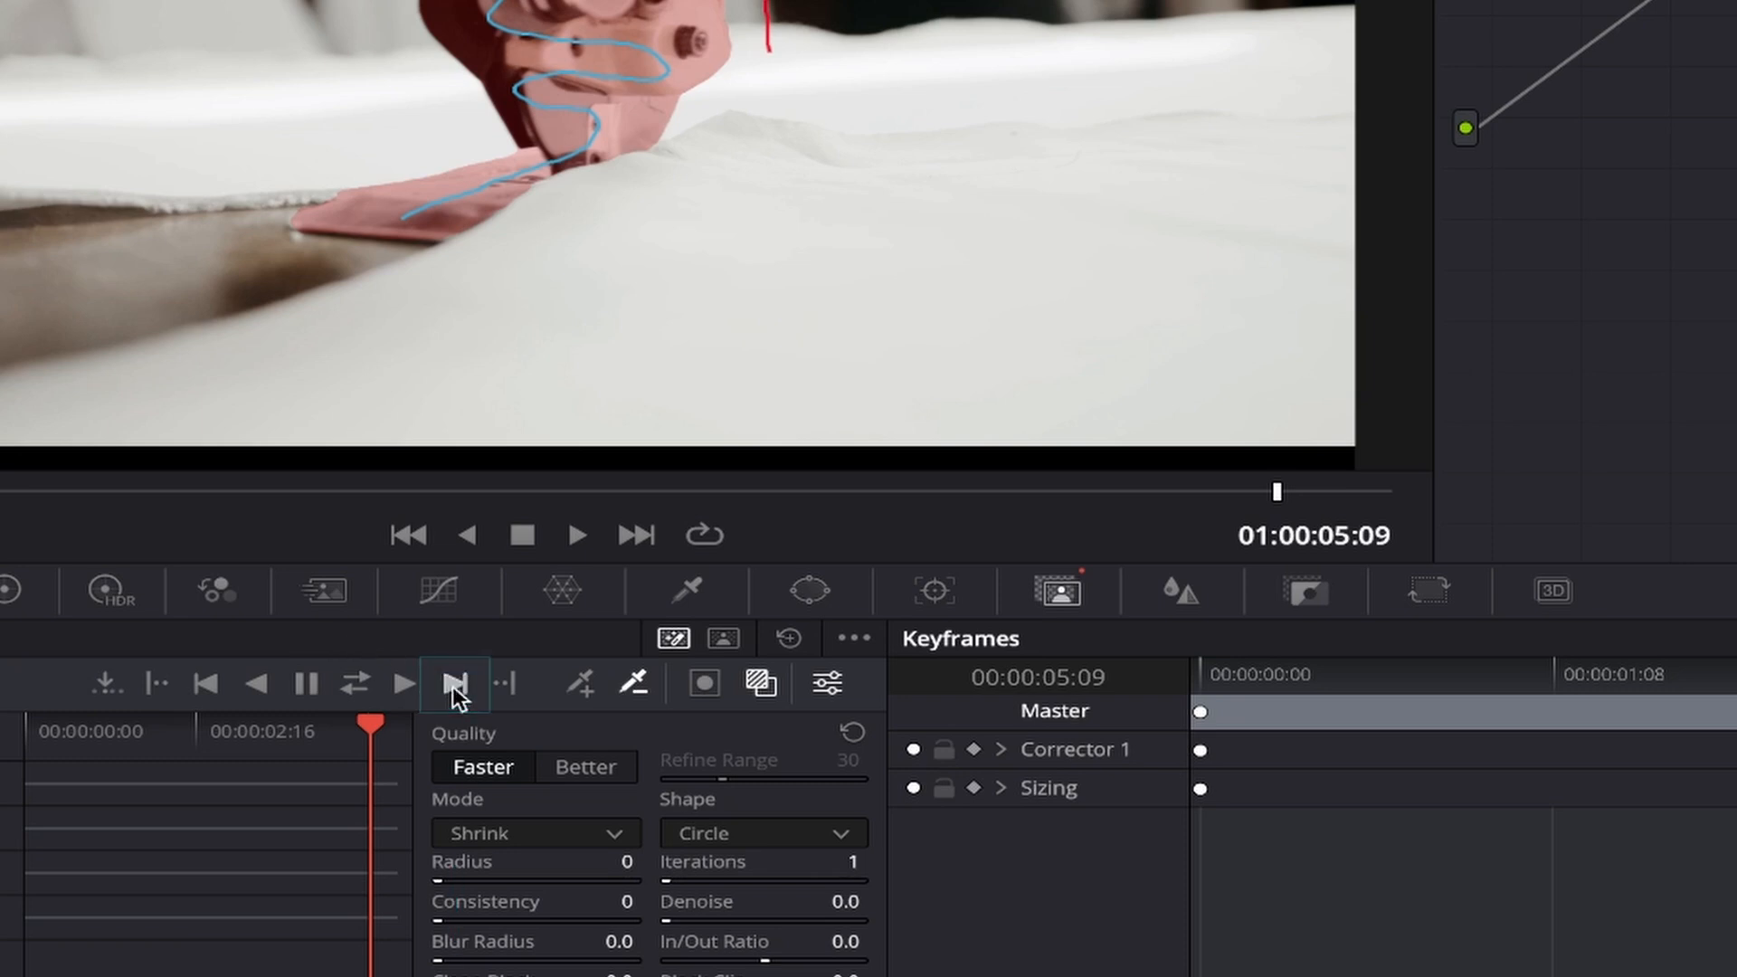
pyautogui.click(454, 682)
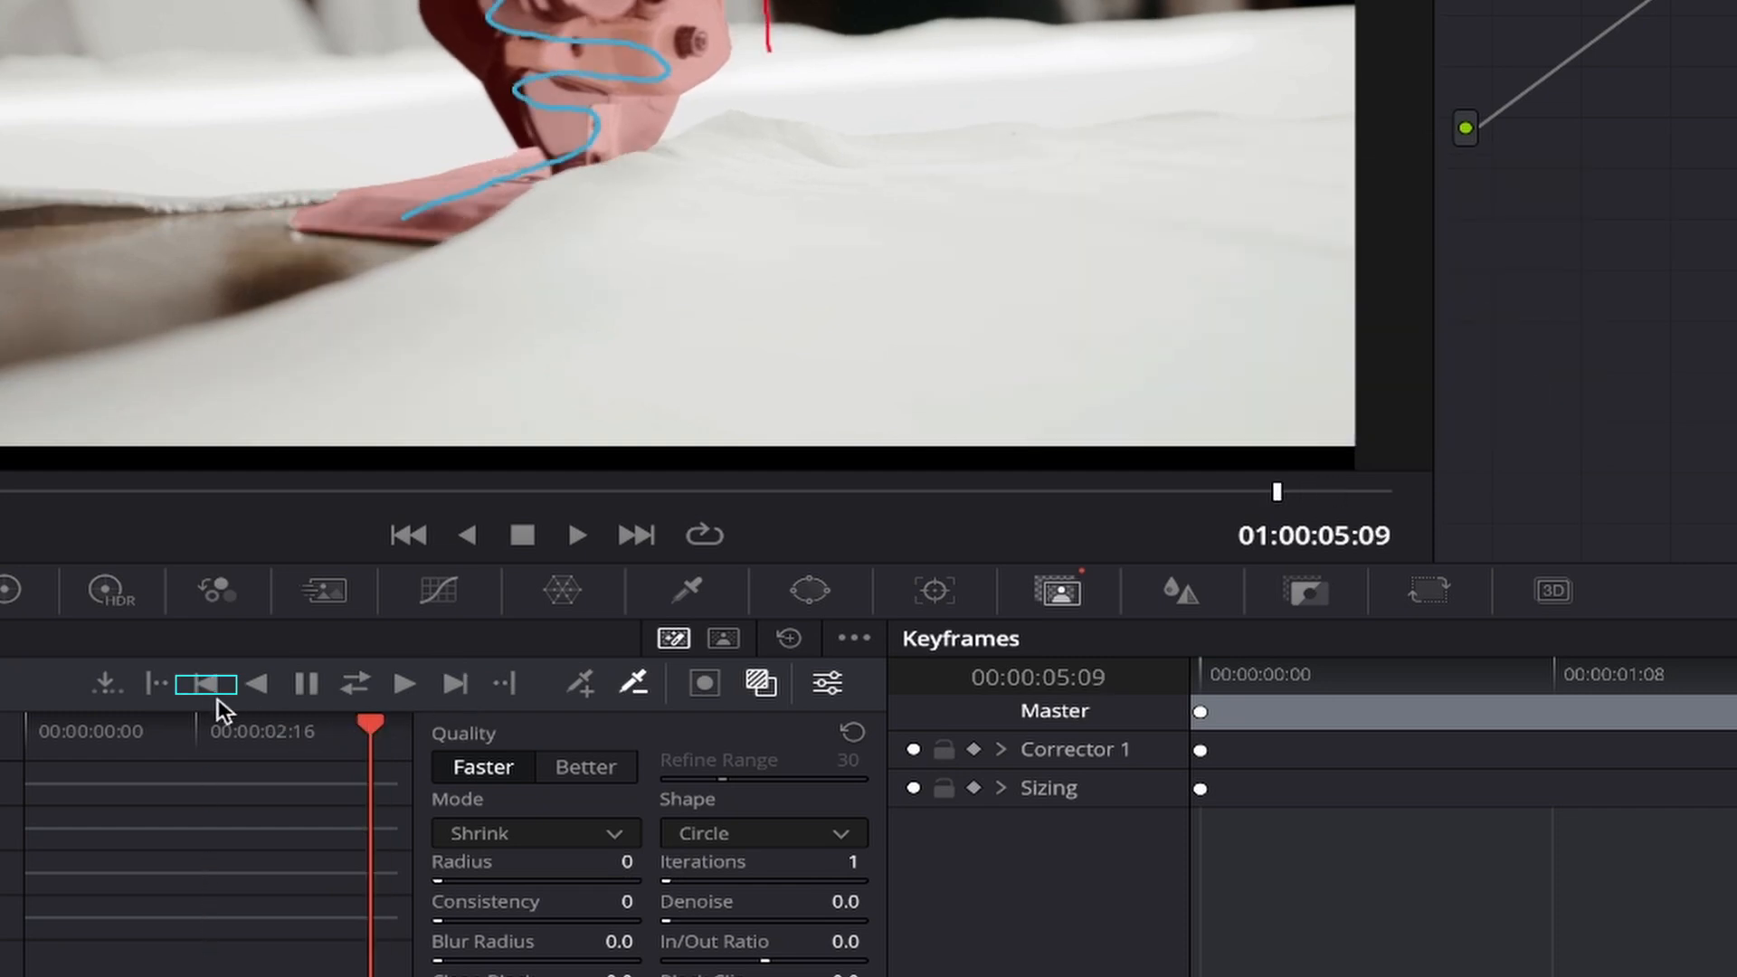
pyautogui.click(204, 684)
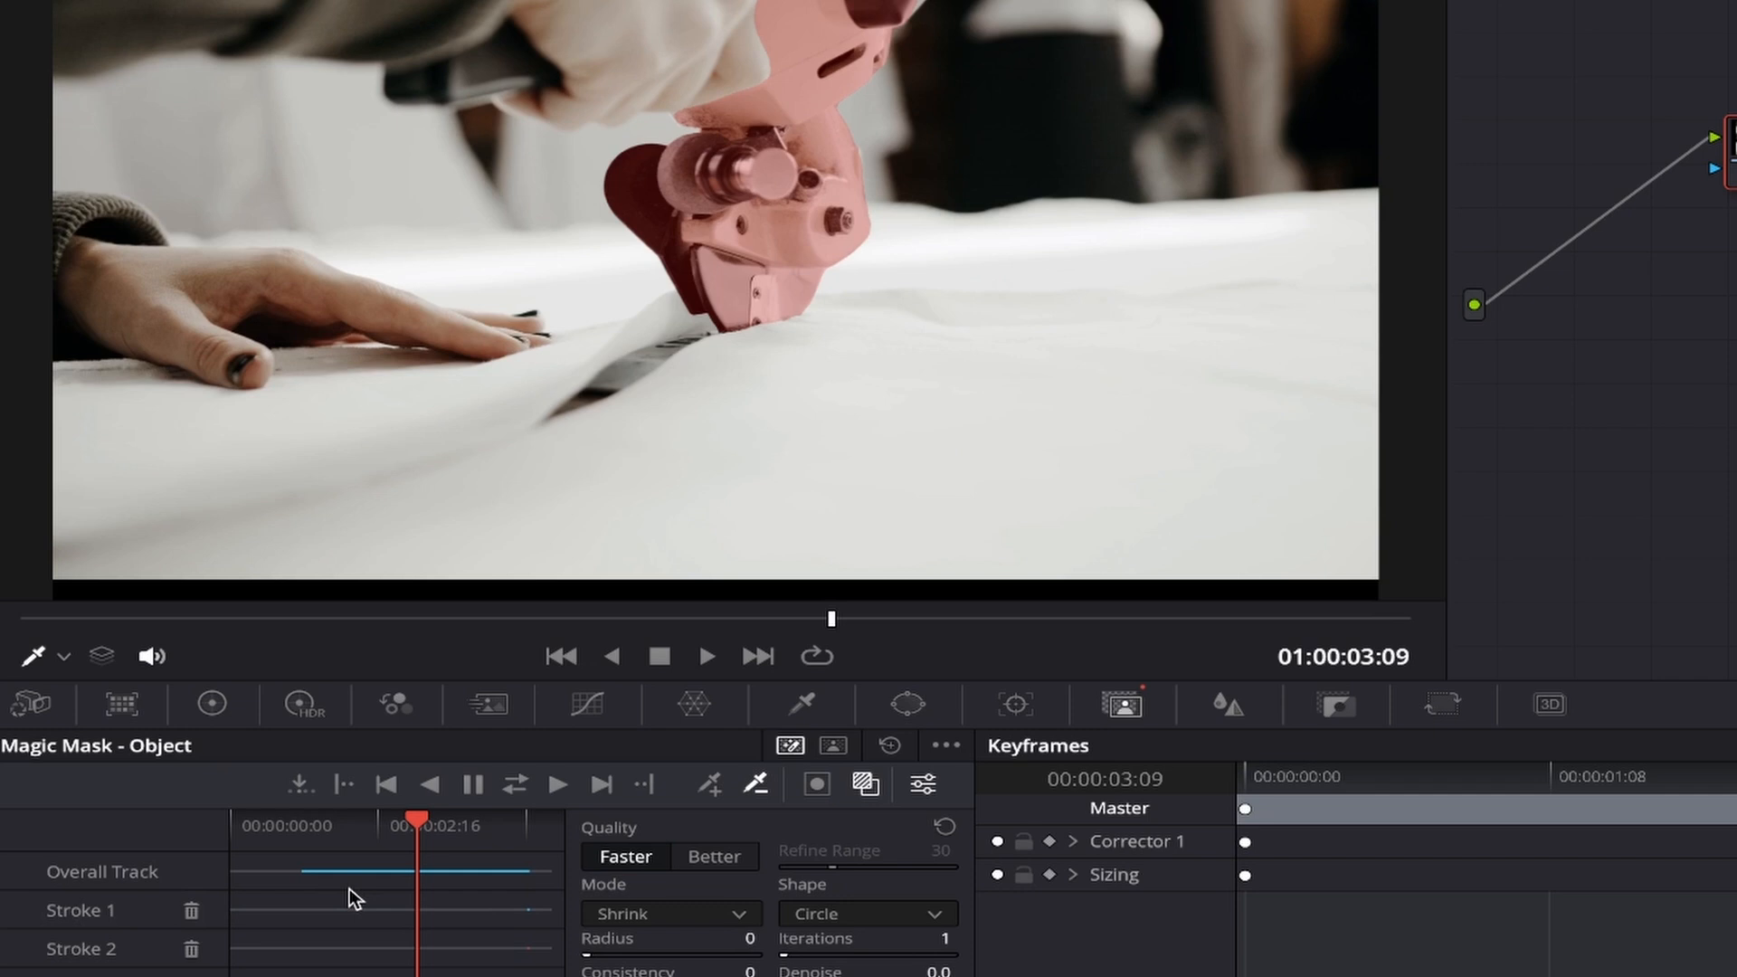
# Step: Track the cutting tool's Magic Mask across the whole clip
pyautogui.click(344, 783)
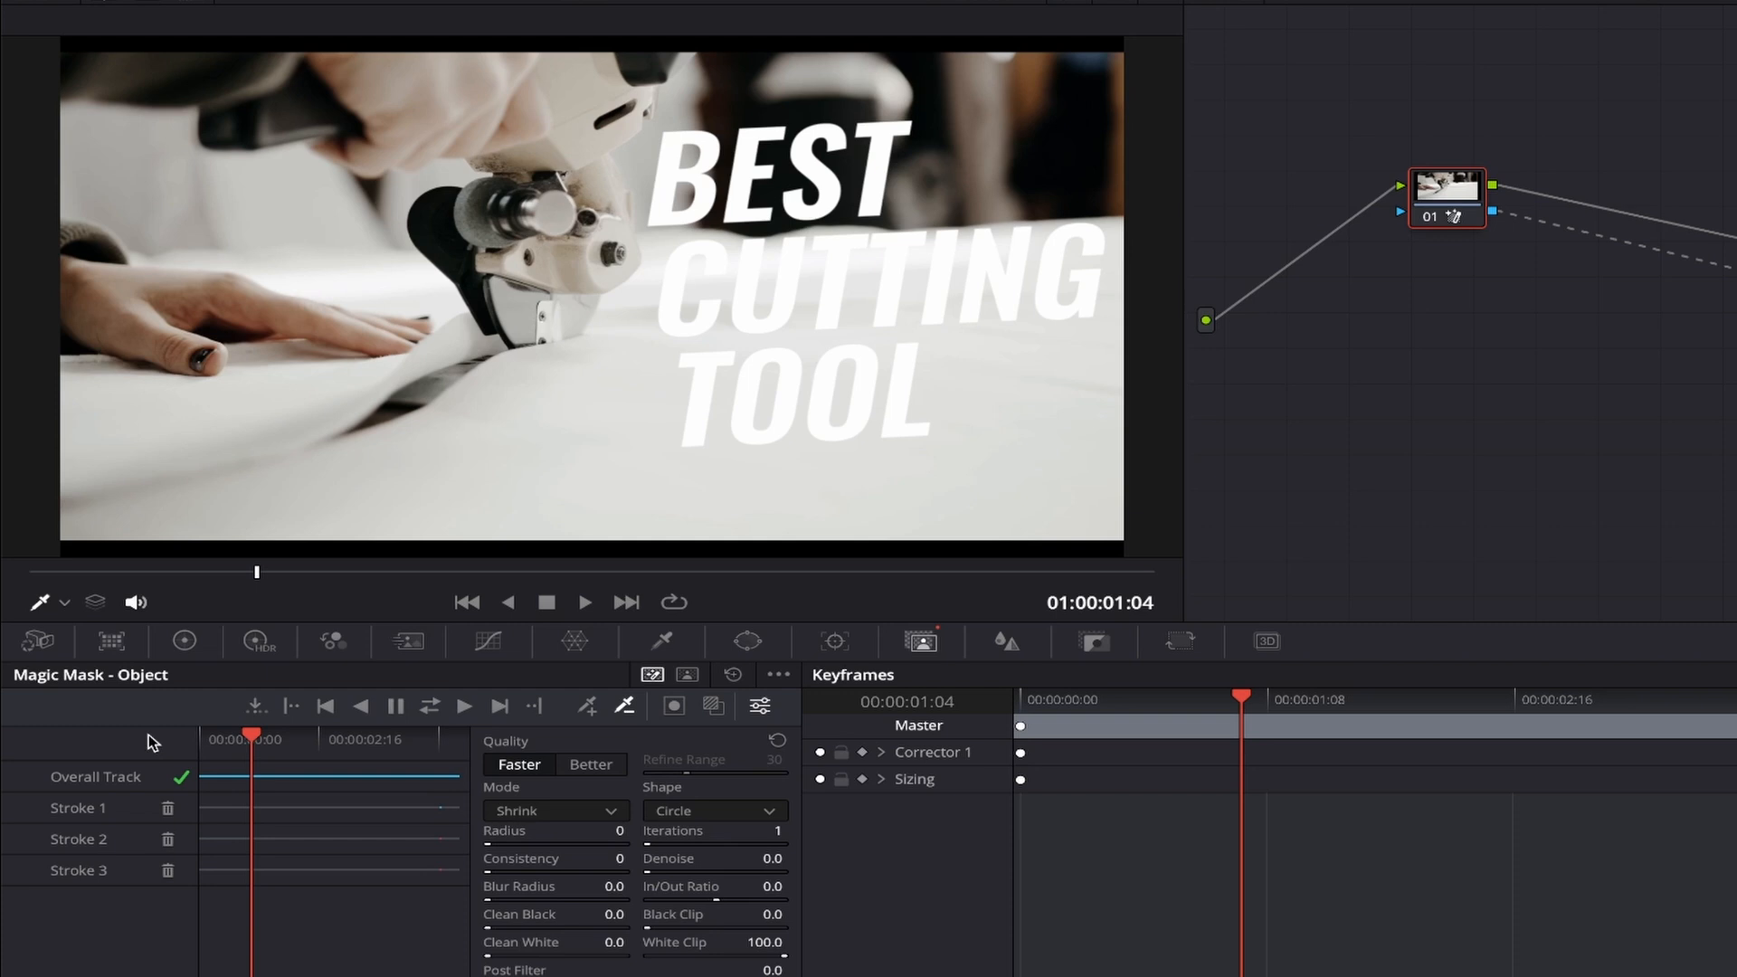
# Step: Tint the masked cutting tool magenta-pink with the Lift, Gamma and Gain color wheels
pyautogui.click(183, 641)
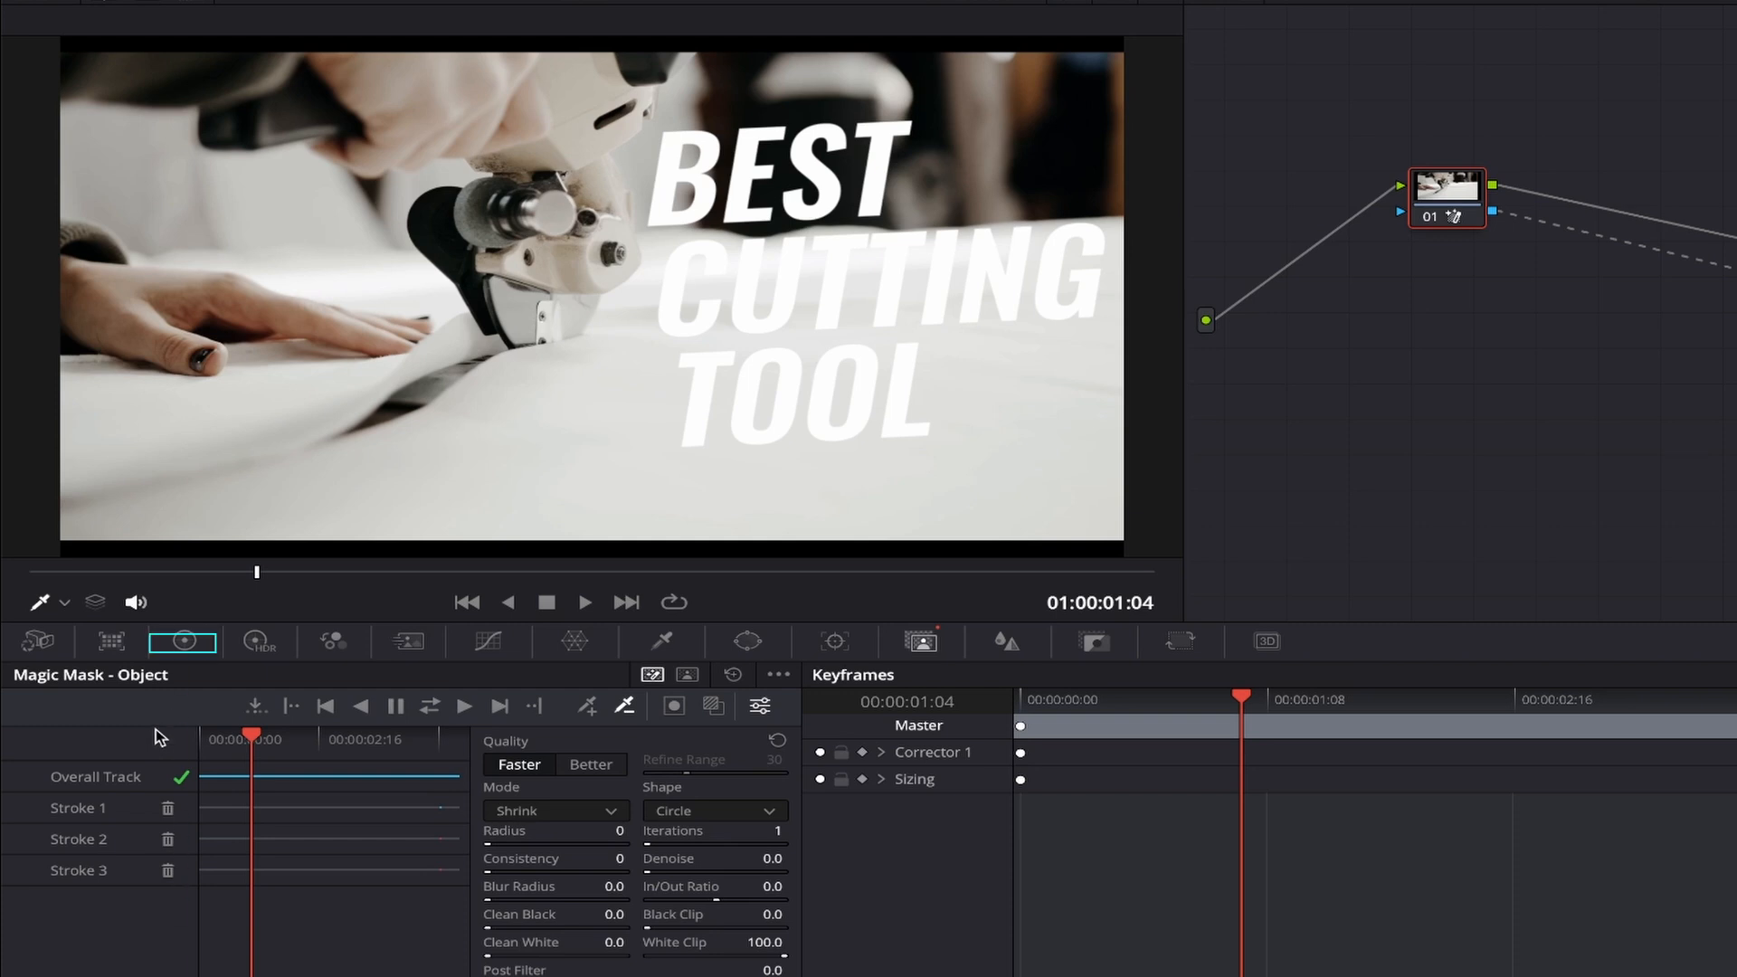
pyautogui.click(185, 641)
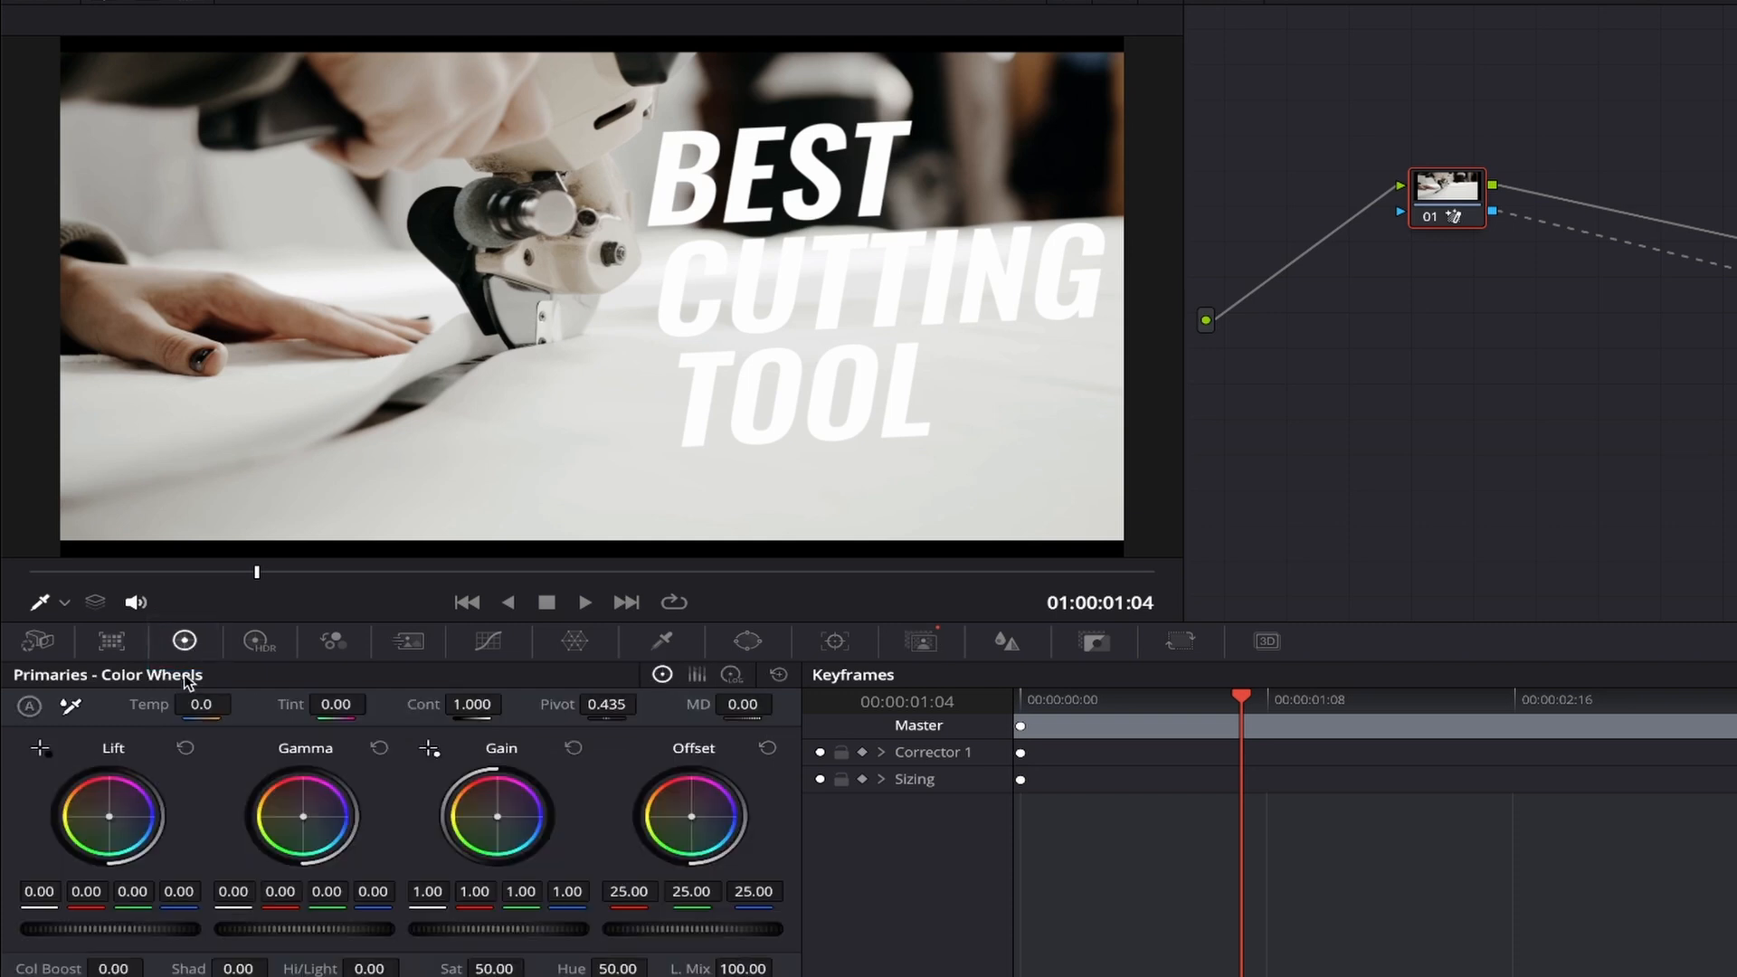
pyautogui.moveTo(111, 816); pyautogui.dragTo(116, 809)
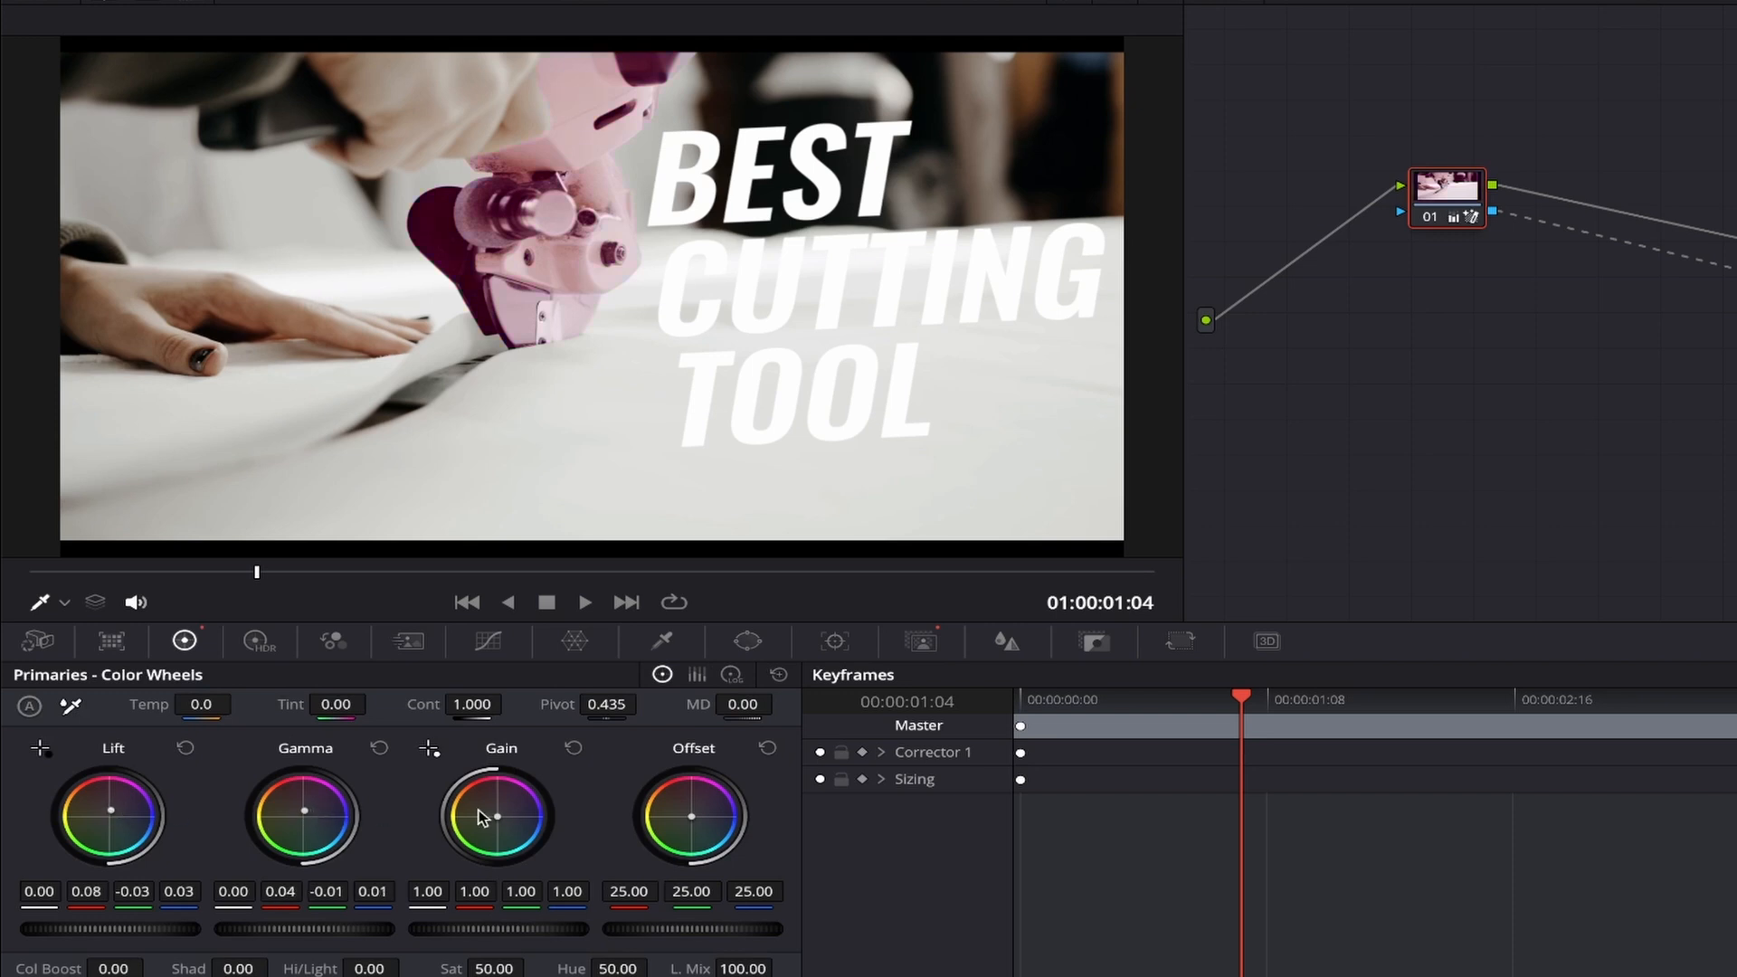
pyautogui.moveTo(492, 818); pyautogui.dragTo(492, 798)
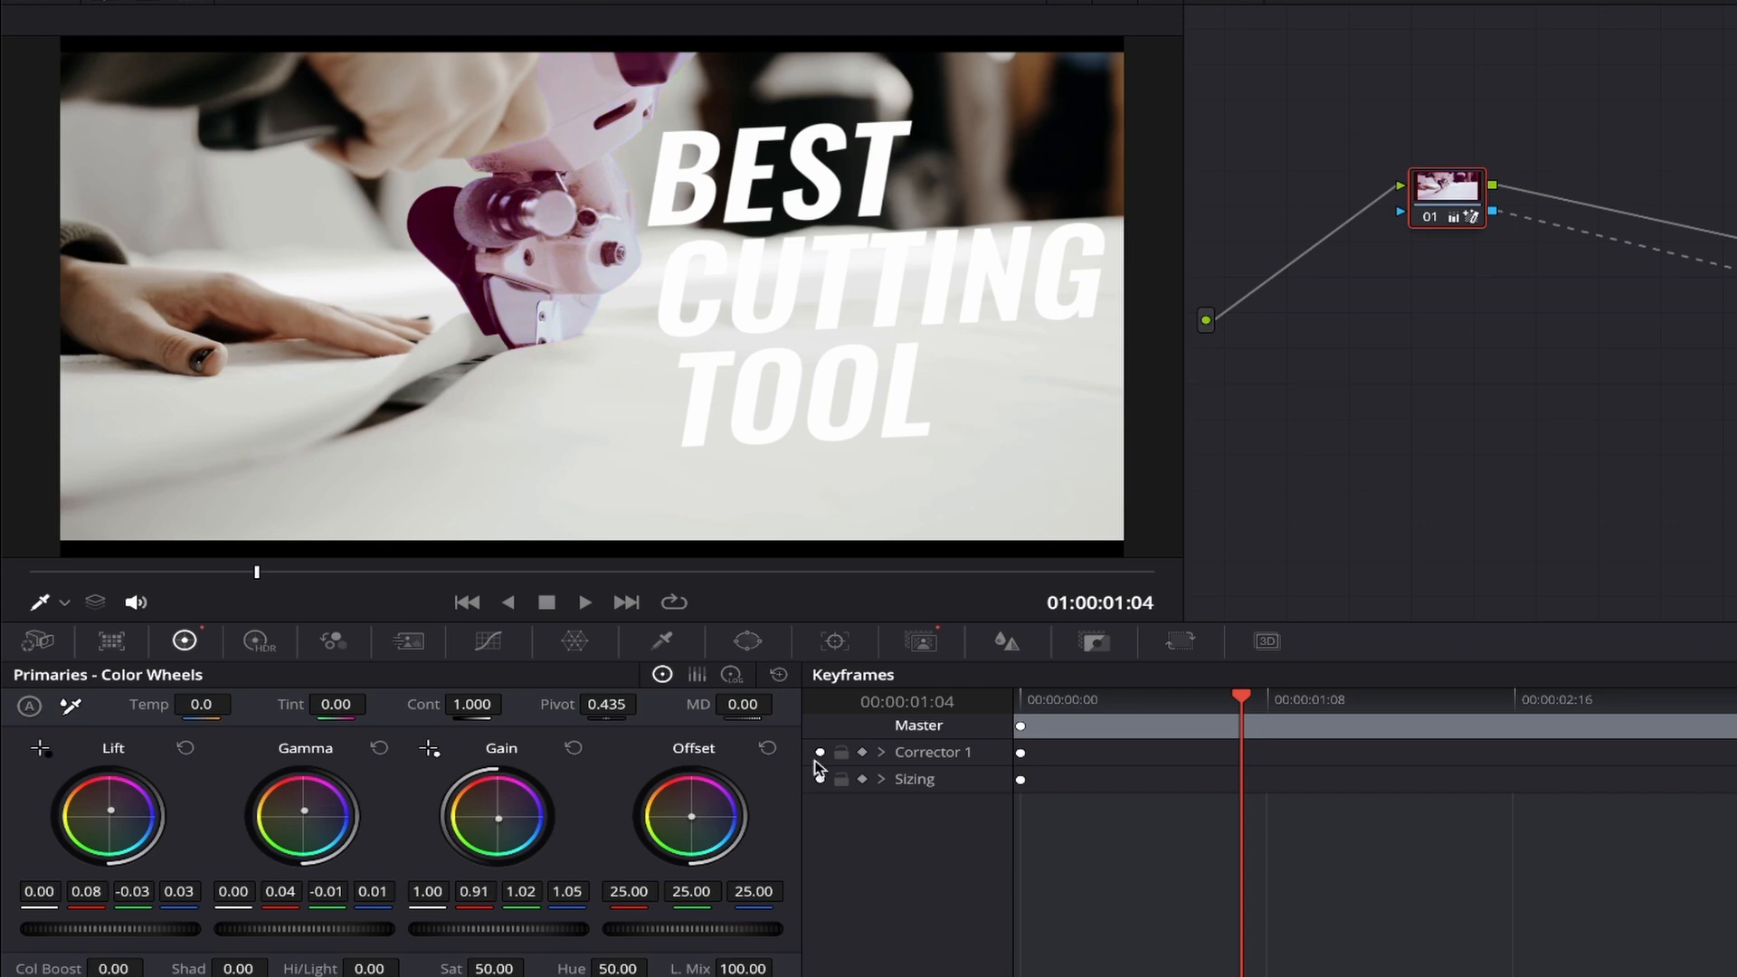